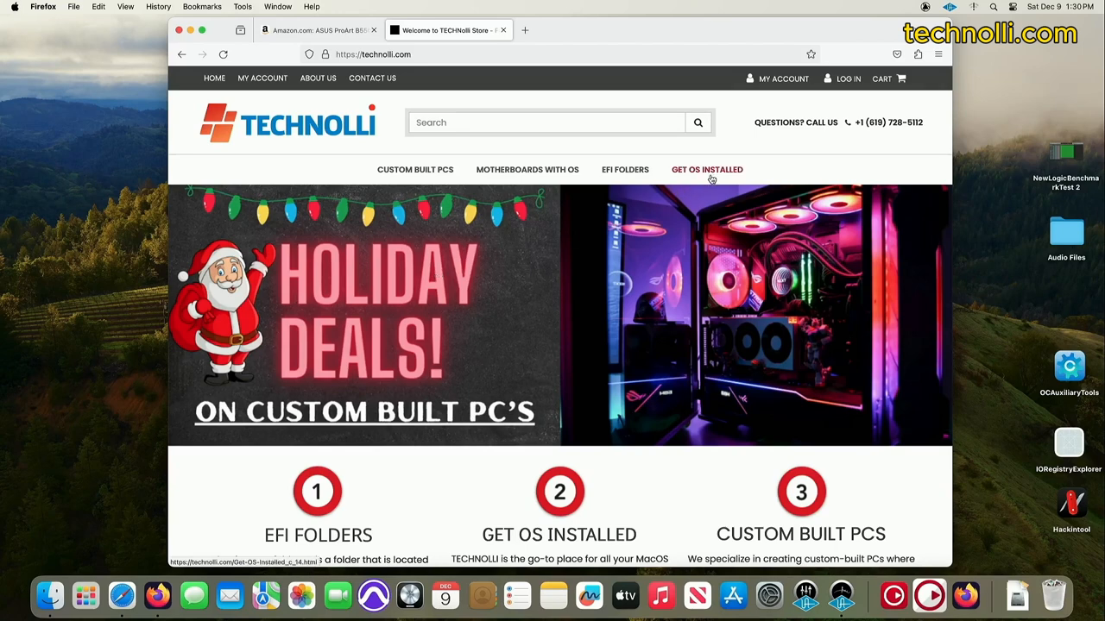
# Browse the Custom Built PCs page, then the Motherboards with OS catalog and its prices.
pyautogui.click(415, 169)
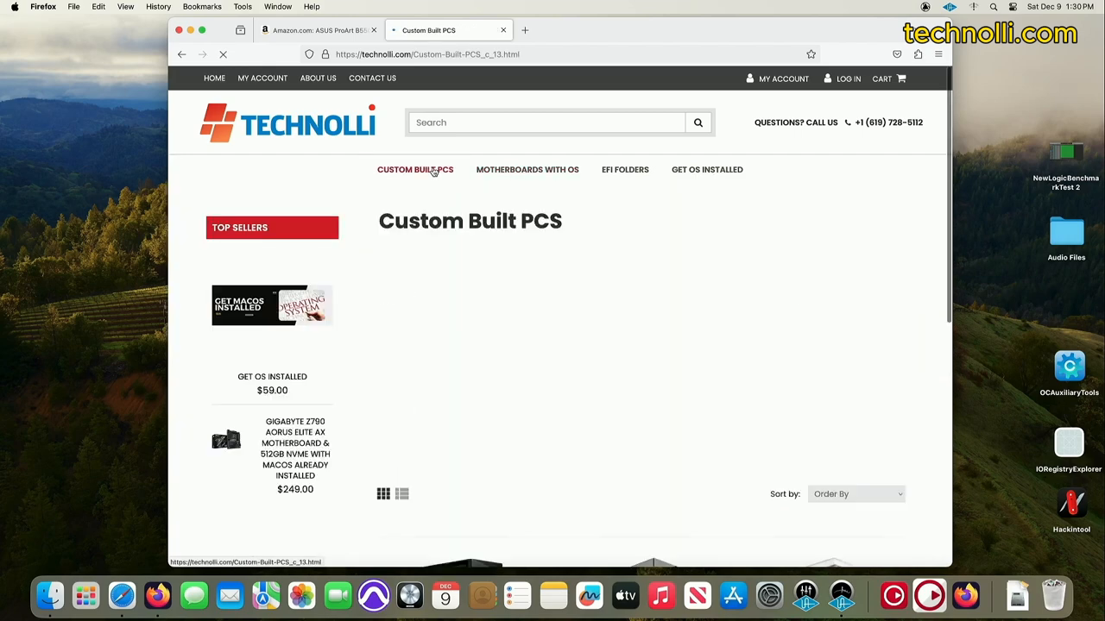
pyautogui.scroll(-3)
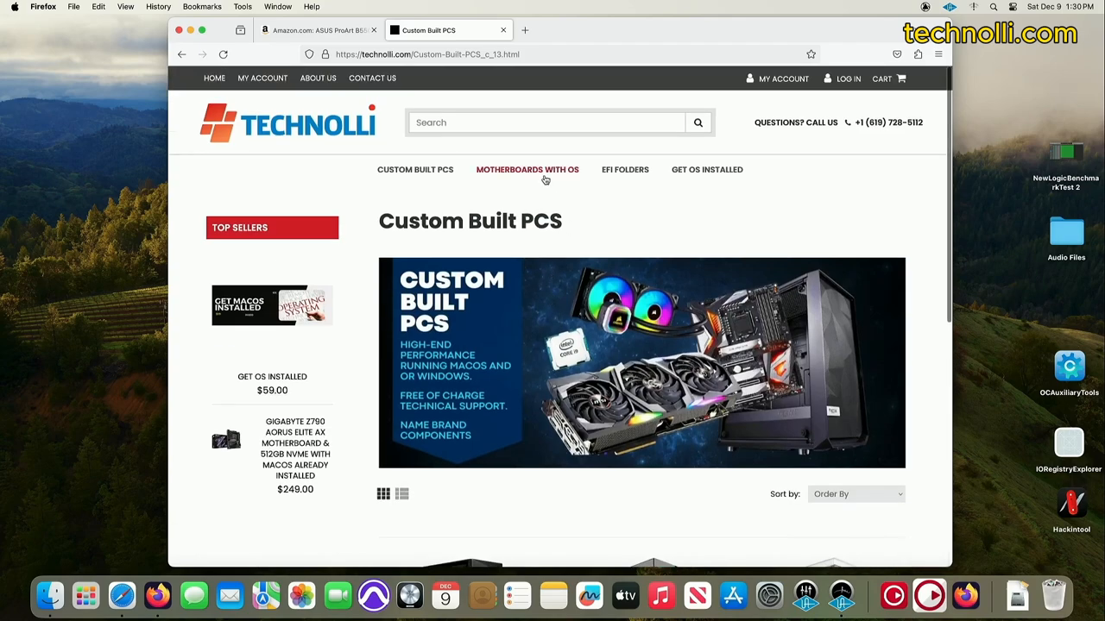
pyautogui.click(527, 169)
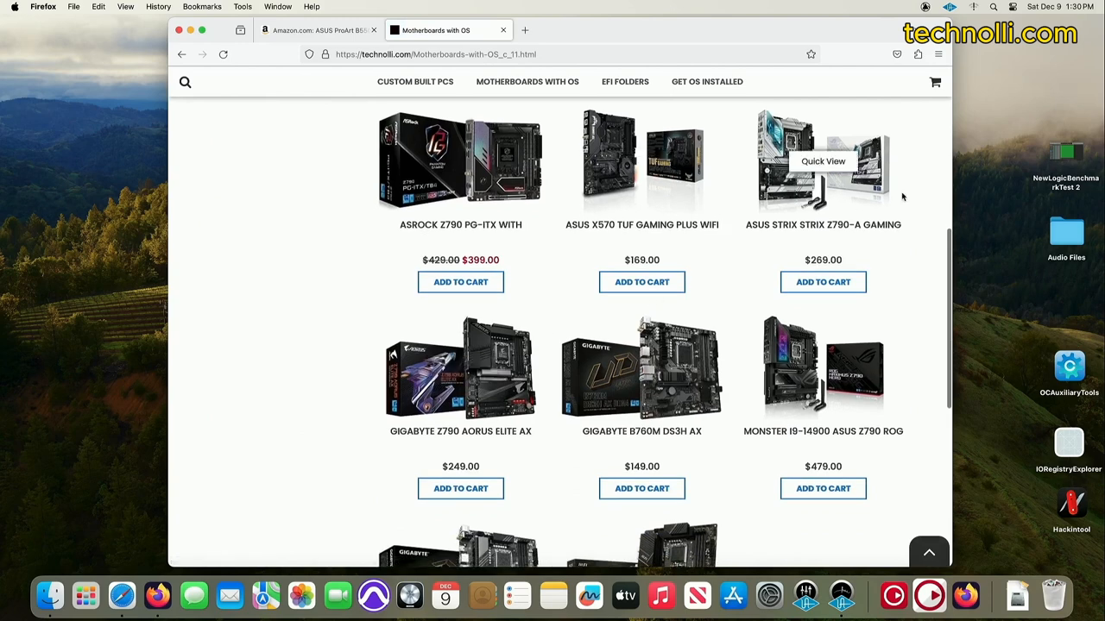
pyautogui.scroll(-3)
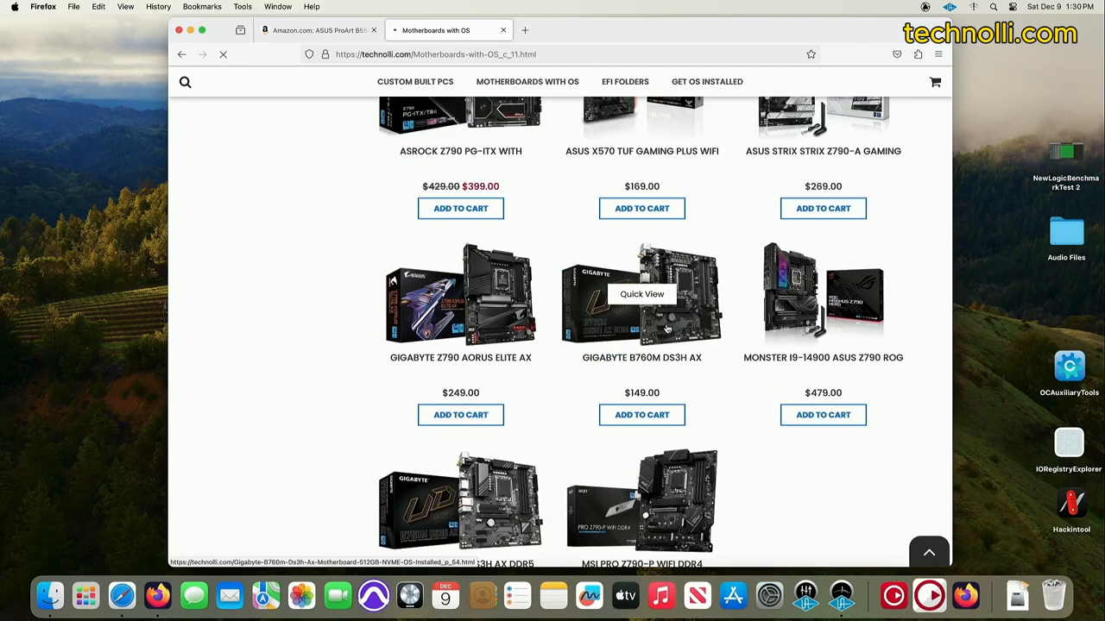
# View the Gigabyte B760m Ds3h Ax product page, go back, then open the EFI Folders category.
pyautogui.click(642, 293)
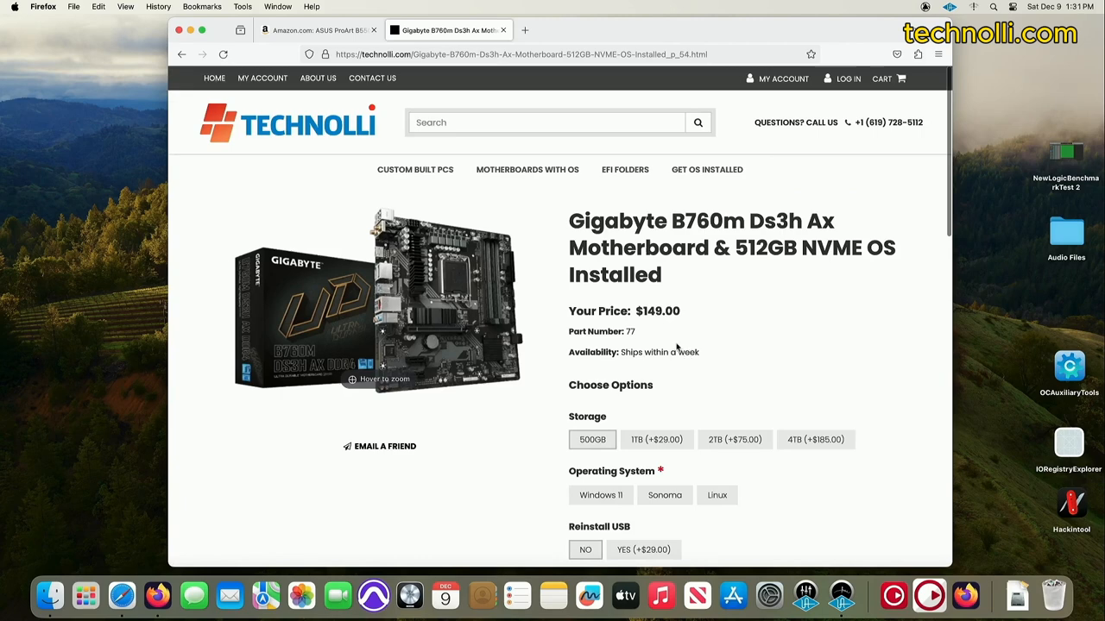
pyautogui.moveTo(721, 269)
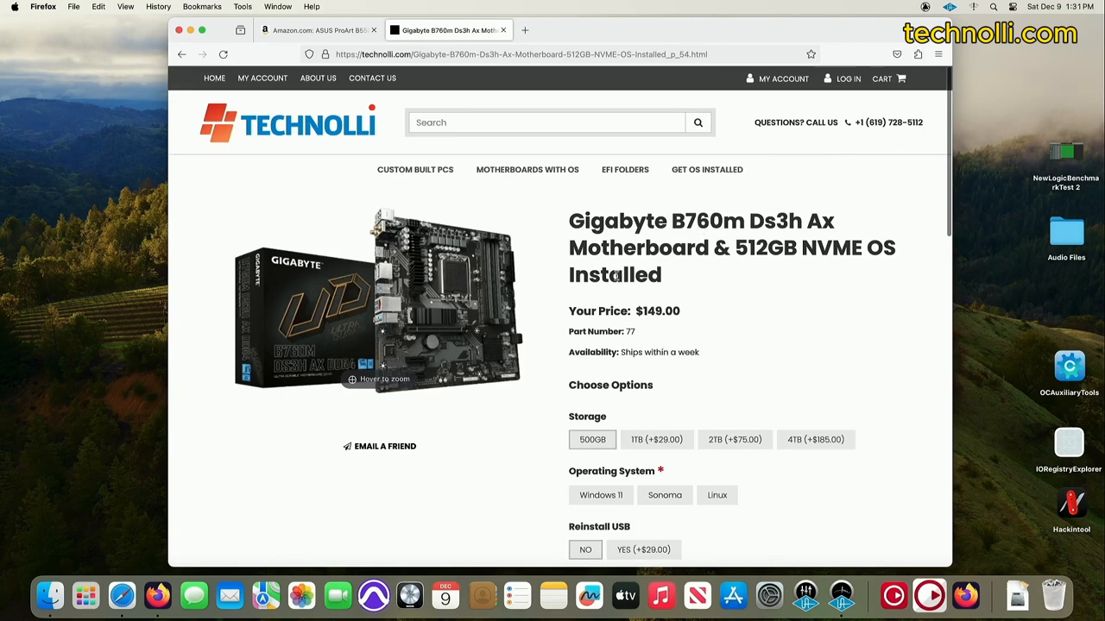
pyautogui.scroll(-3)
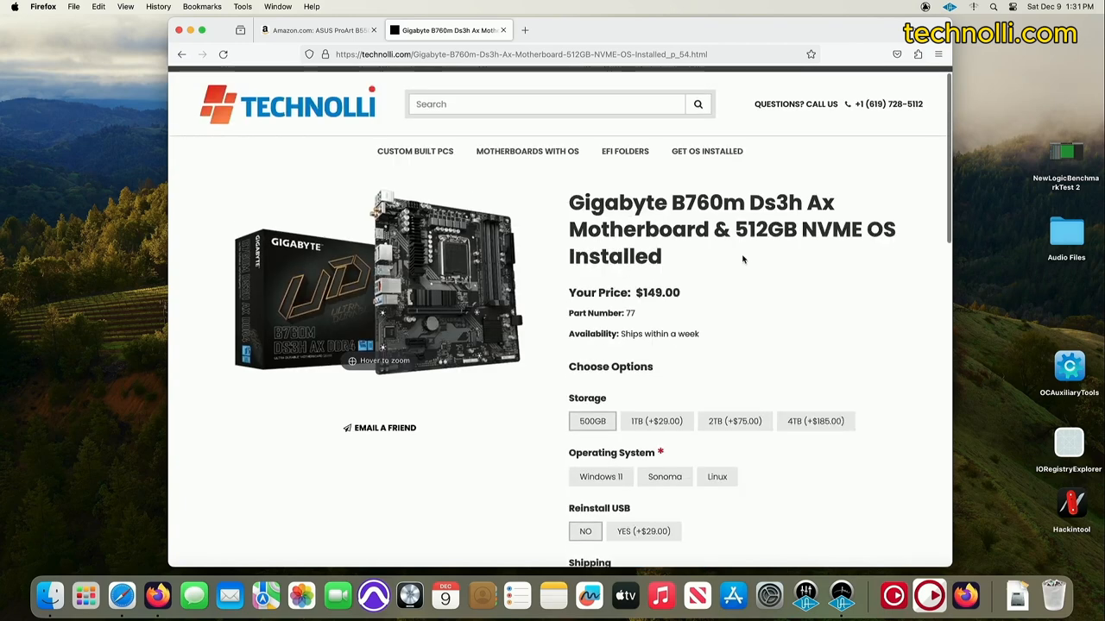
pyautogui.moveTo(682, 328)
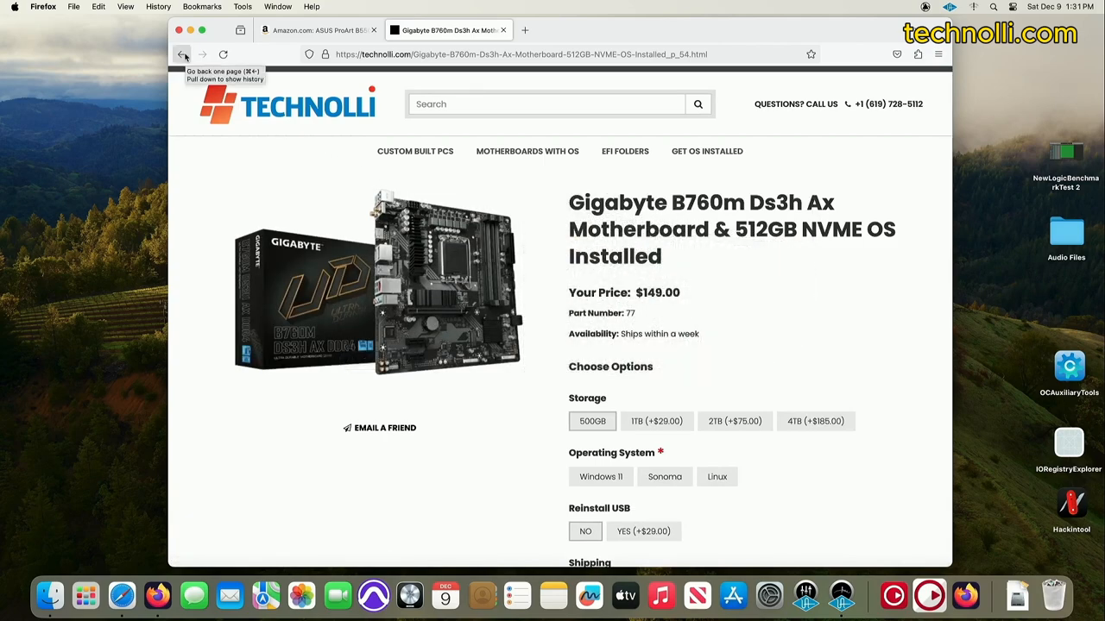
pyautogui.click(181, 53)
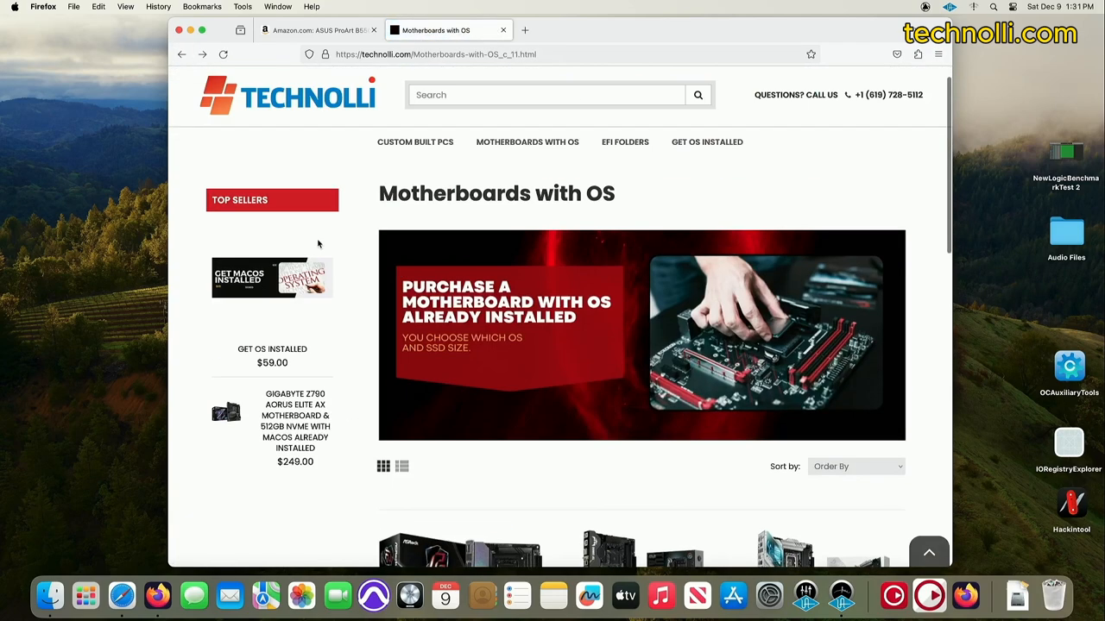
pyautogui.scroll(-3)
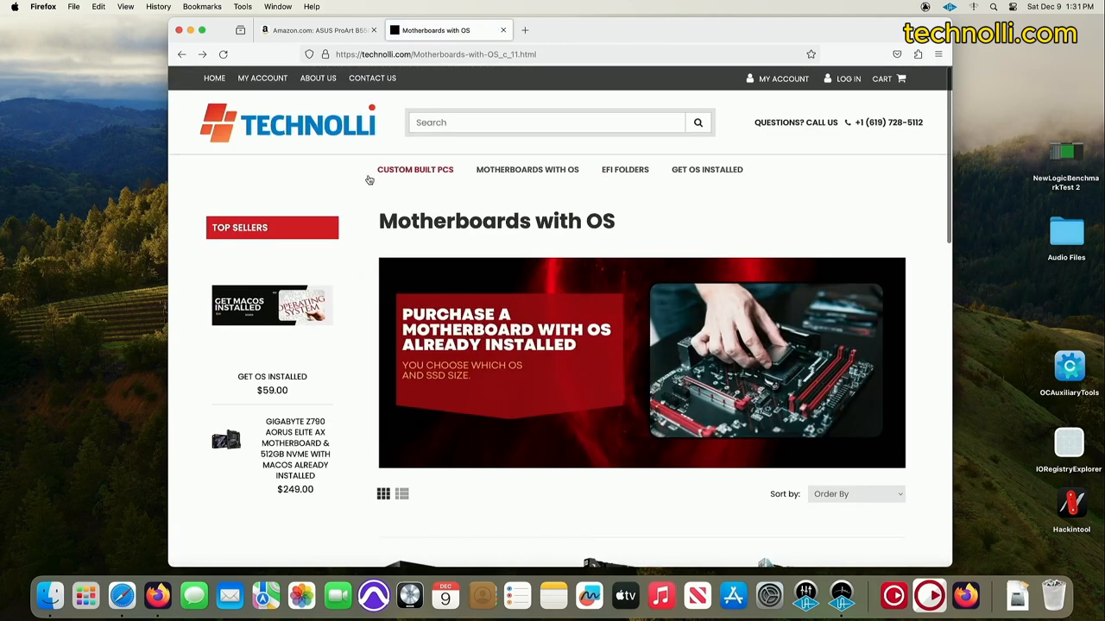
pyautogui.moveTo(297, 187)
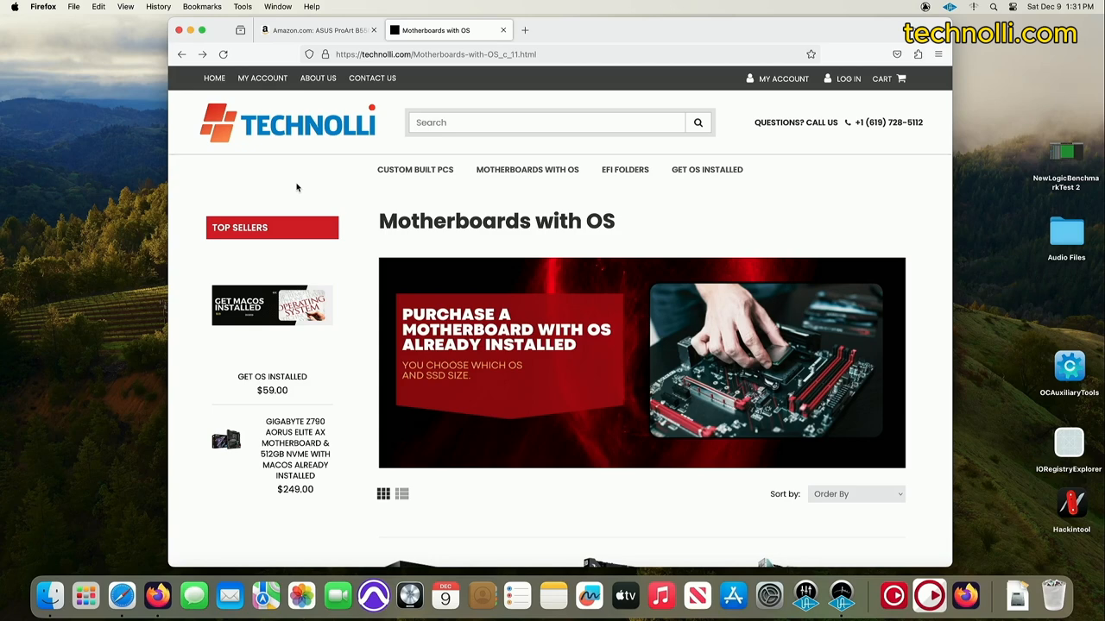
pyautogui.moveTo(497, 183)
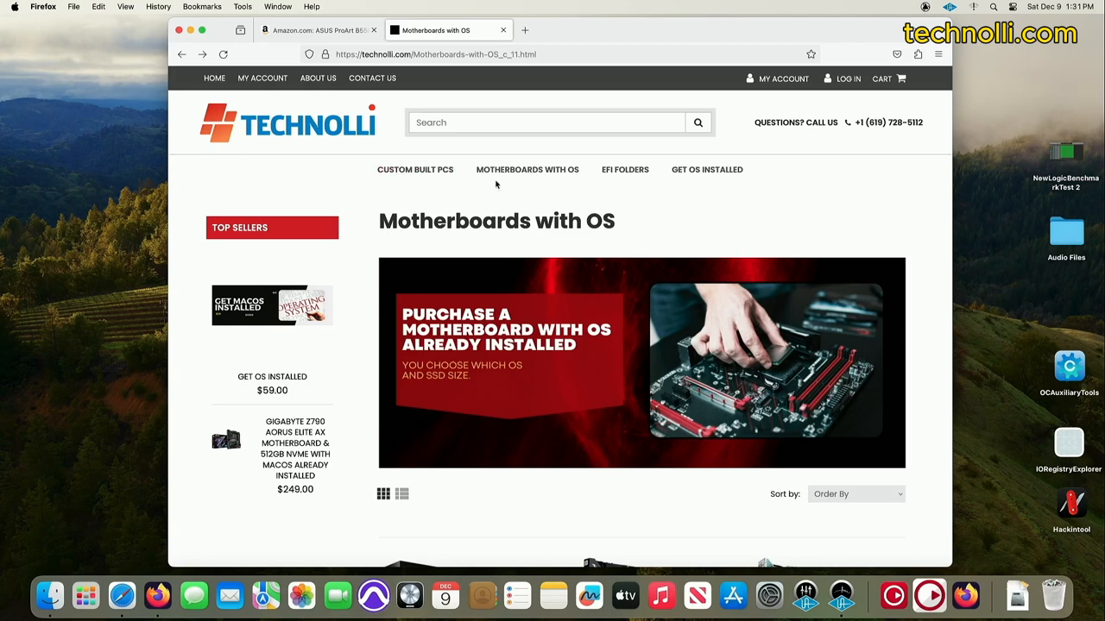
pyautogui.moveTo(625, 169)
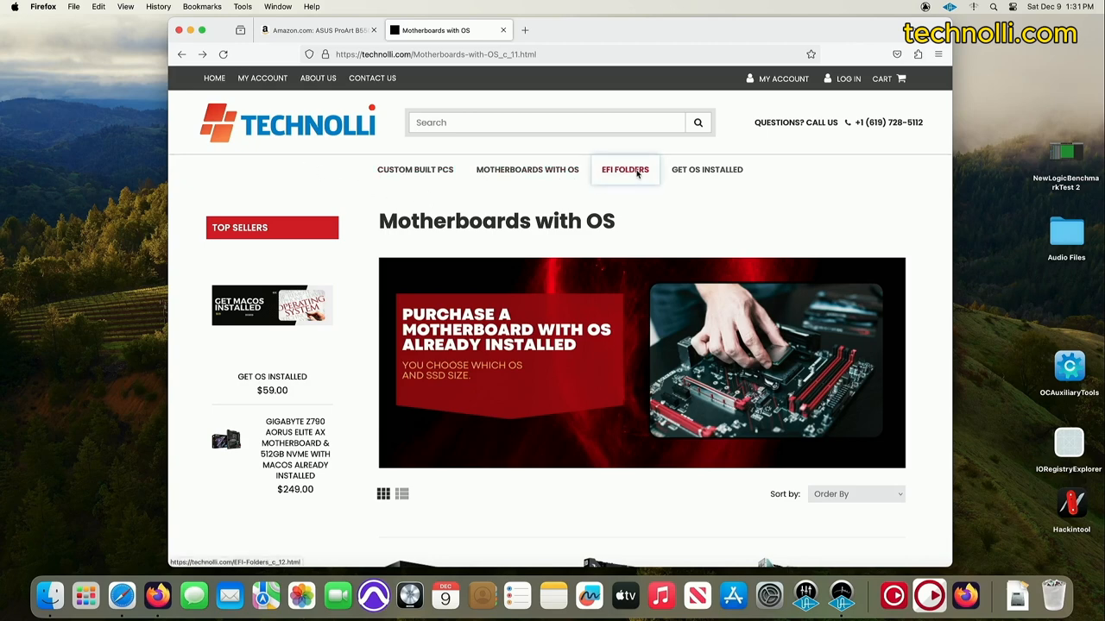
pyautogui.click(624, 170)
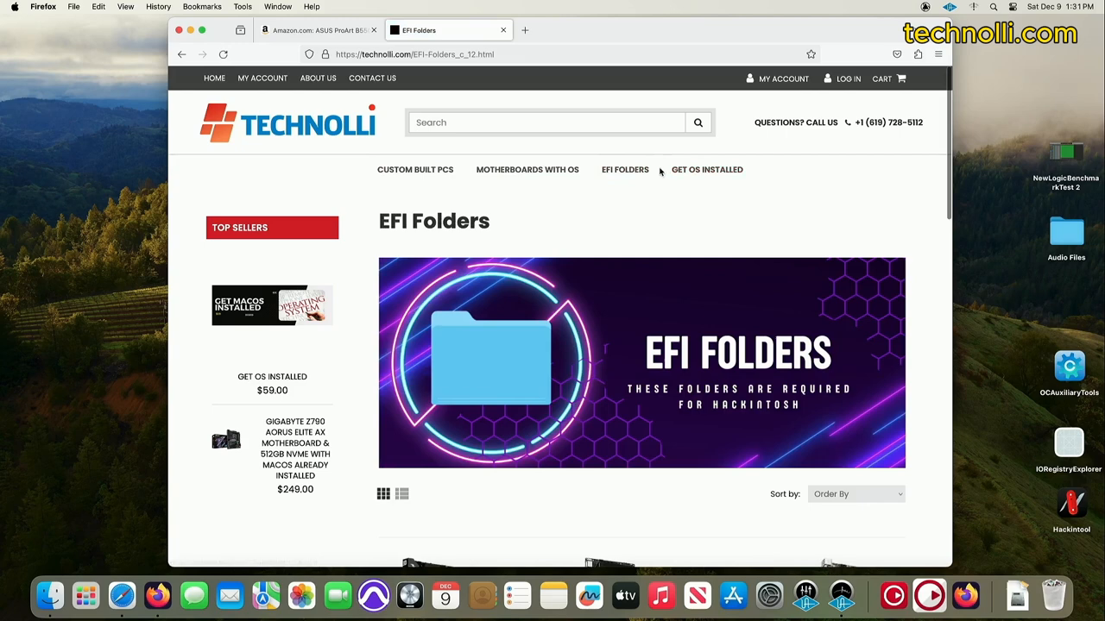
pyautogui.moveTo(625, 169)
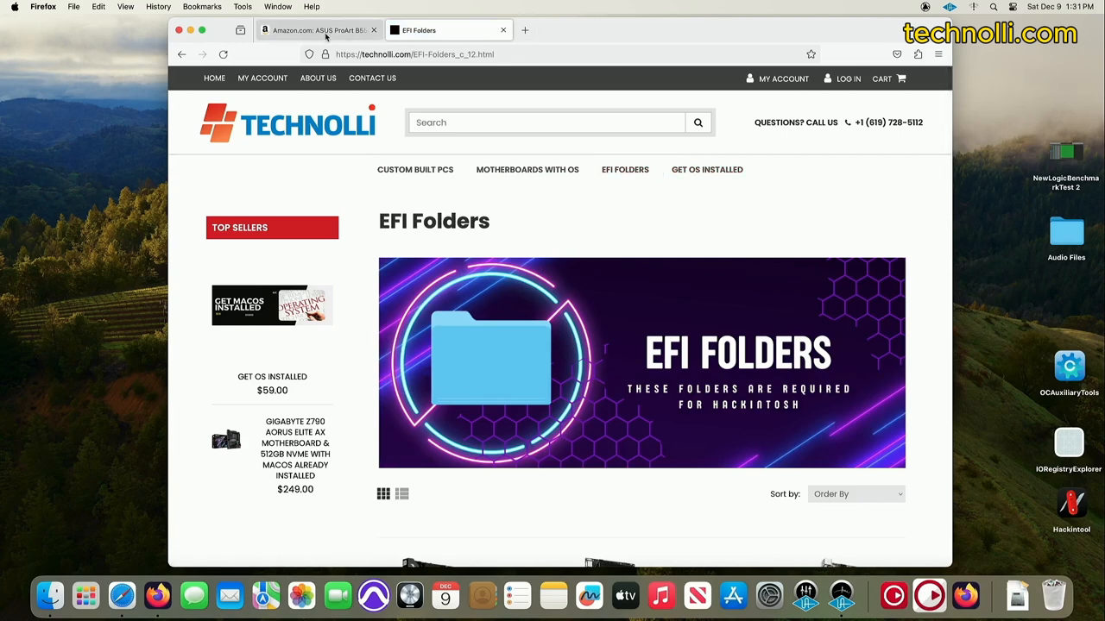
# Review the ASUS ProArt B550-Creator Amazon listing's price, options and product images.
pyautogui.click(318, 31)
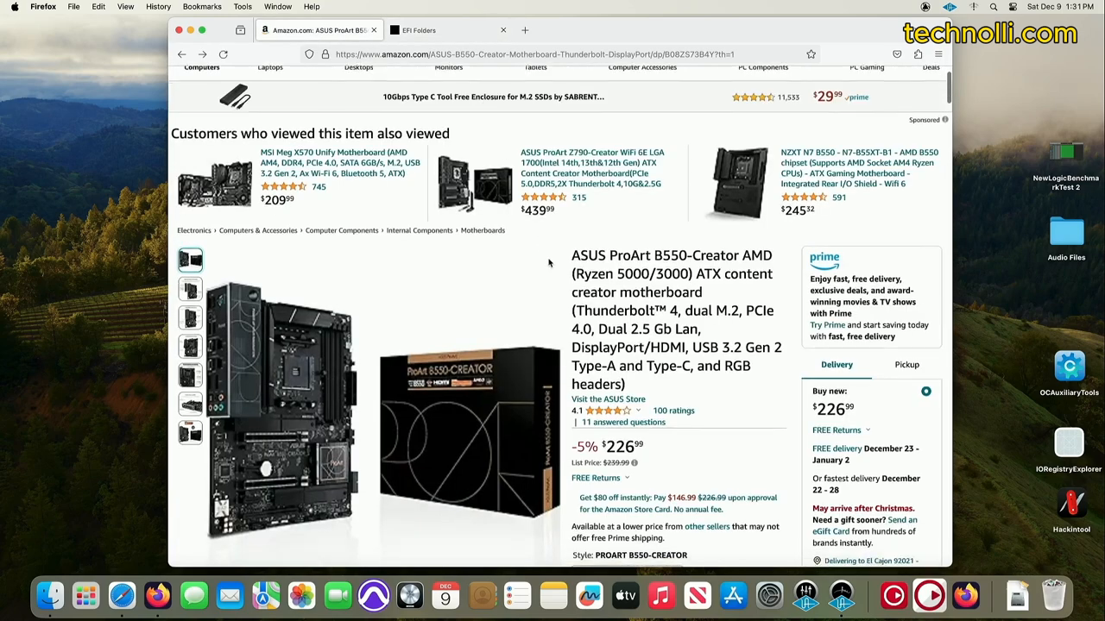
pyautogui.scroll(-3)
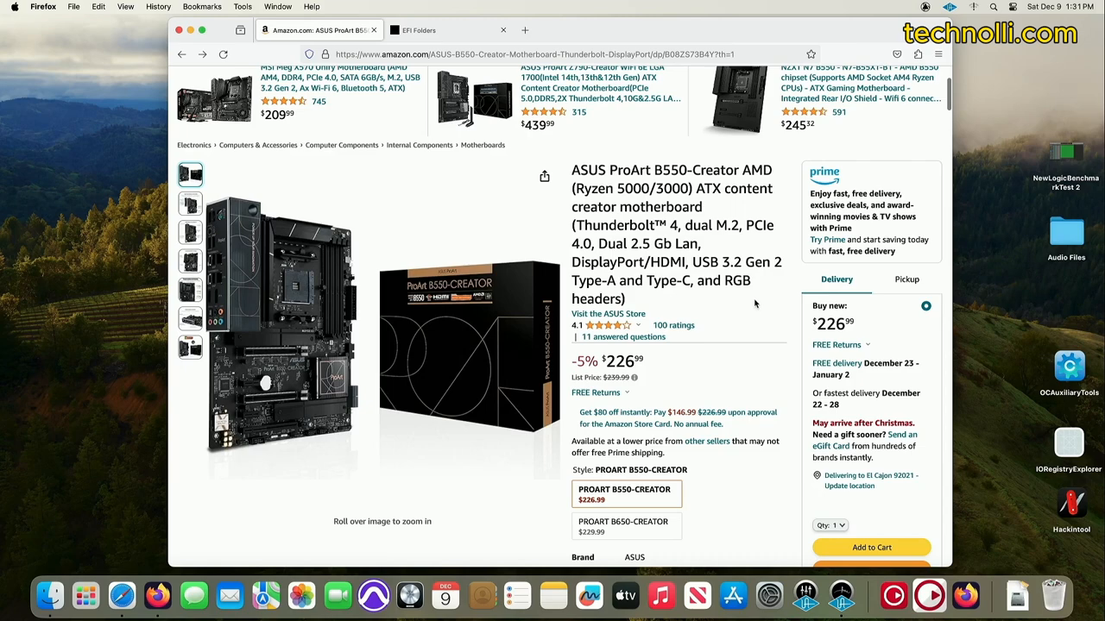
pyautogui.scroll(-3)
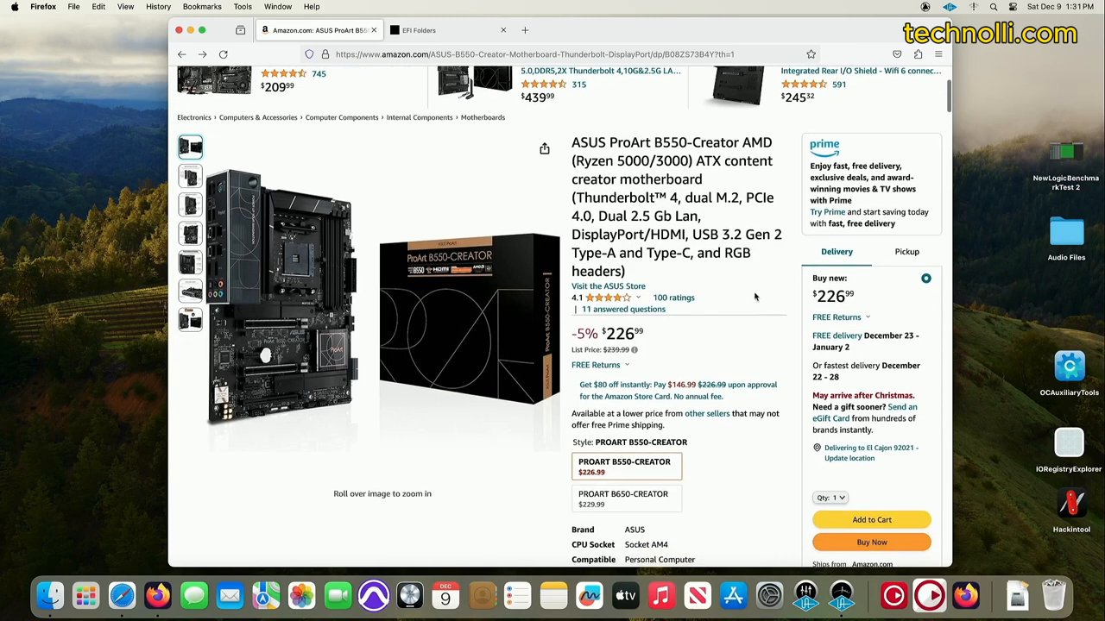
pyautogui.scroll(-3)
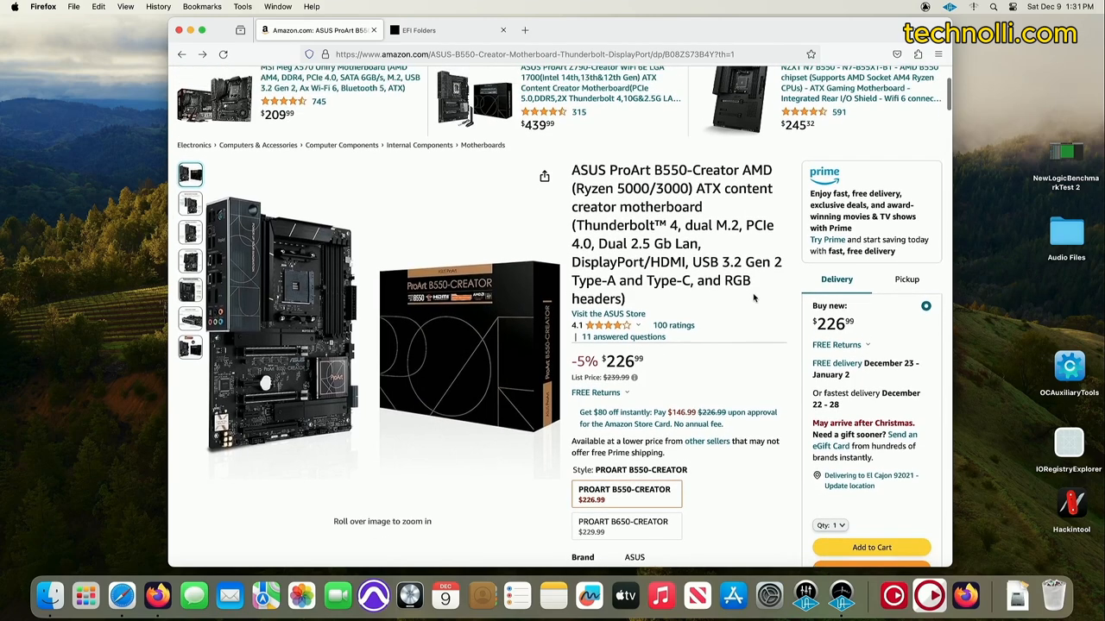
pyautogui.moveTo(705, 373)
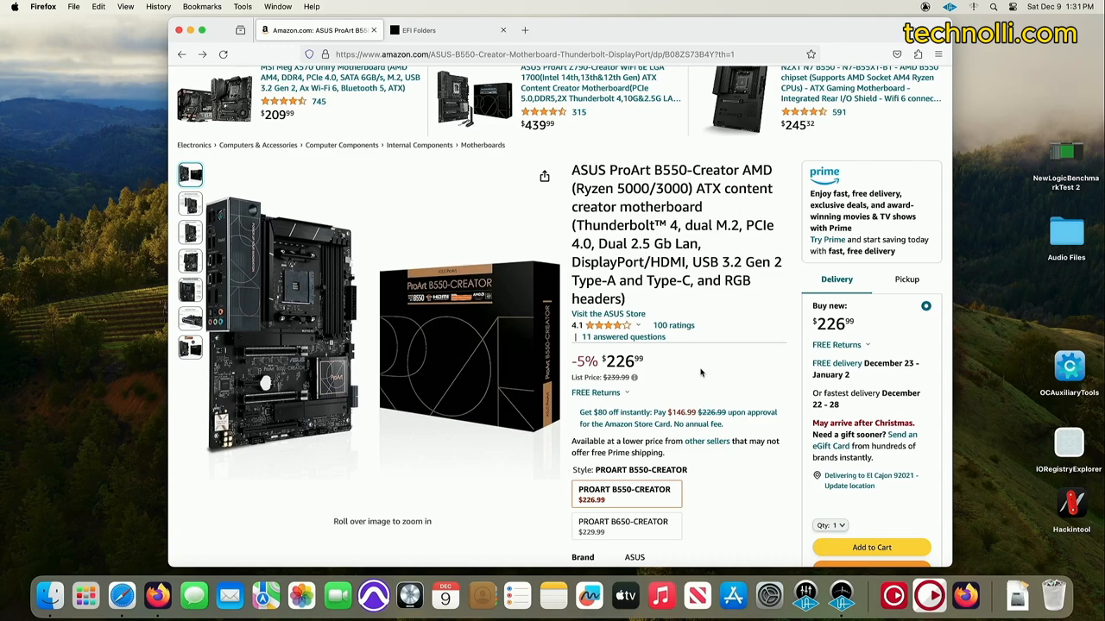
pyautogui.click(190, 321)
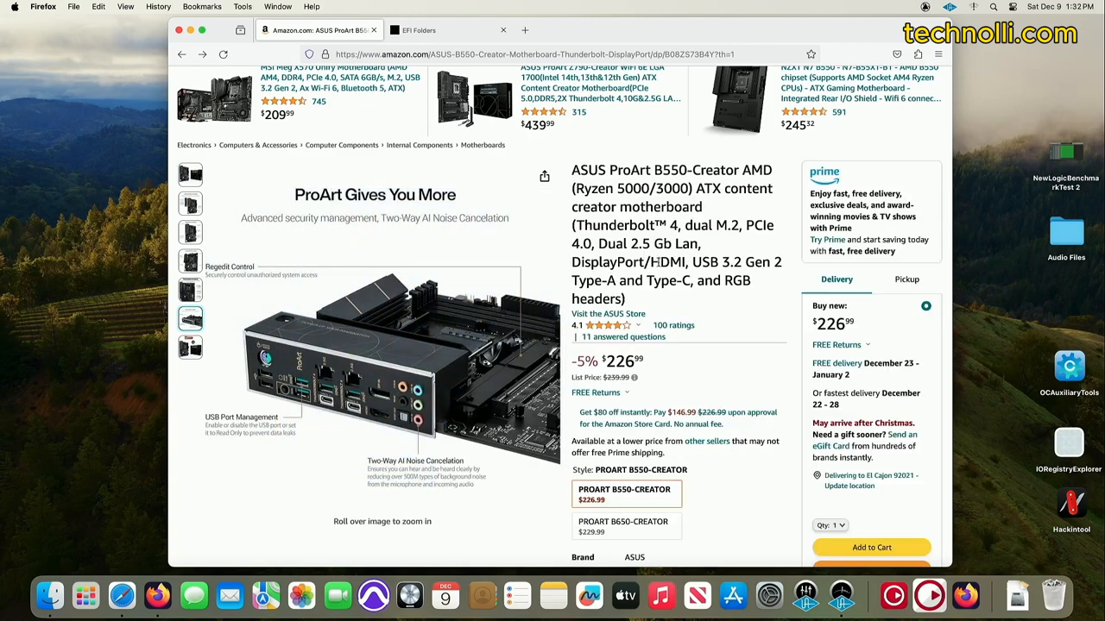
pyautogui.moveTo(676, 369)
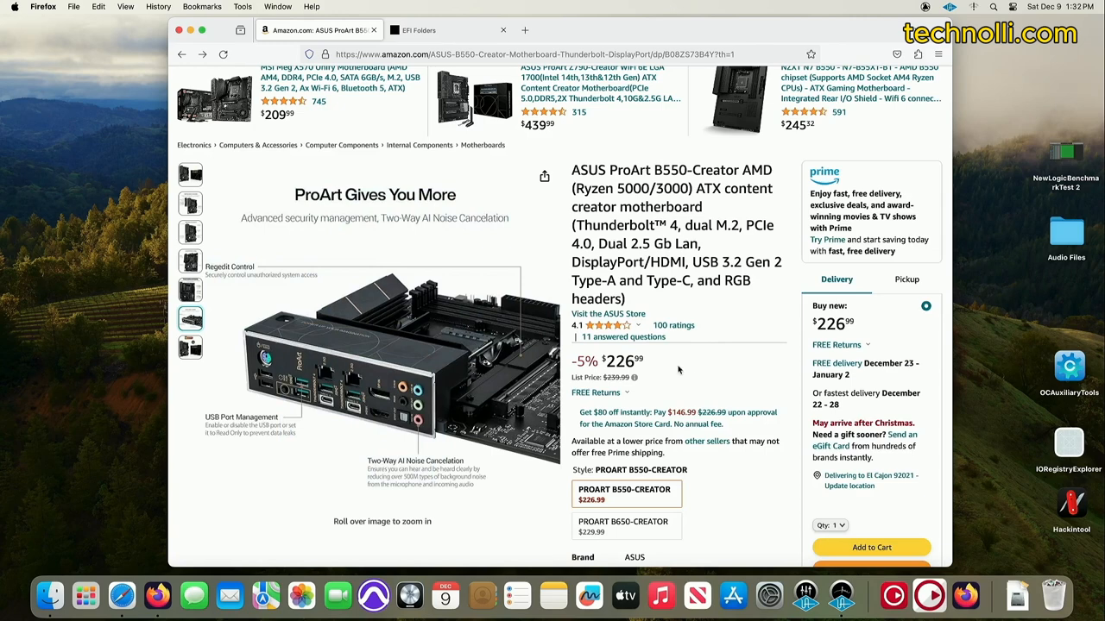
pyautogui.moveTo(711, 363)
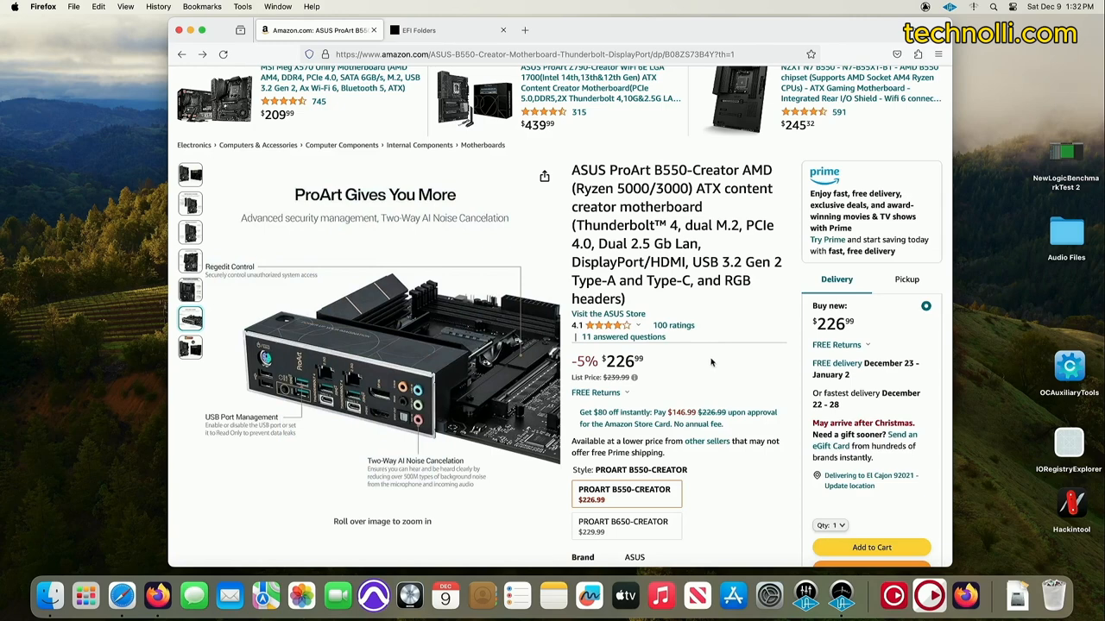
pyautogui.moveTo(711, 362)
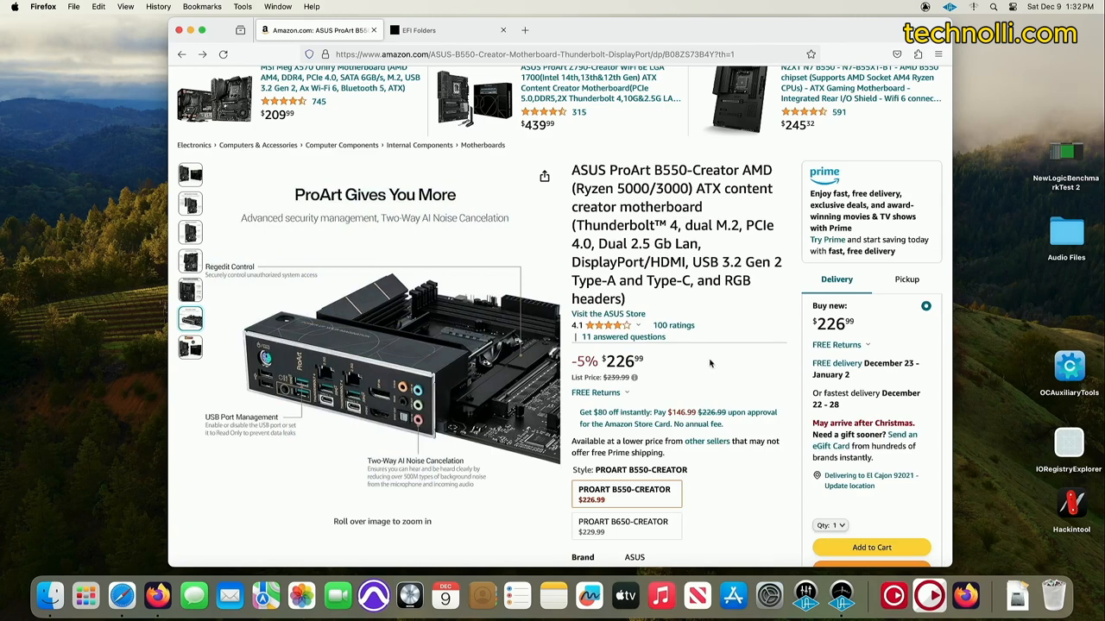
pyautogui.moveTo(197, 559)
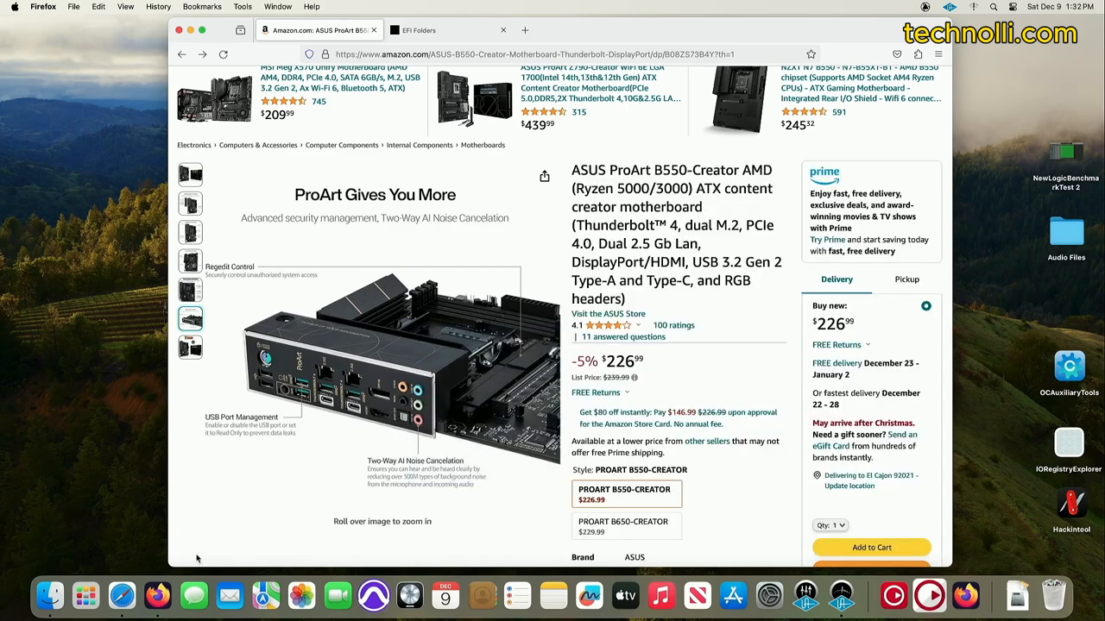
pyautogui.moveTo(734, 406)
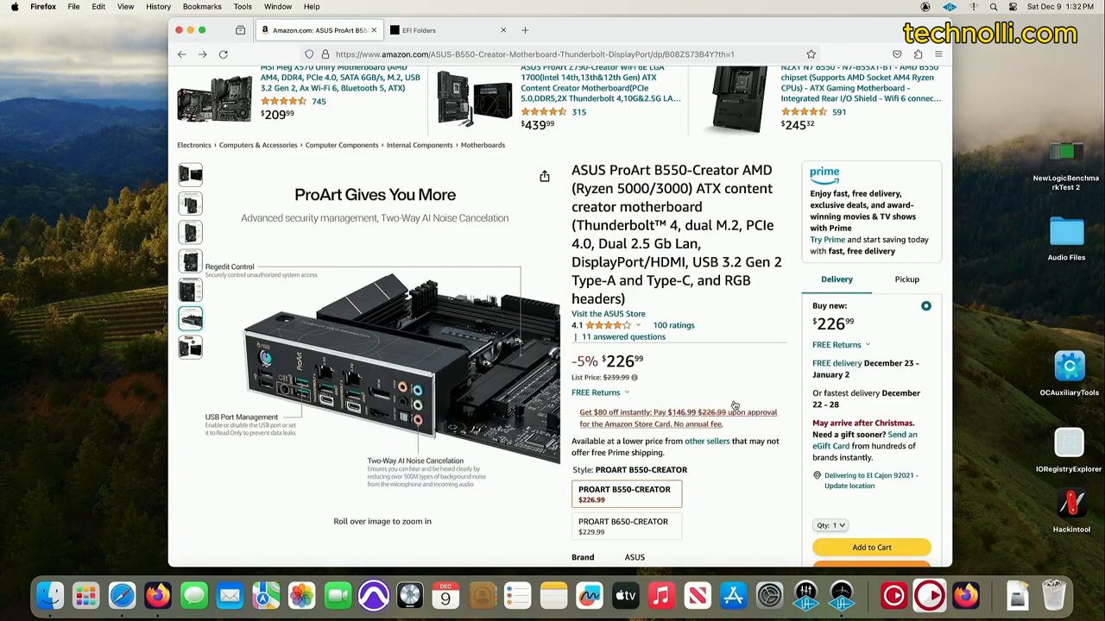
pyautogui.click(623, 526)
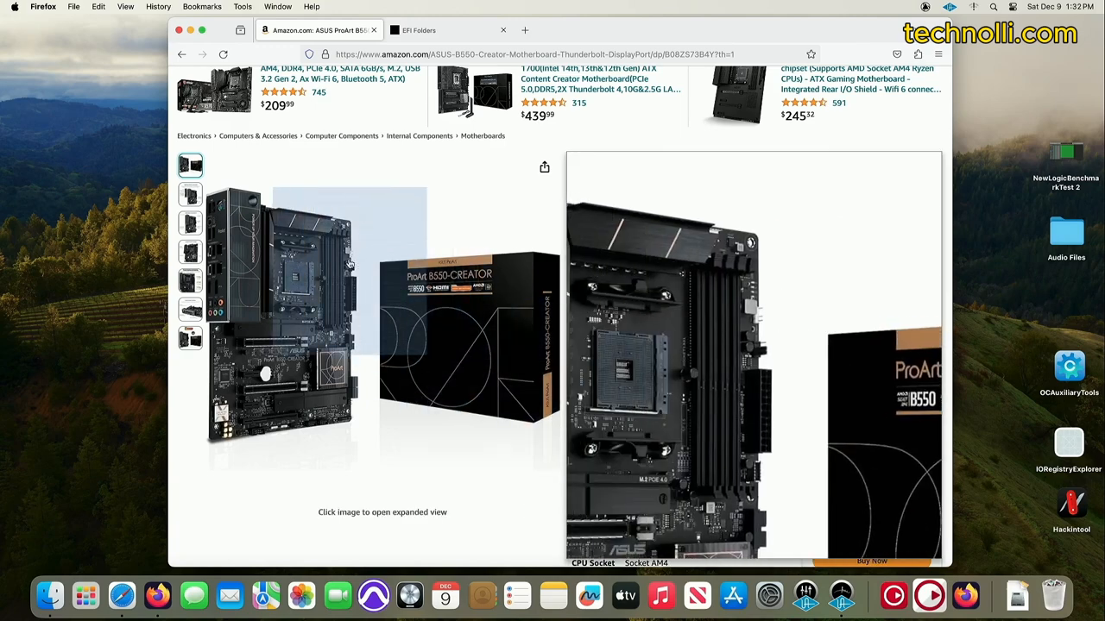
# From the search results, reach the ASUS ProArt B550-CREATOR Tech Specs page, dismissing the cookie notice.
pyautogui.click(182, 54)
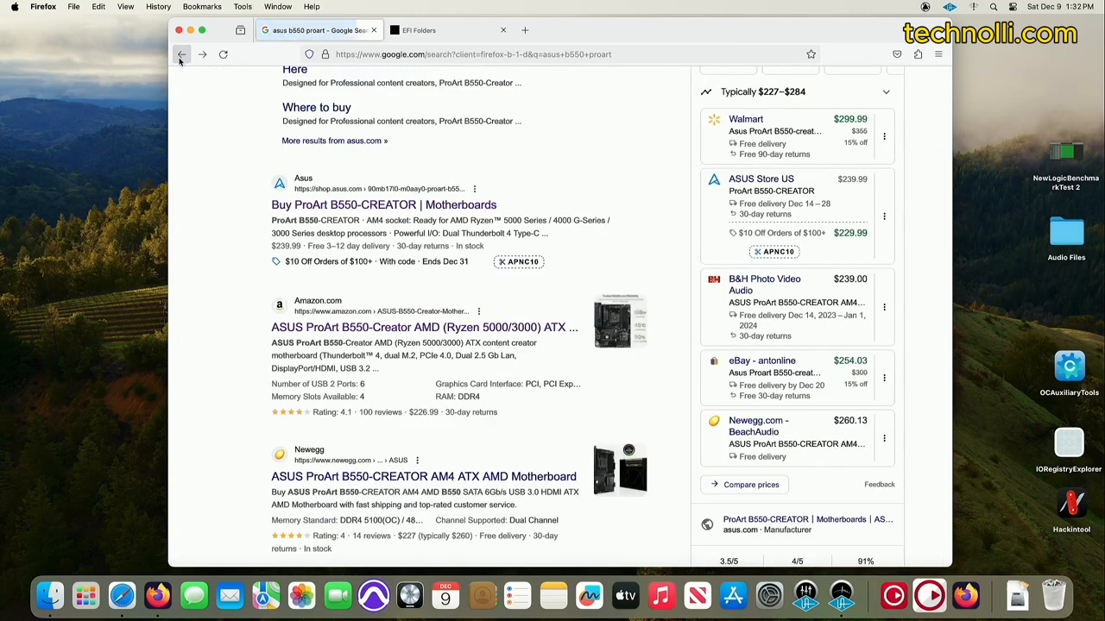
pyautogui.click(383, 204)
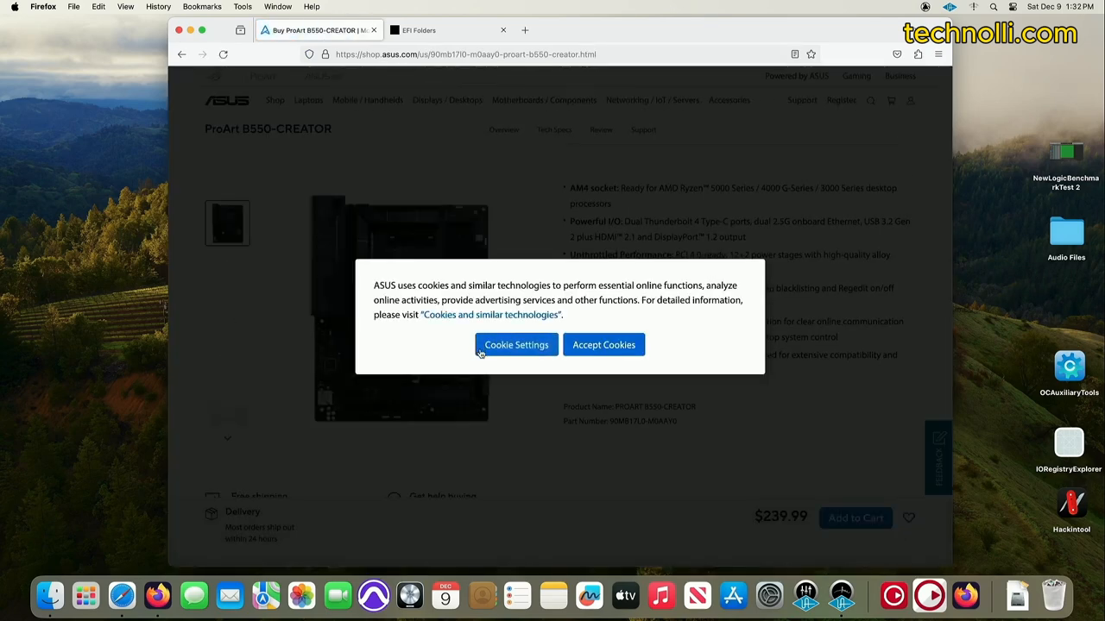
pyautogui.click(604, 346)
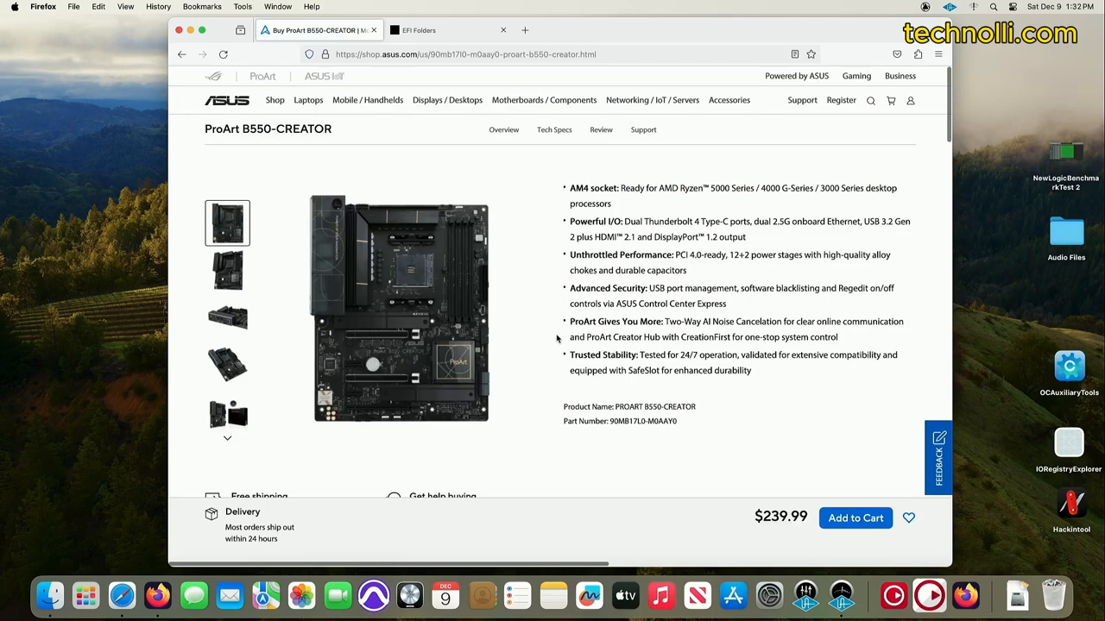
pyautogui.click(553, 129)
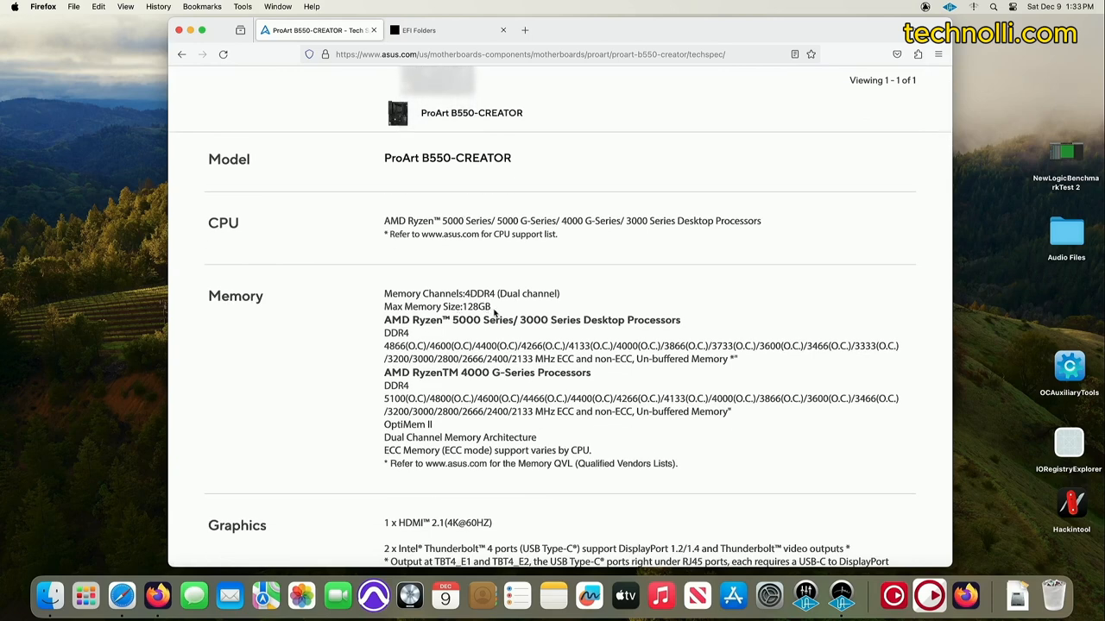
# Read through the specs from Memory and Expansion Slots down to Internal I/O Connectors, then back up.
pyautogui.scroll(-3)
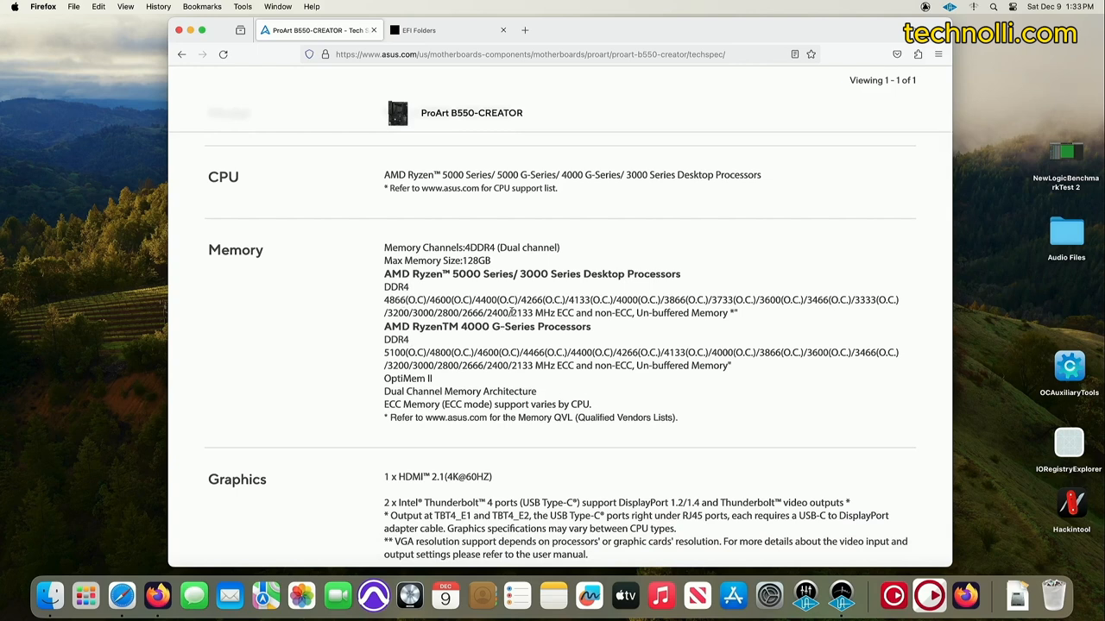
pyautogui.moveTo(515, 279)
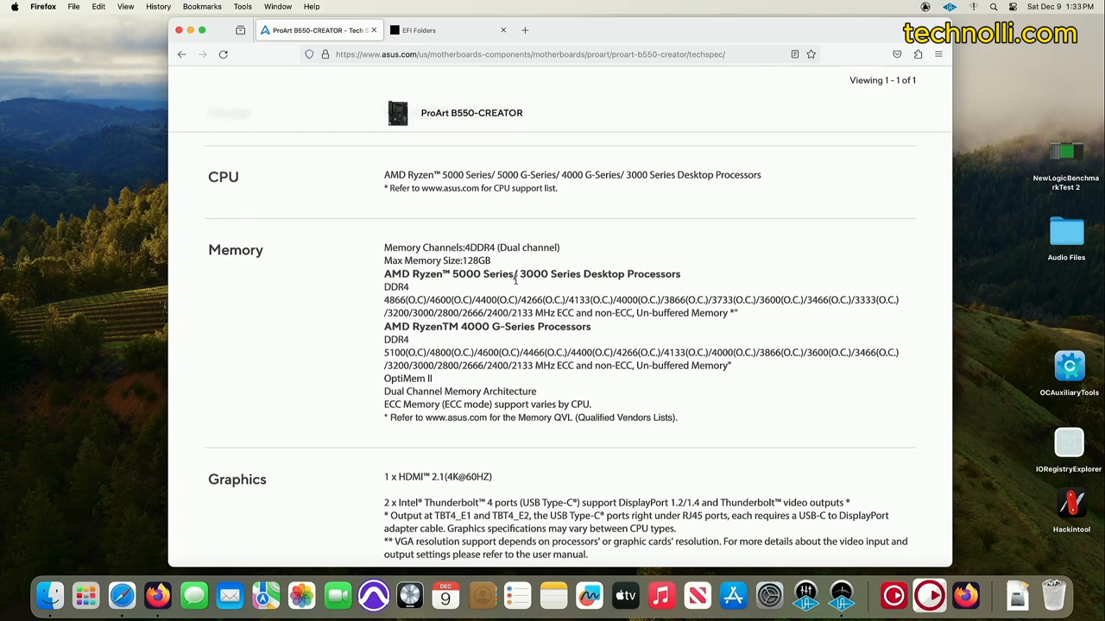
pyautogui.scroll(-3)
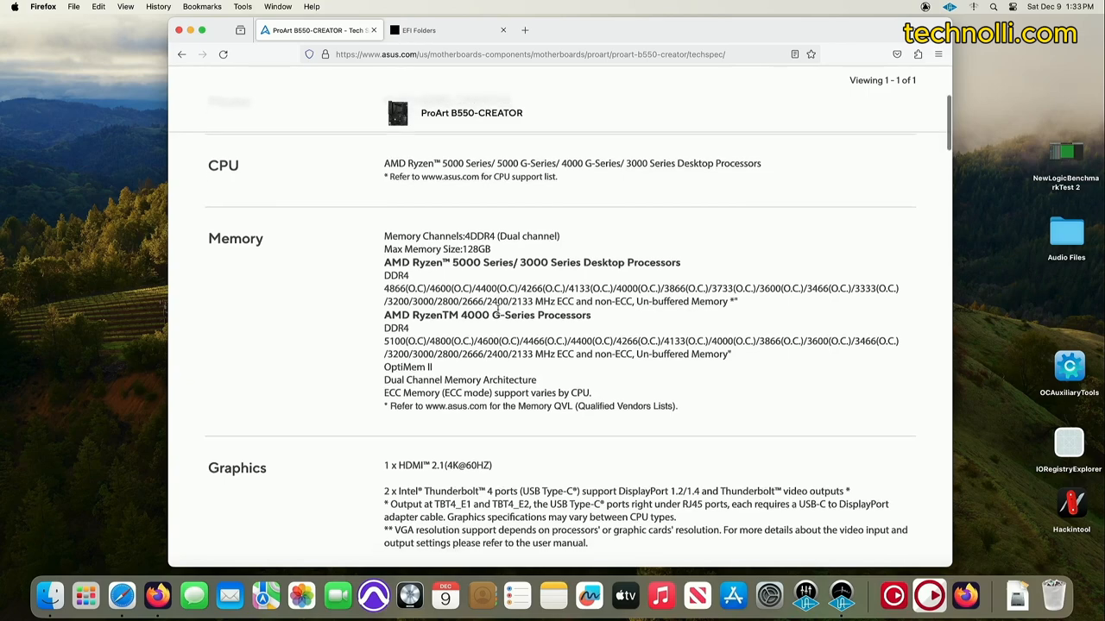
pyautogui.scroll(-3)
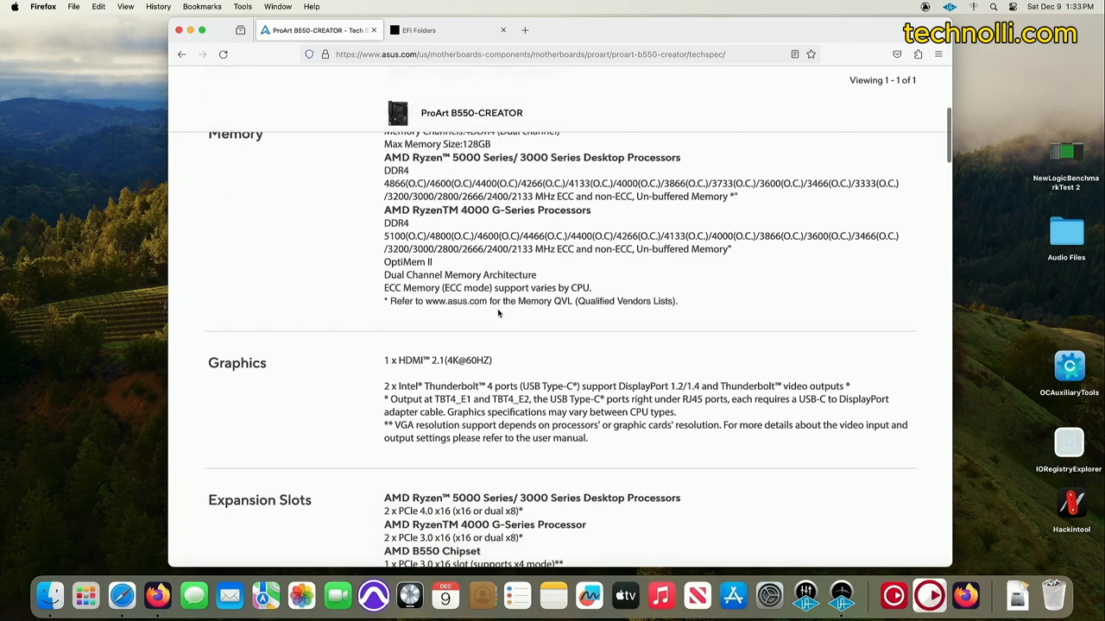
pyautogui.scroll(-3)
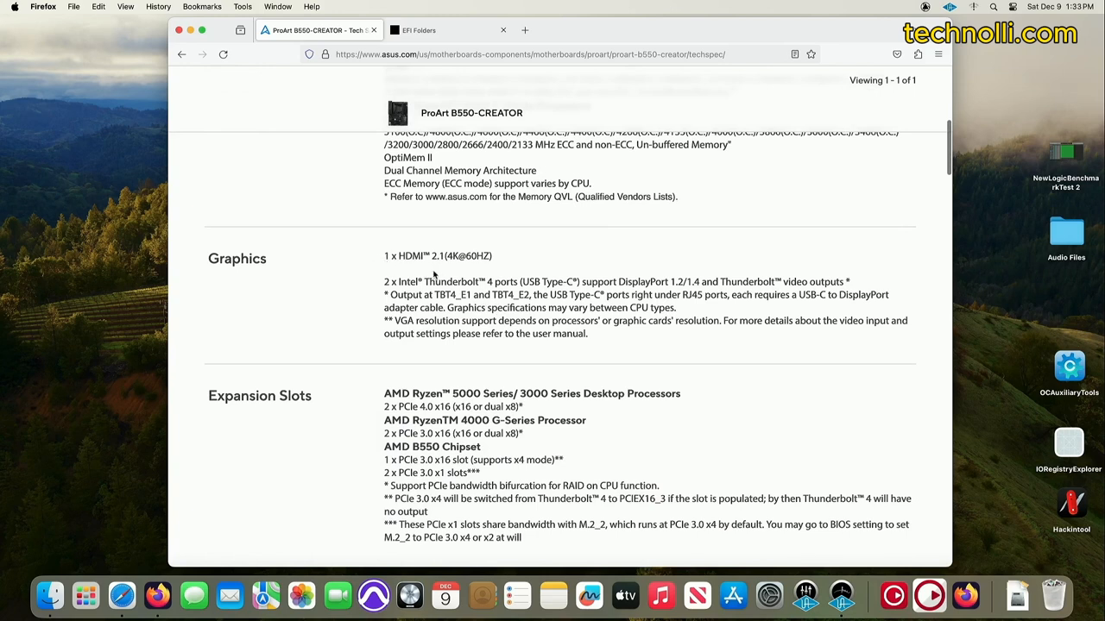
pyautogui.moveTo(435, 274)
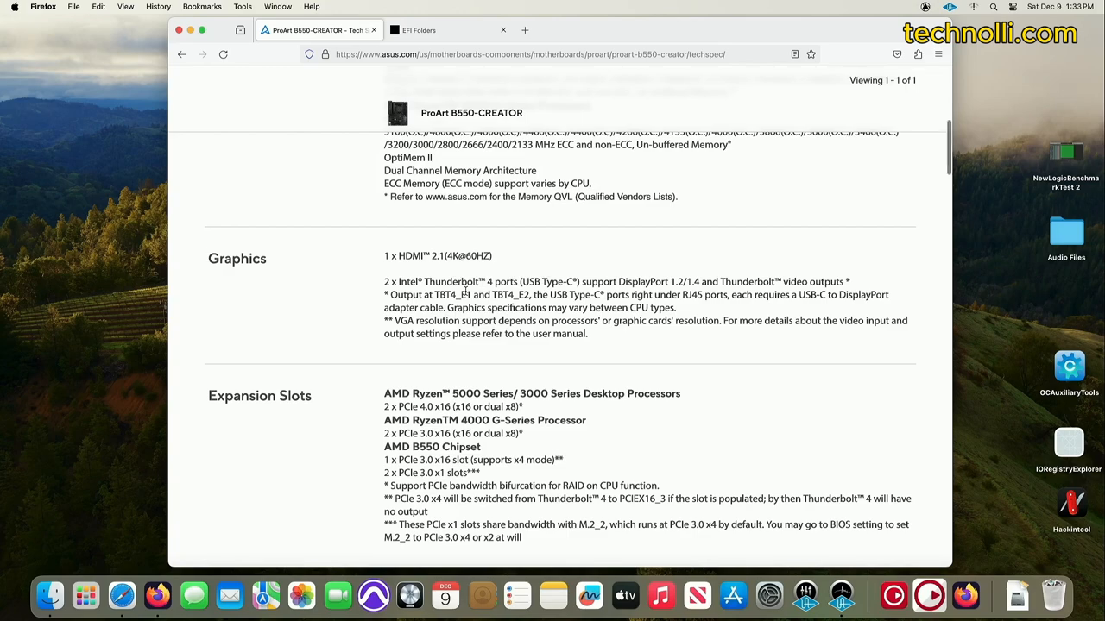
pyautogui.scroll(-3)
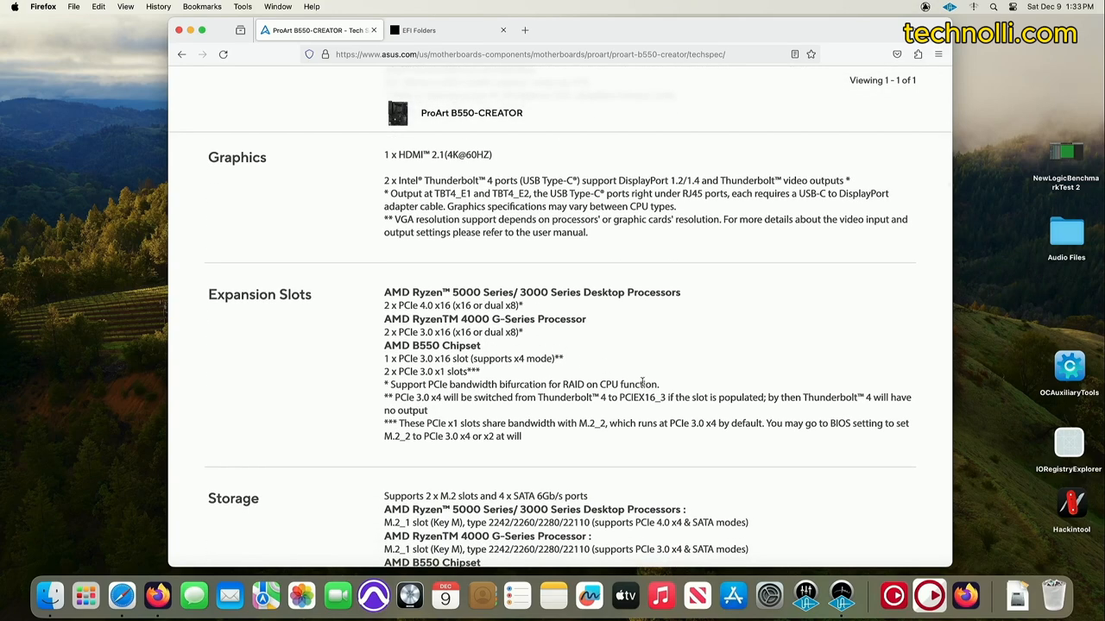
pyautogui.scroll(-3)
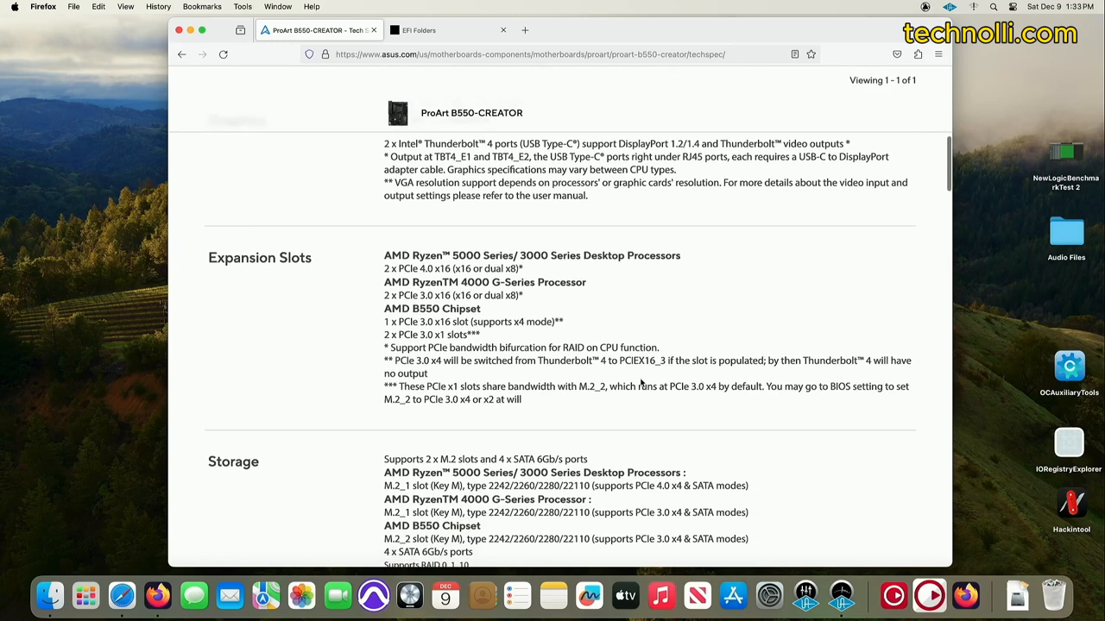
pyautogui.scroll(-3)
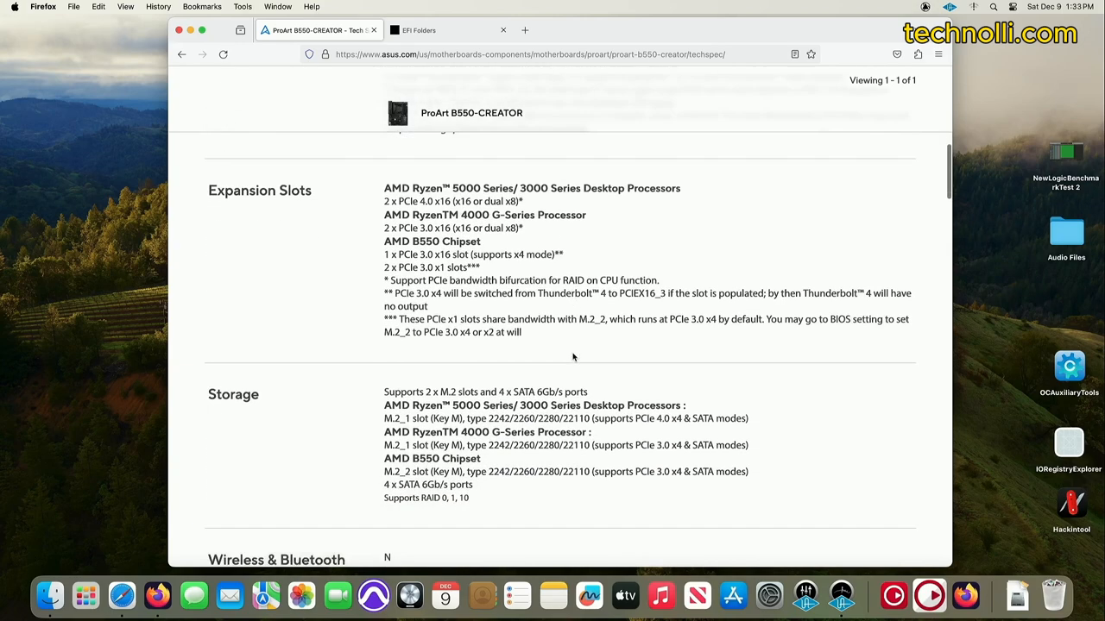
pyautogui.scroll(-3)
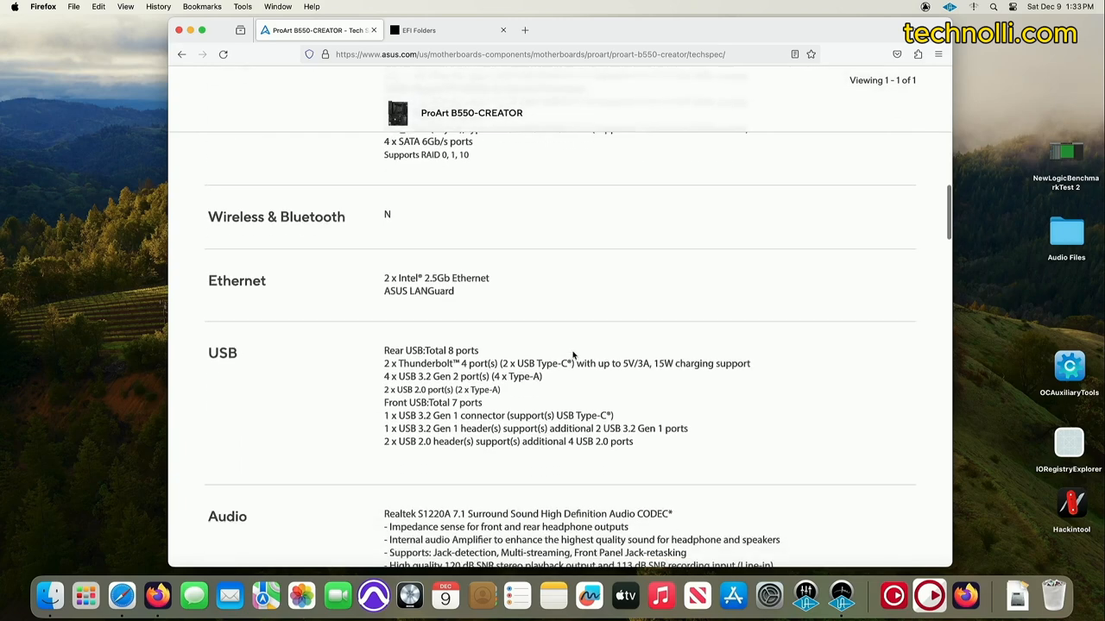
pyautogui.scroll(-3)
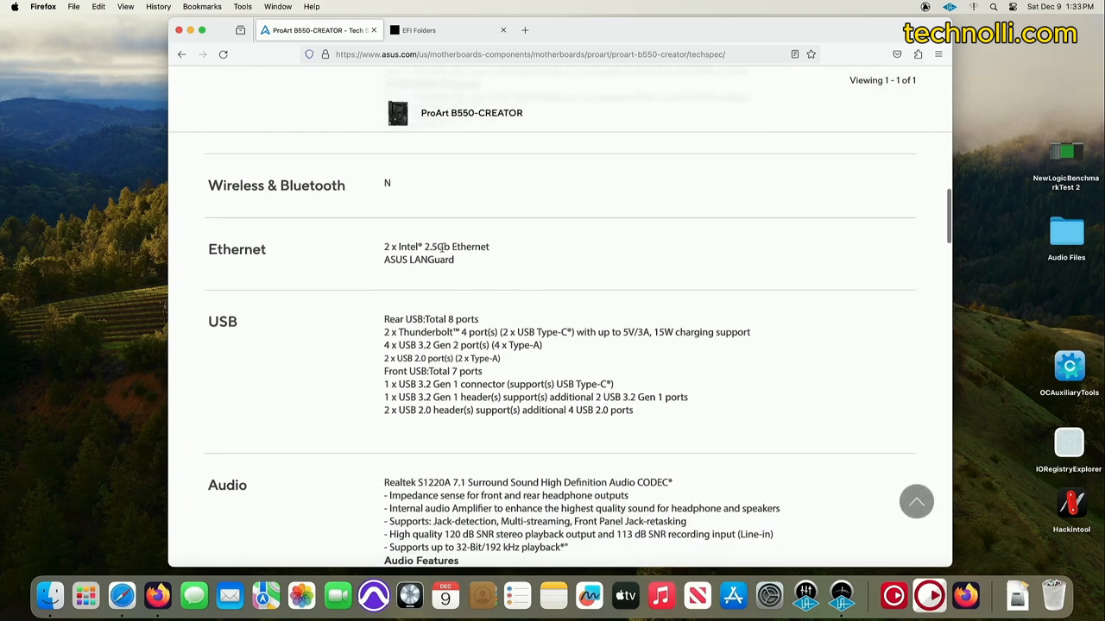
pyautogui.moveTo(487, 252)
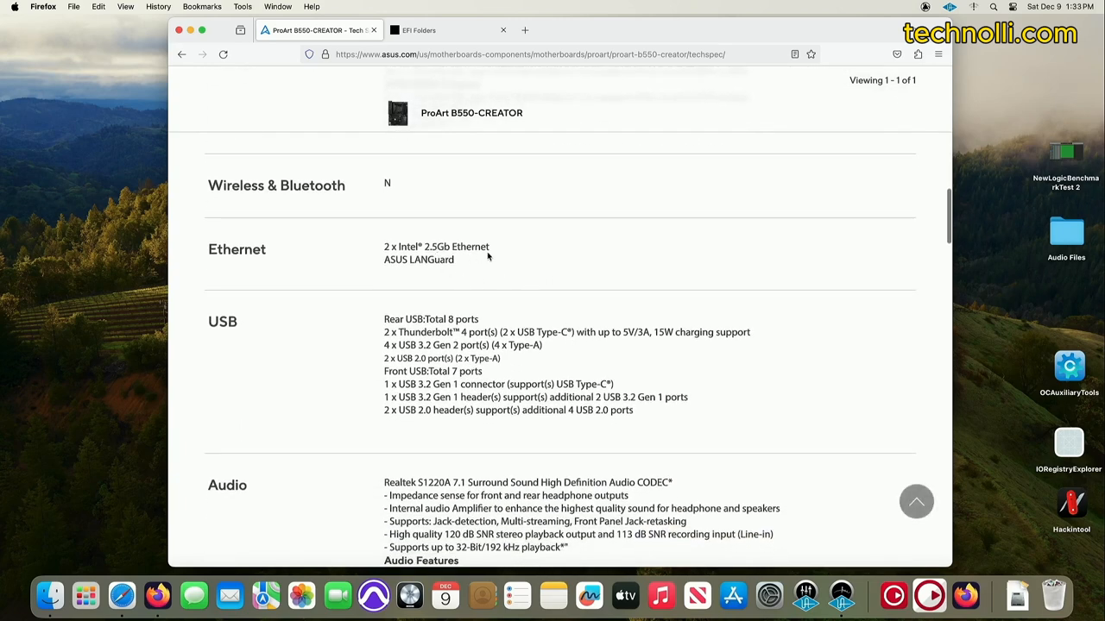
pyautogui.moveTo(434, 328)
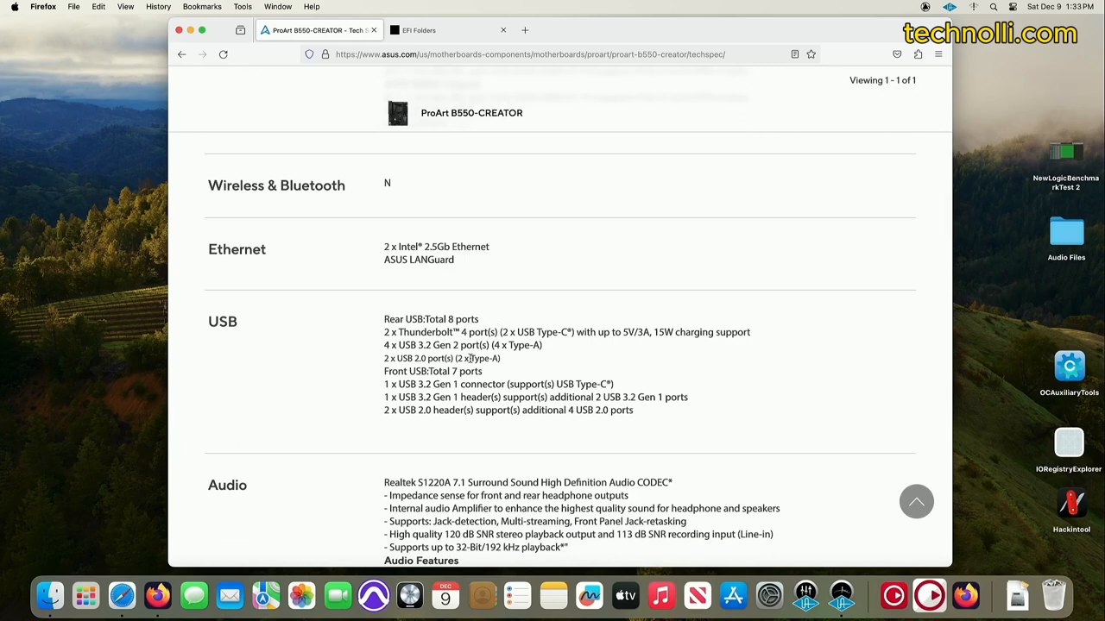
pyautogui.scroll(-3)
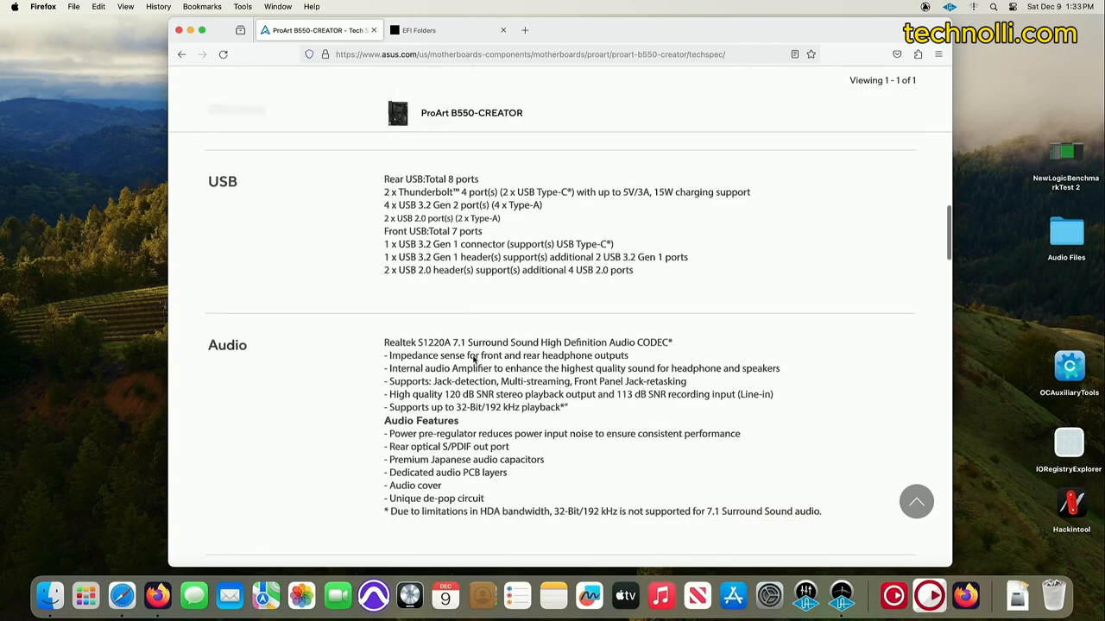
pyautogui.scroll(-3)
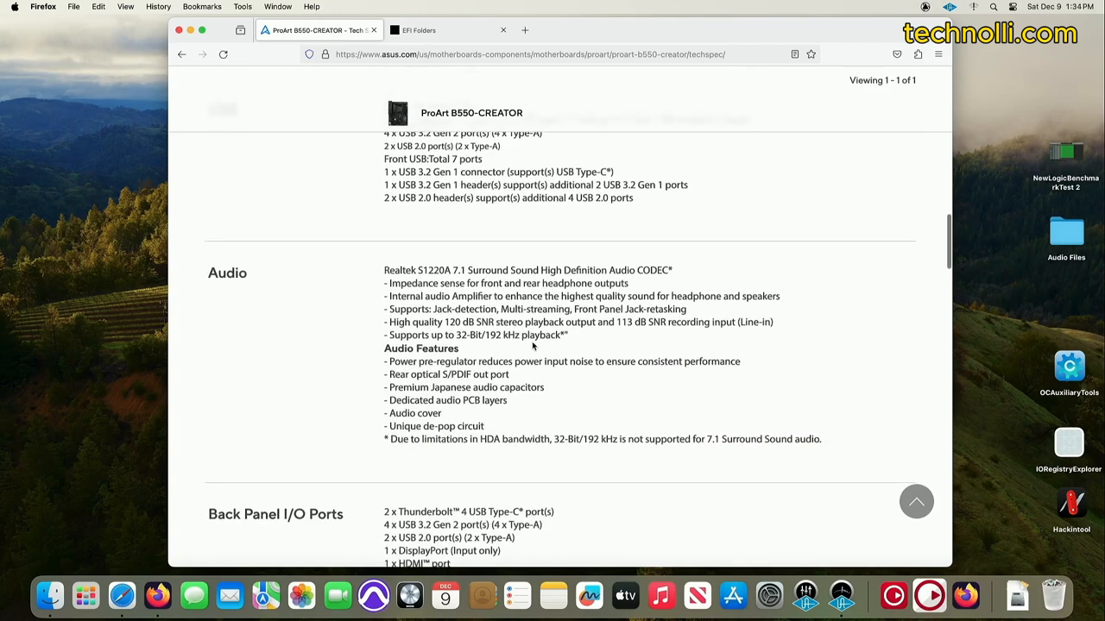
pyautogui.scroll(-3)
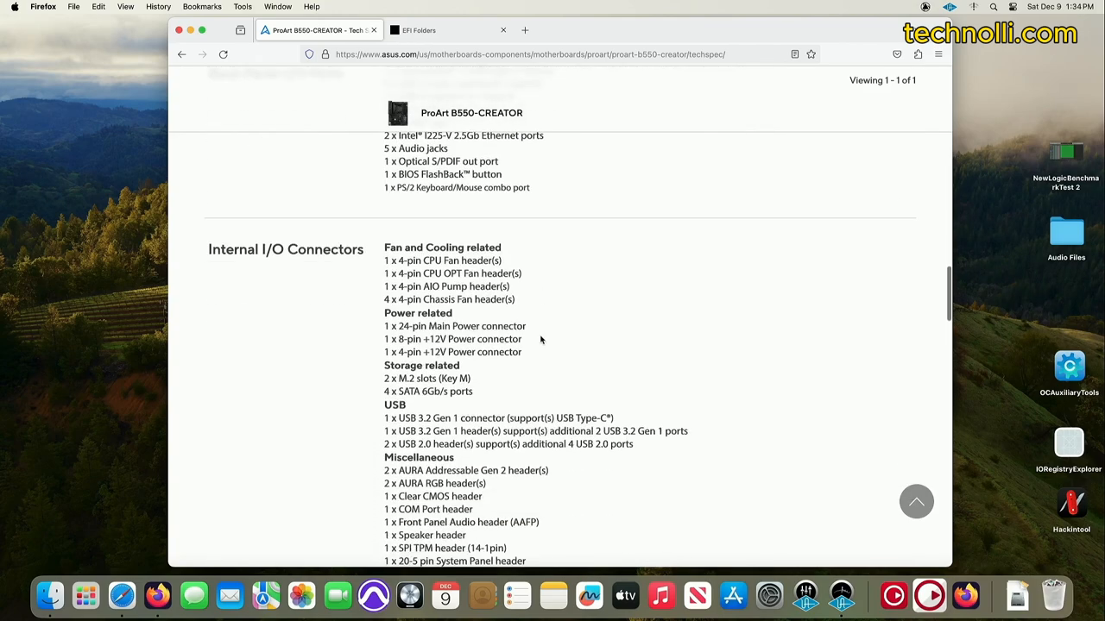
pyautogui.scroll(3)
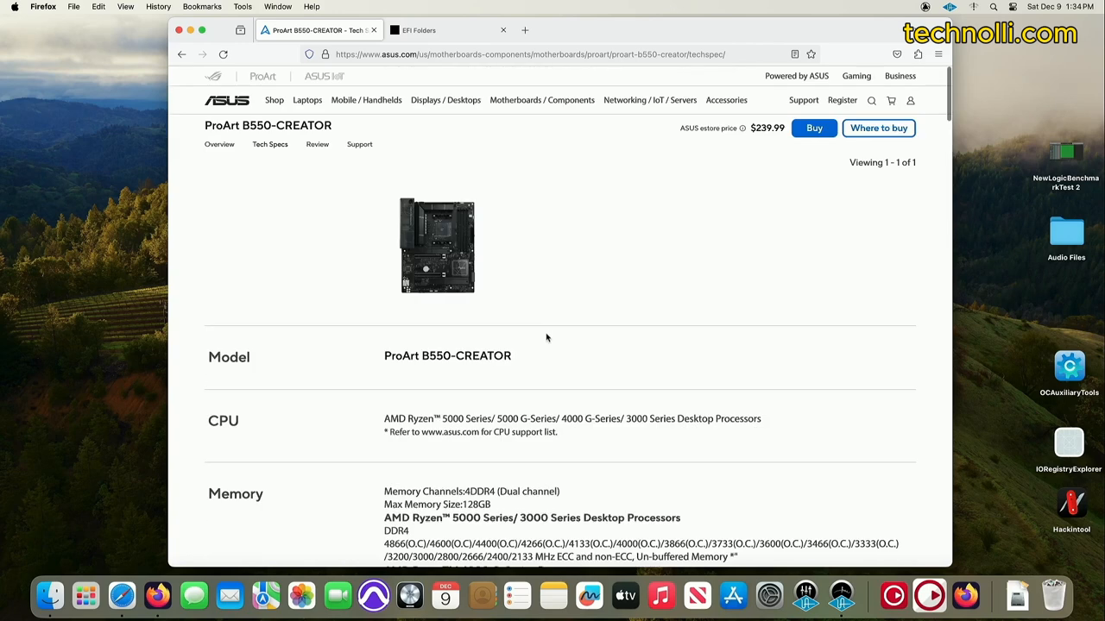
pyautogui.moveTo(306, 203)
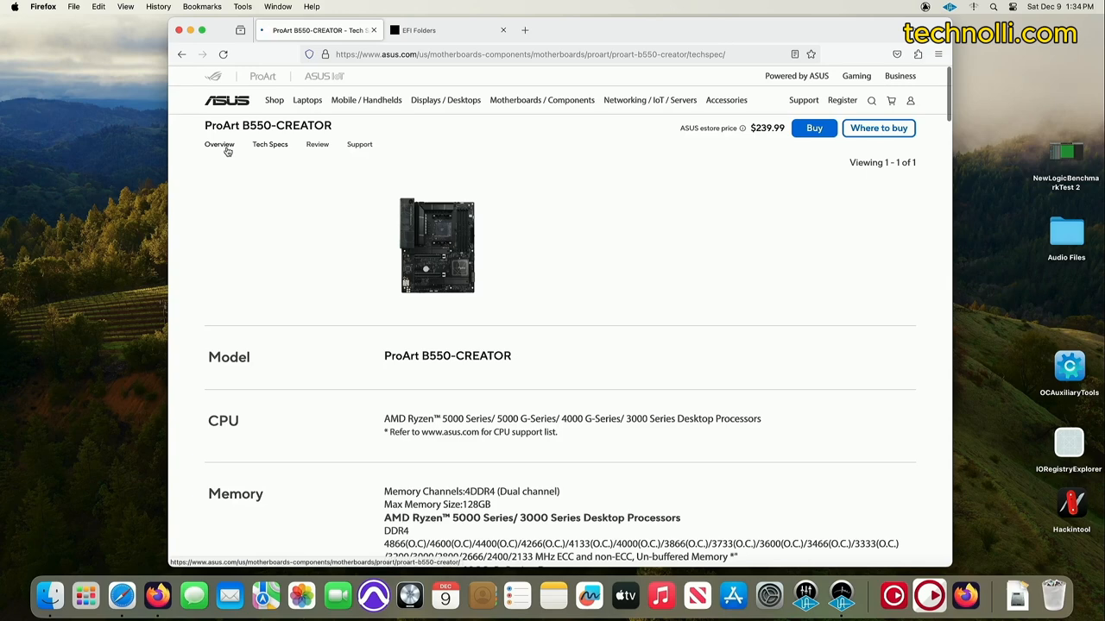
pyautogui.click(219, 145)
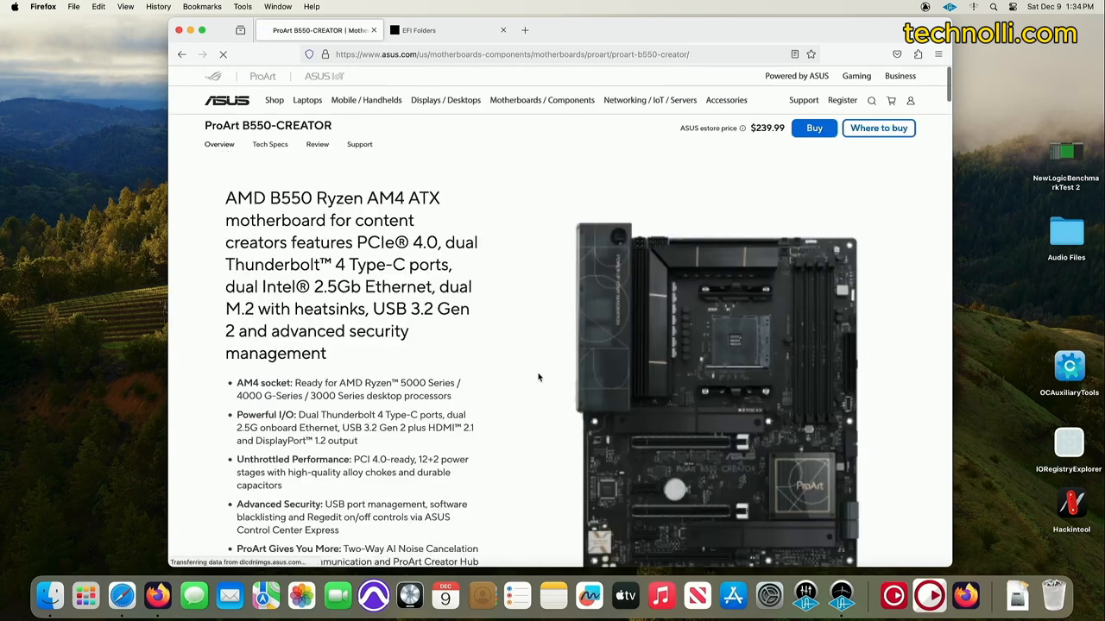
pyautogui.scroll(-3)
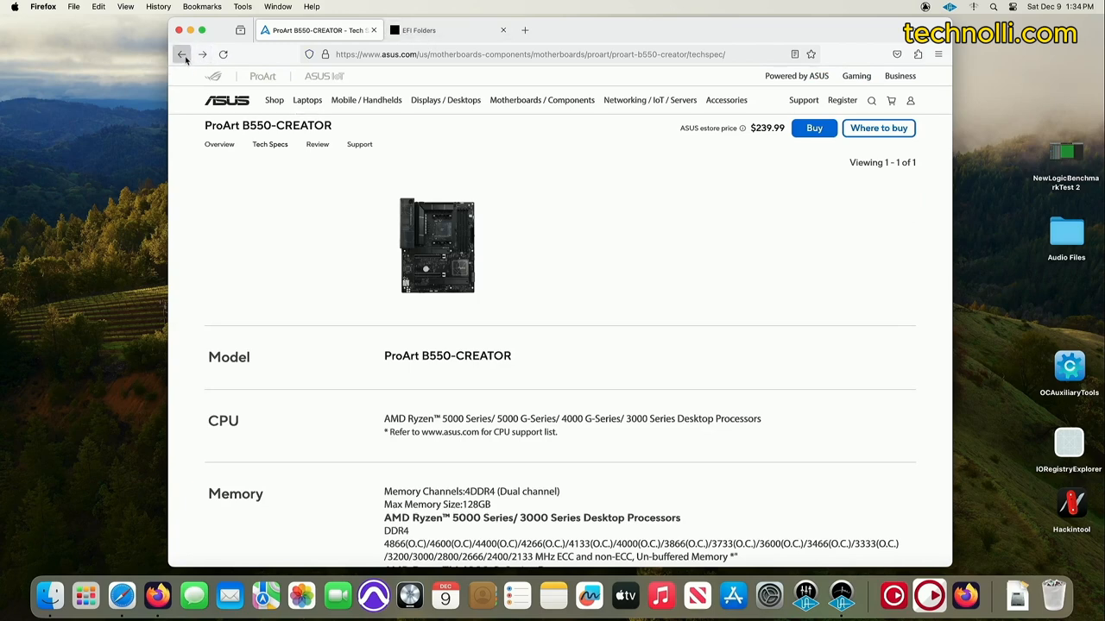
# Return to Google, reopen the ProArt board's Amazon listing and start a search for ryzen 5800x.
pyautogui.click(183, 54)
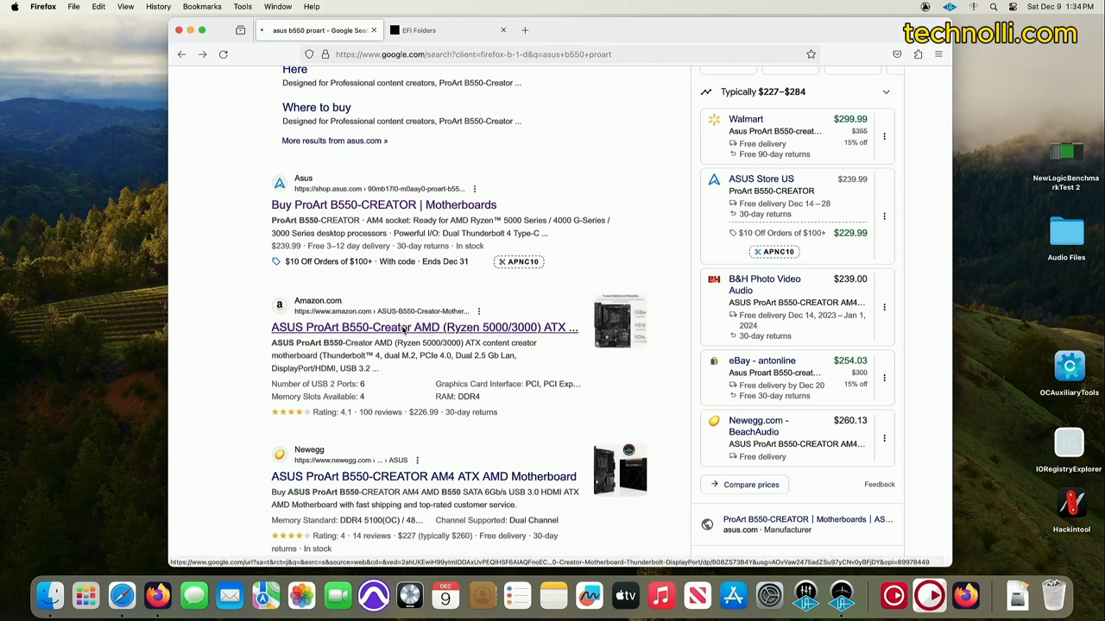
pyautogui.click(425, 328)
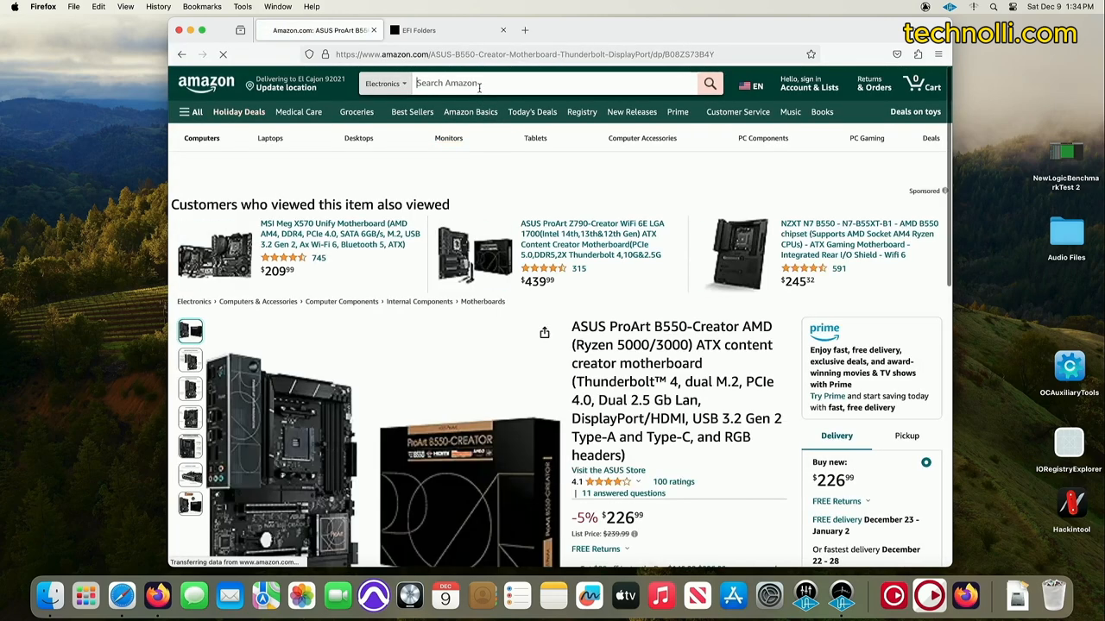
pyautogui.write('ryzen 5800x')
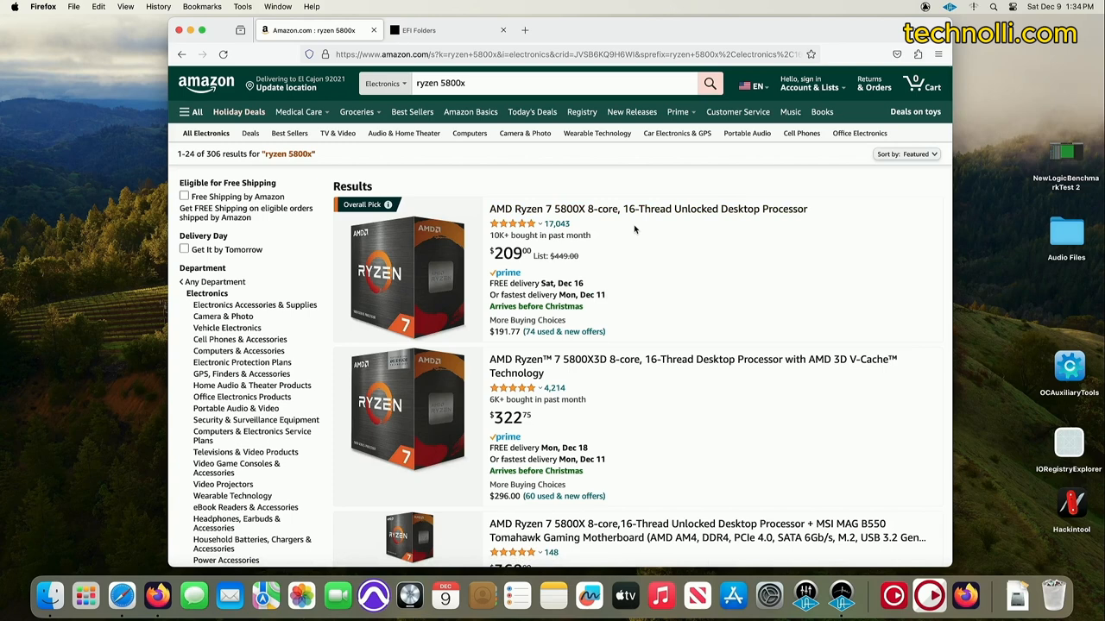
pyautogui.moveTo(525, 355)
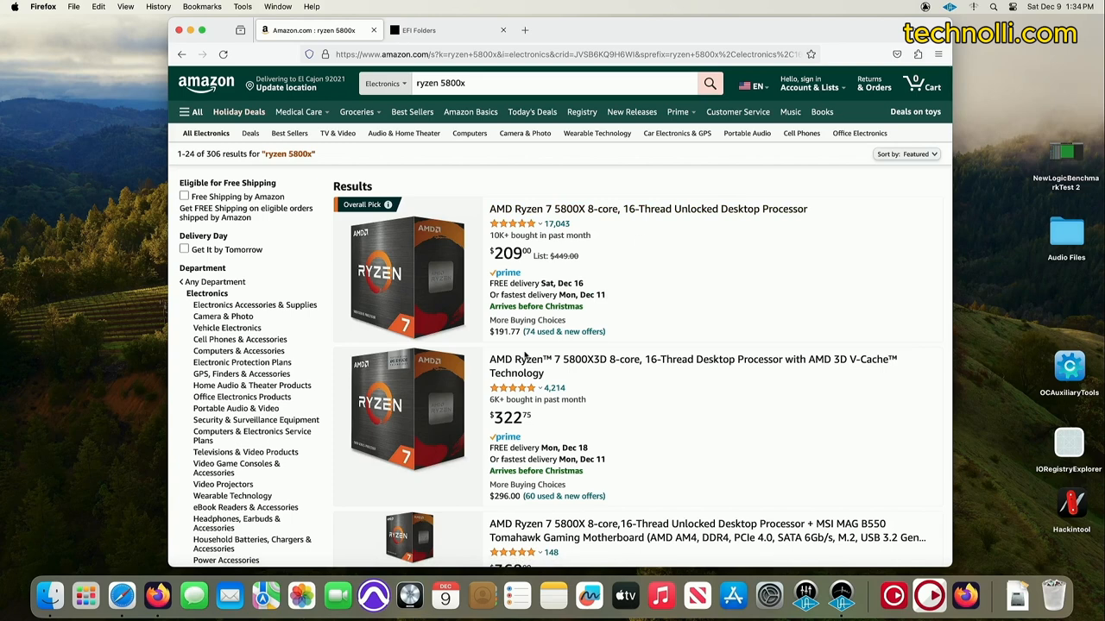
pyautogui.moveTo(373, 595)
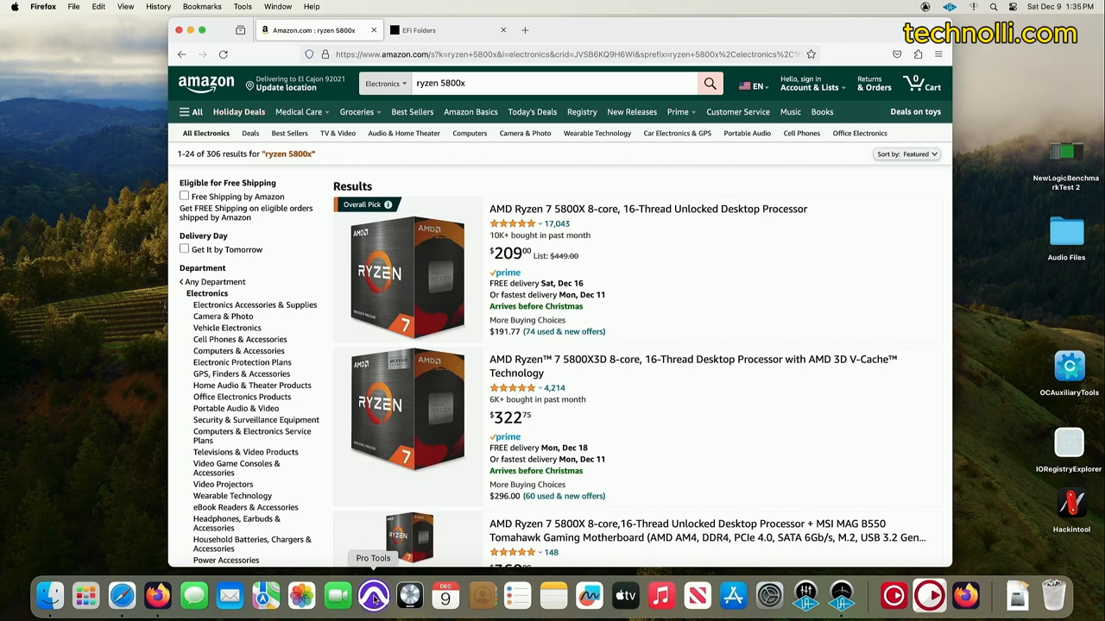
pyautogui.moveTo(721, 442)
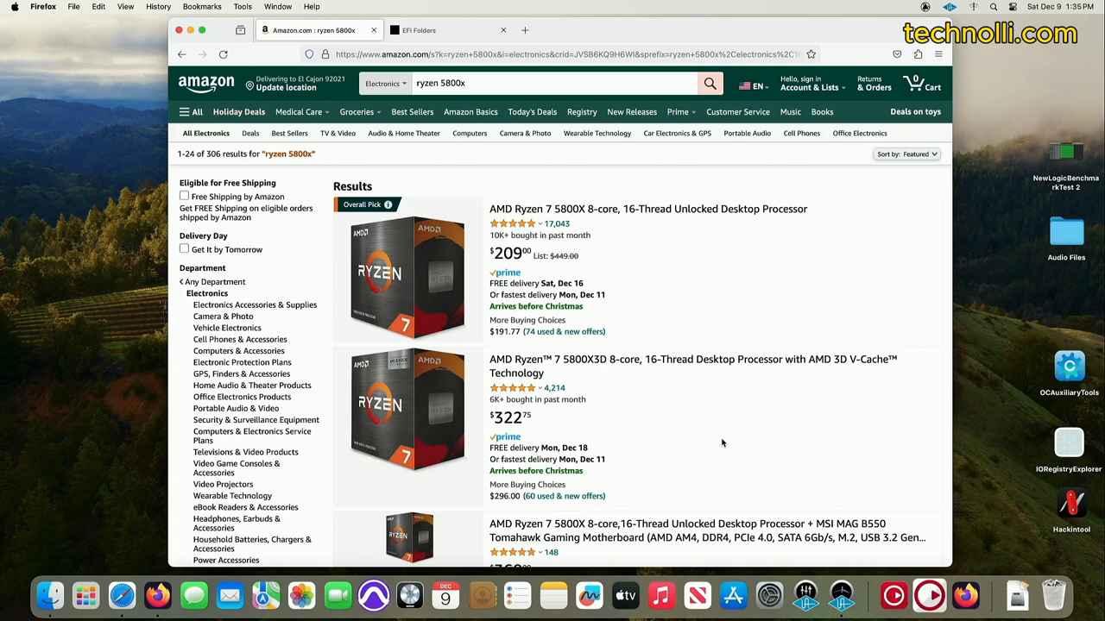
pyautogui.moveTo(665, 395)
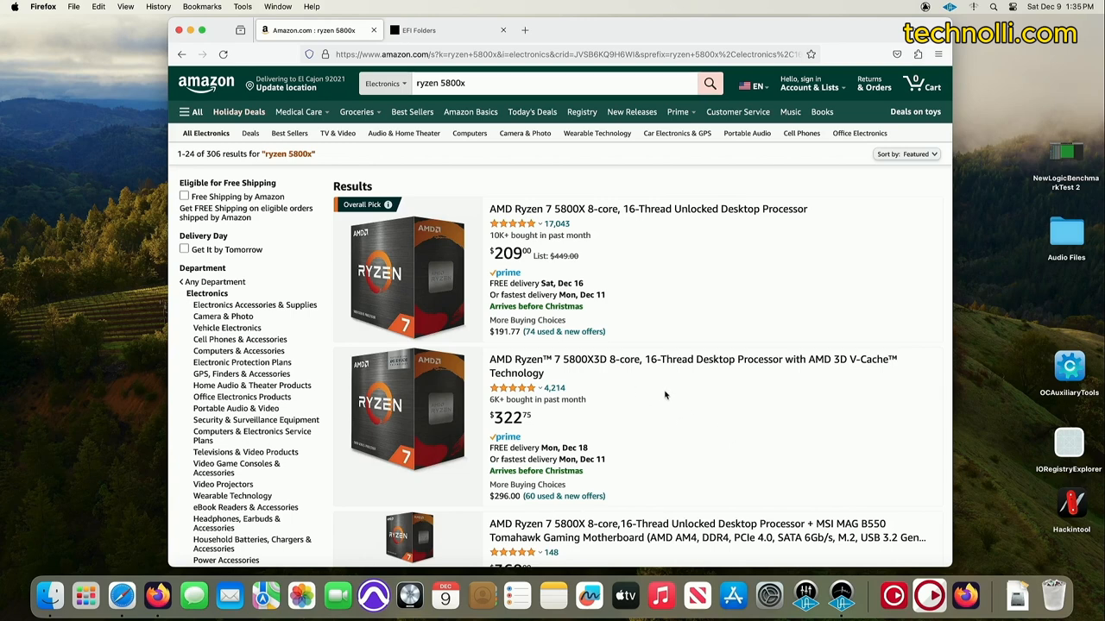
pyautogui.moveTo(373, 596)
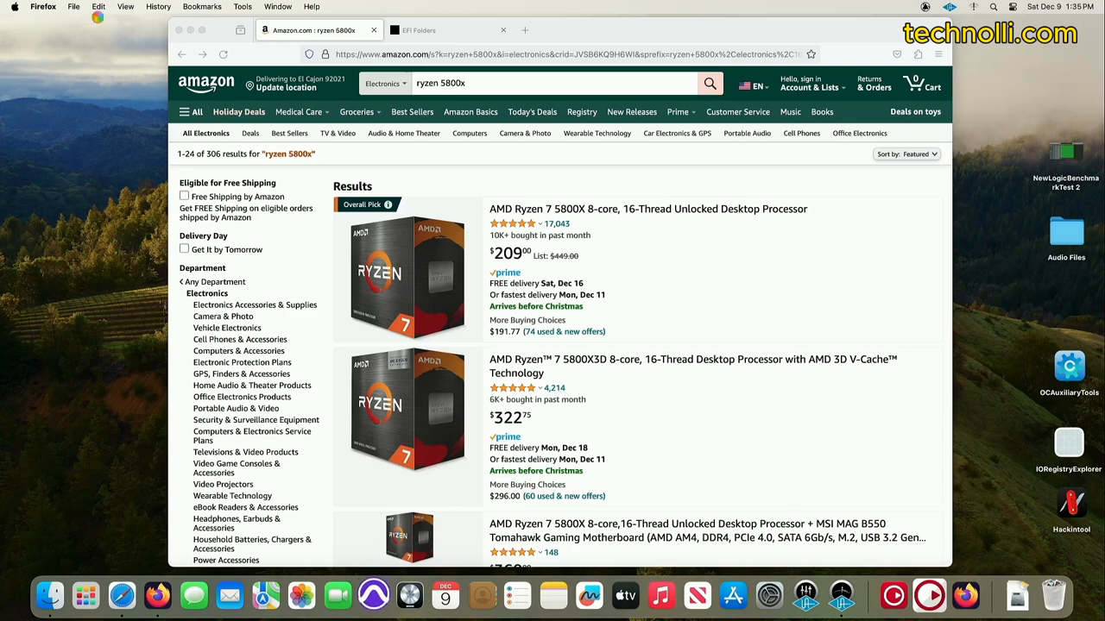
# Launch Pro Tools from the Dock and open the Can't Get Enough demo session.
pyautogui.click(373, 595)
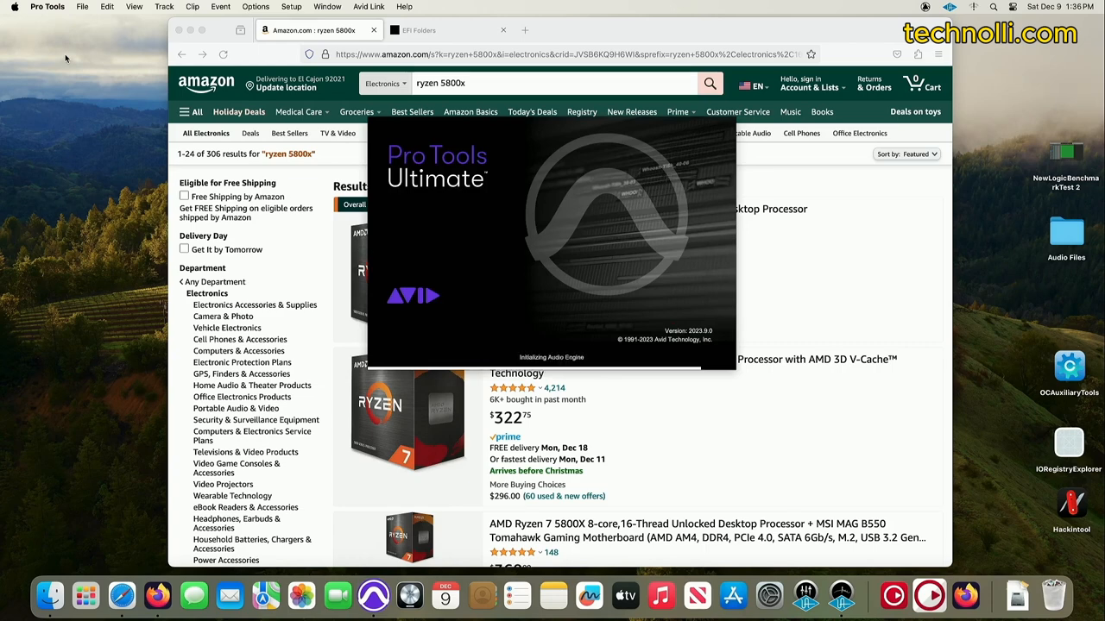
pyautogui.moveTo(147, 31)
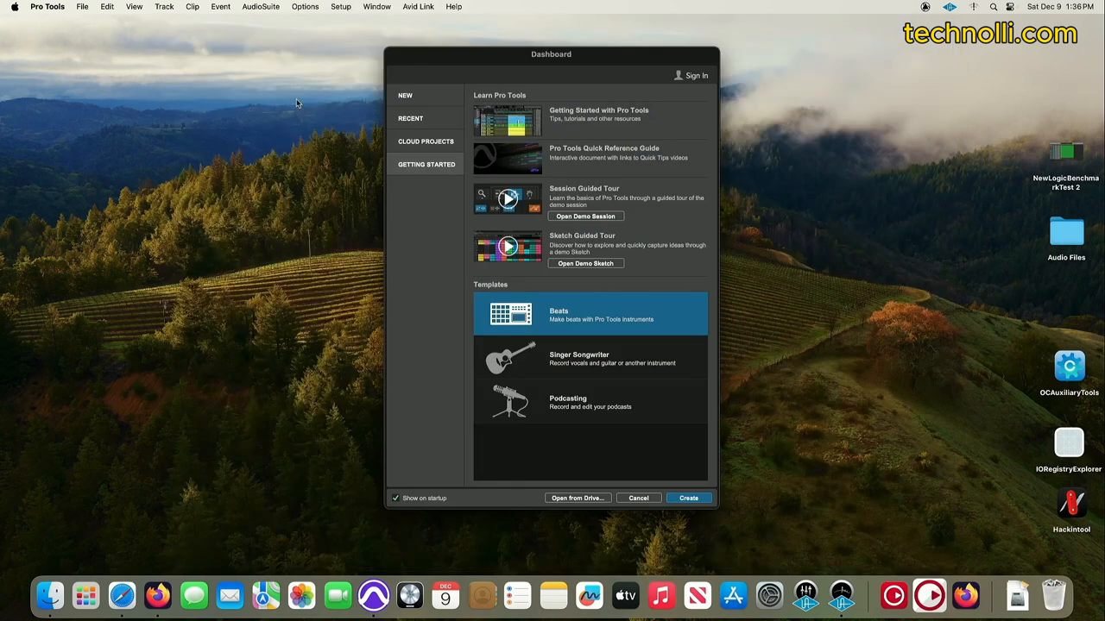
pyautogui.click(639, 497)
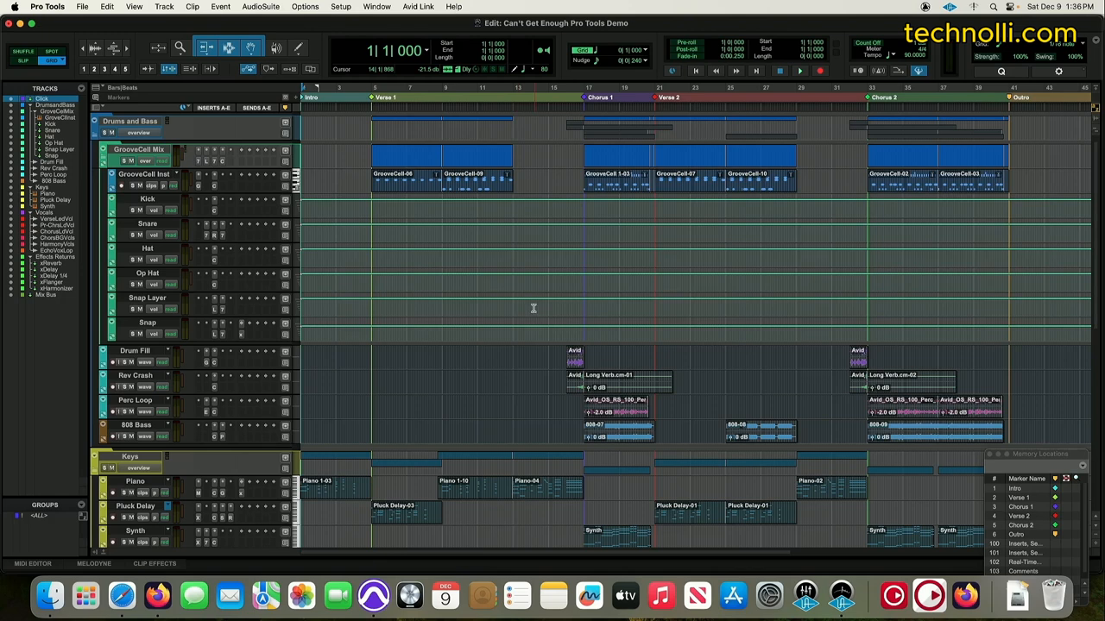
# Start playback of the Can't Get Enough demo session.
pyautogui.click(800, 69)
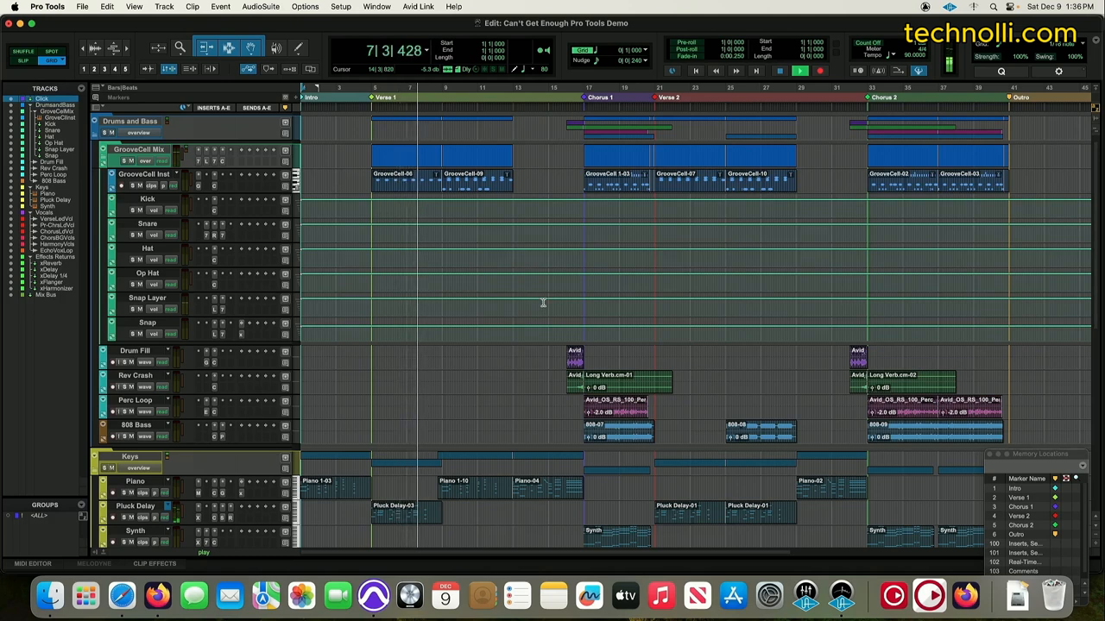
pyautogui.scroll(-3)
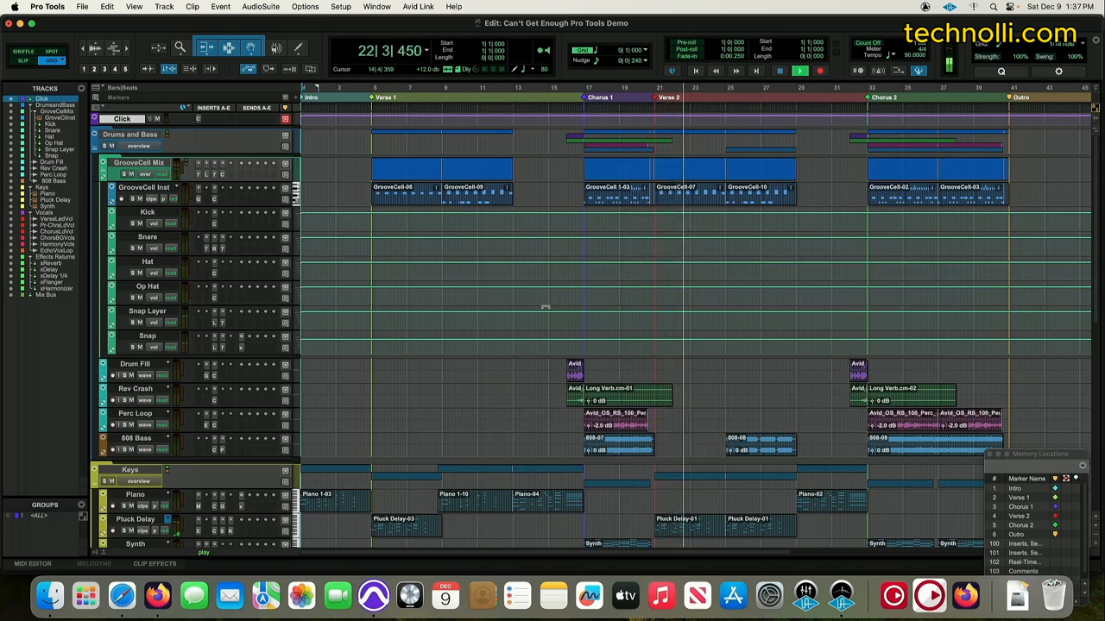
# Let the session play through, return to bar 1, and bring up the Window menu.
pyautogui.scroll(-3)
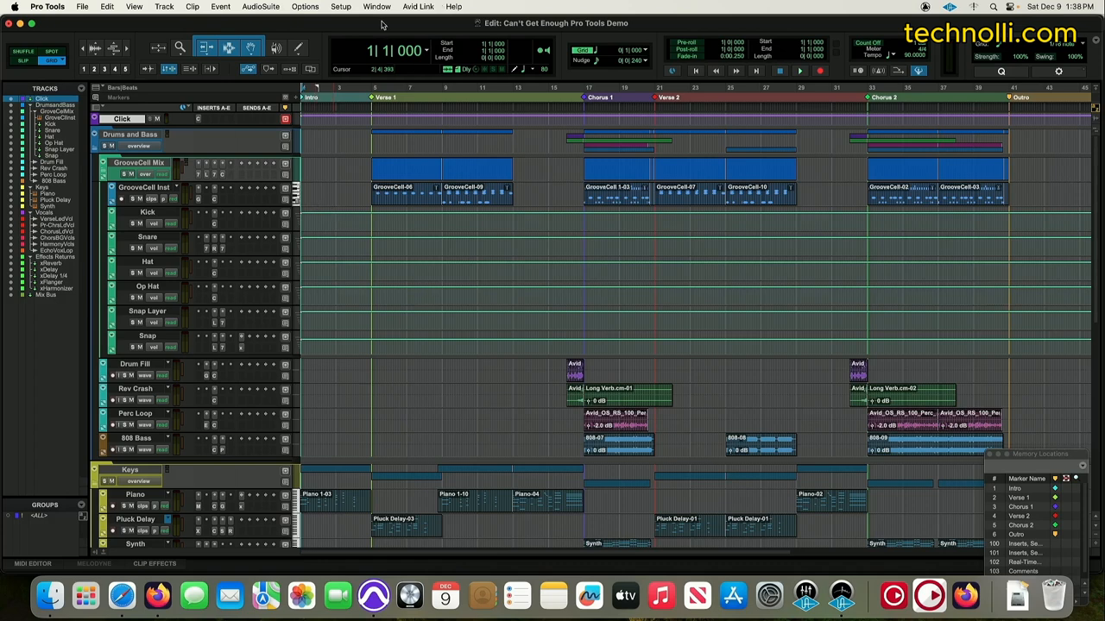
pyautogui.click(376, 7)
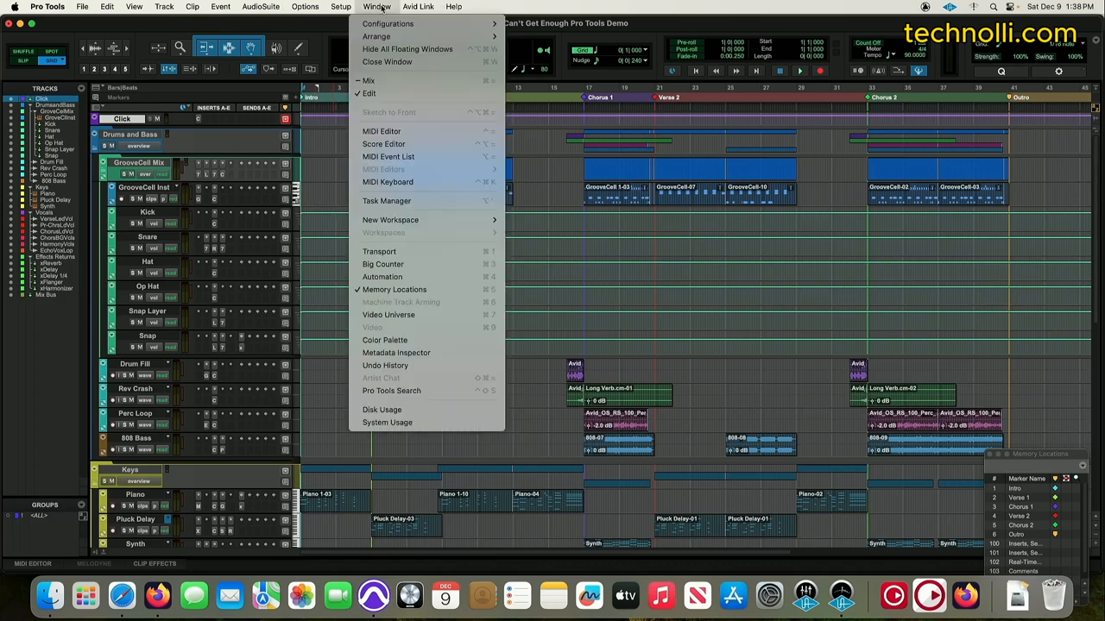
# Switch to the Mix window, then bring up the Pro Tools application menu.
pyautogui.click(367, 81)
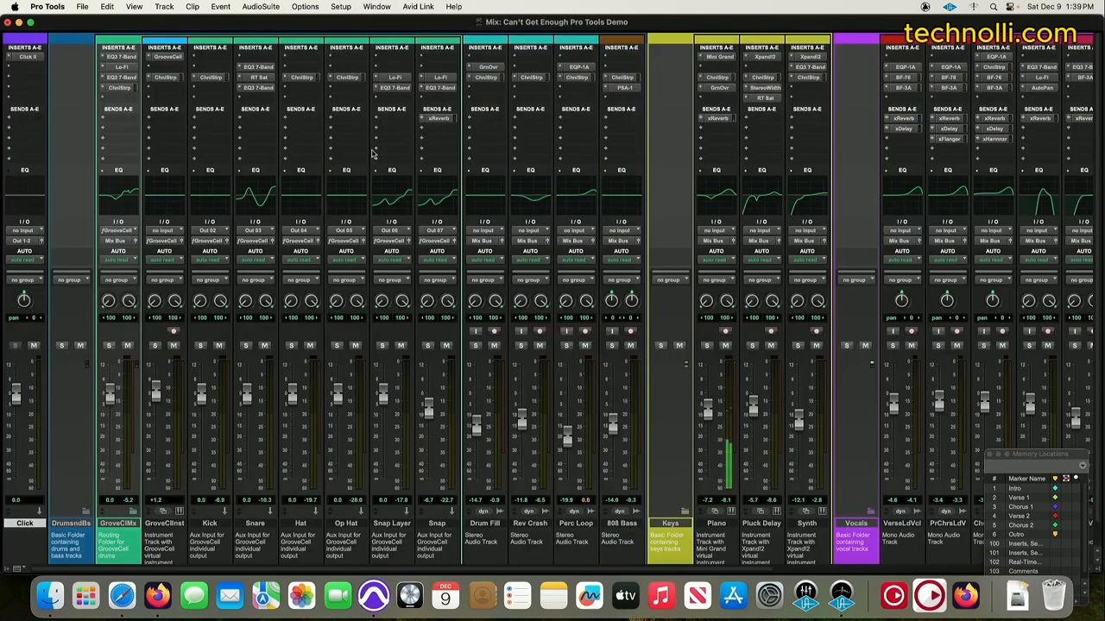
pyautogui.moveTo(508, 316)
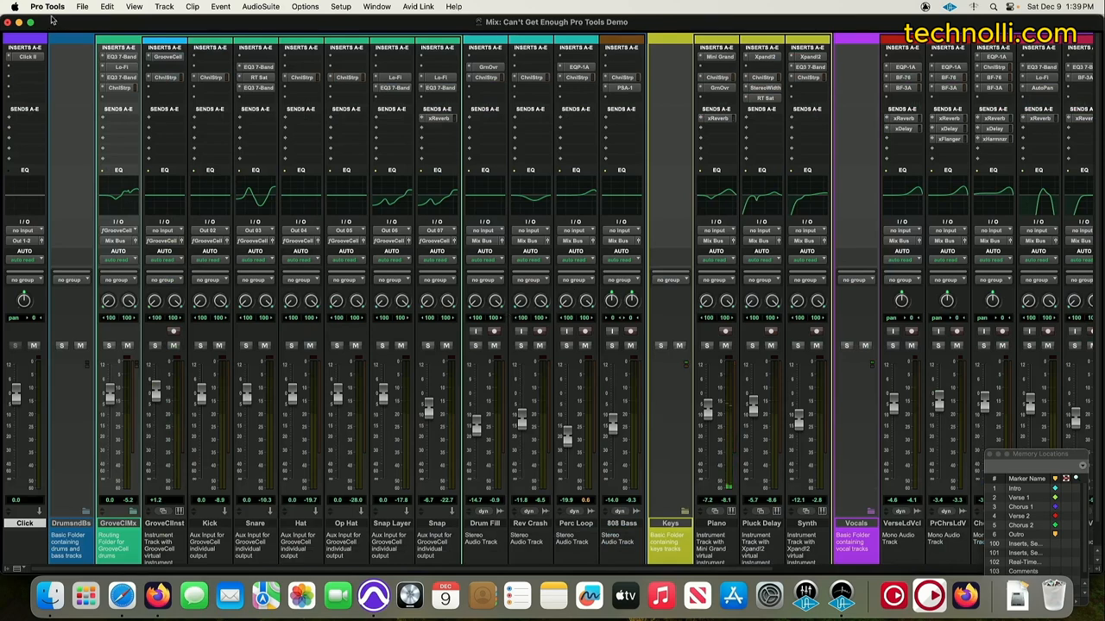
pyautogui.click(48, 7)
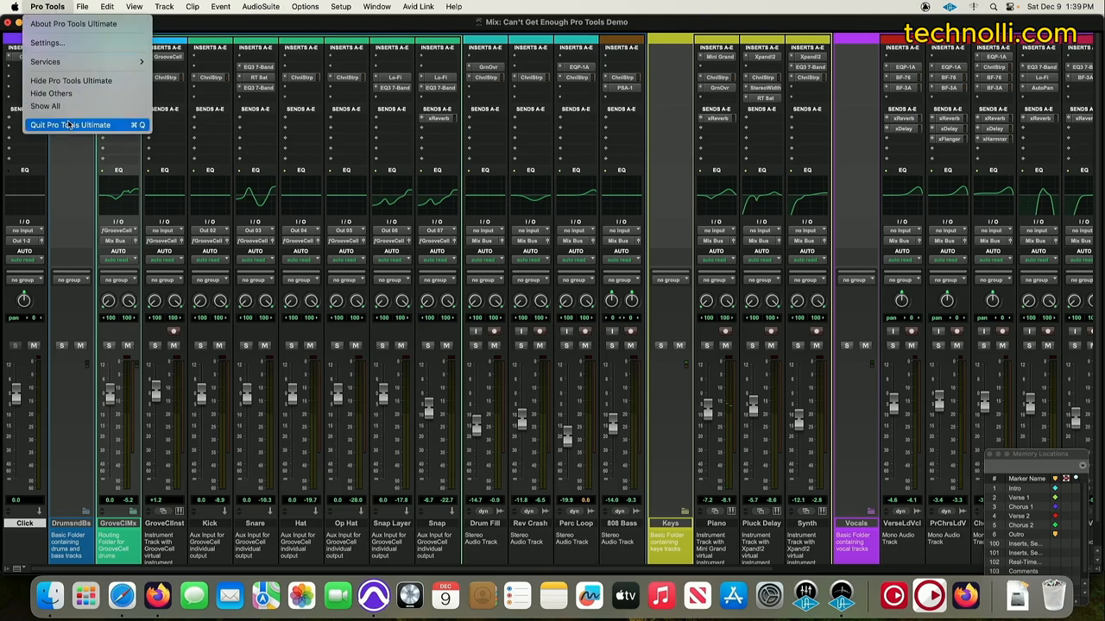
# Quit Pro Tools Ultimate, discarding changes to the demo session.
pyautogui.click(71, 125)
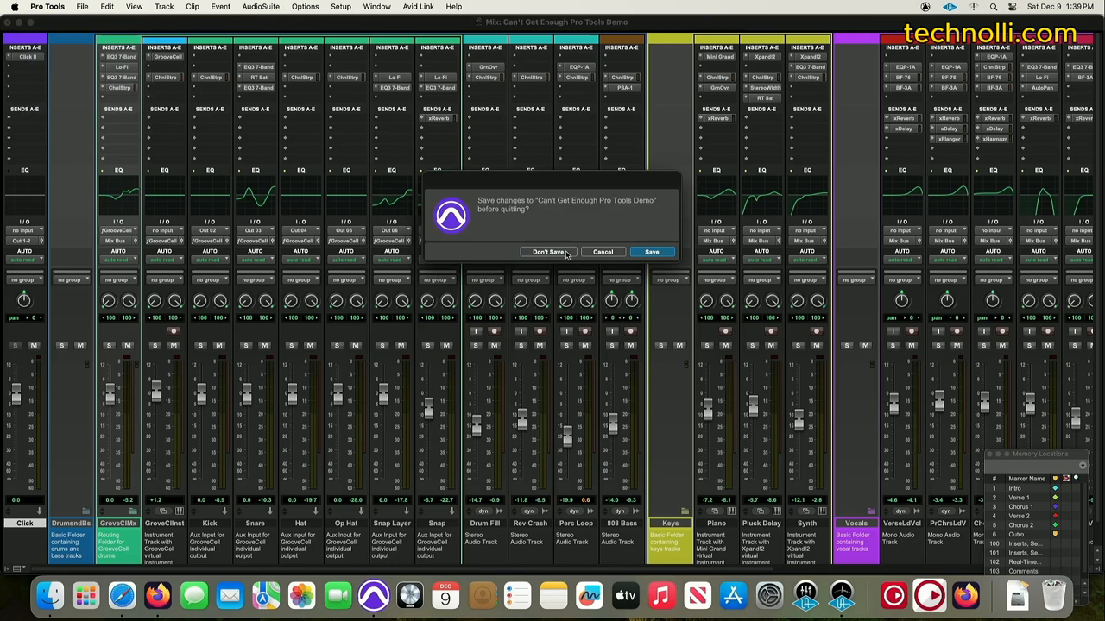
pyautogui.click(546, 252)
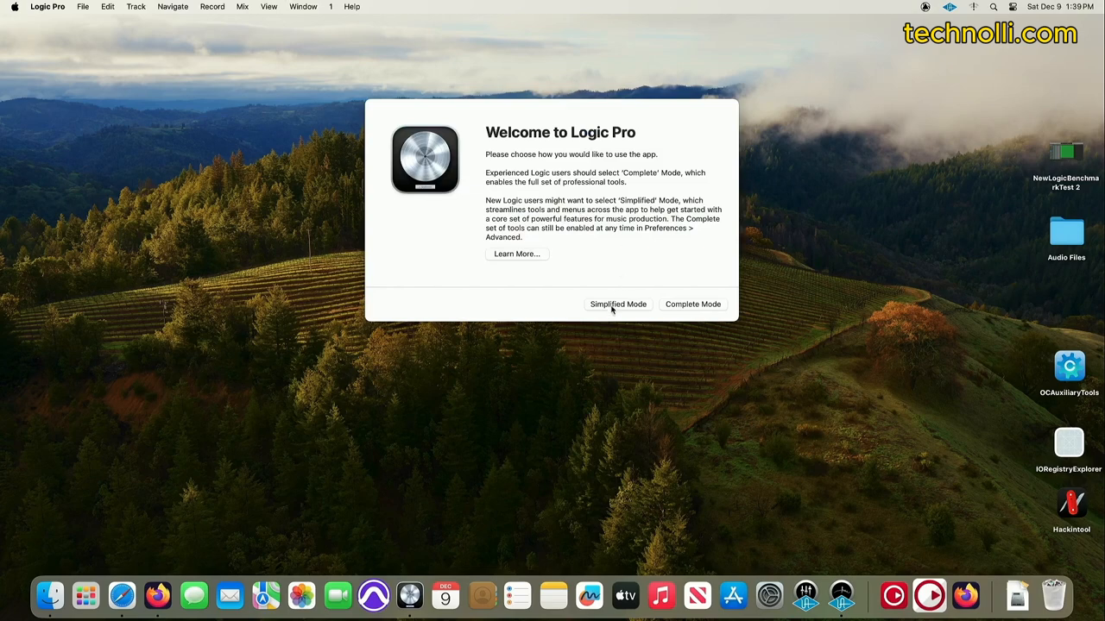
# Start Logic in Simplified Mode and choose Download Later for the essential sounds.
pyautogui.click(618, 304)
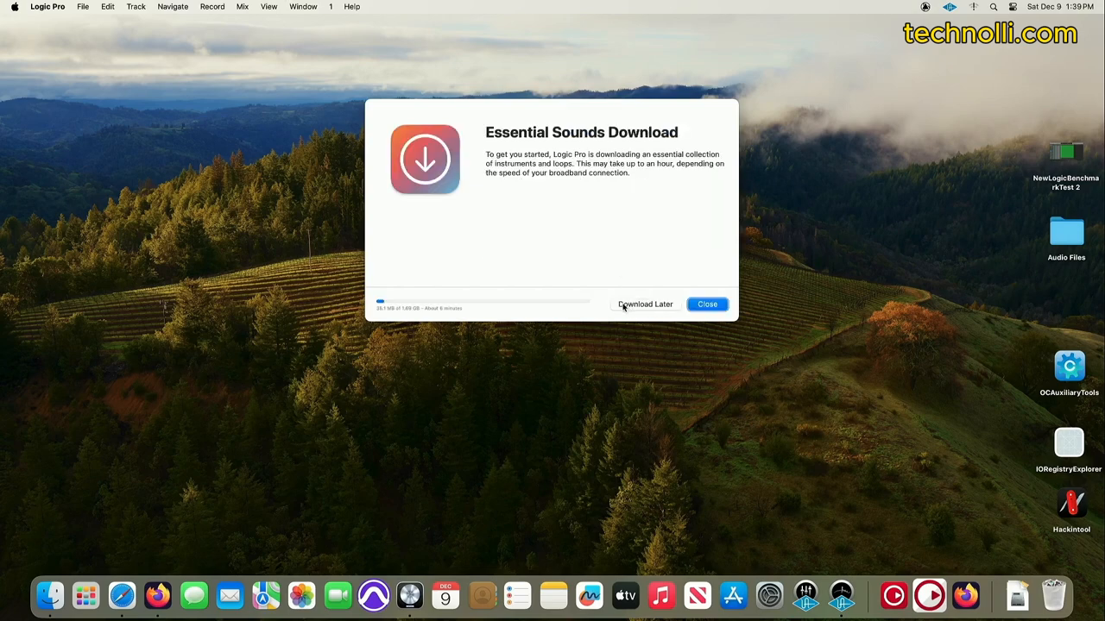
pyautogui.click(708, 303)
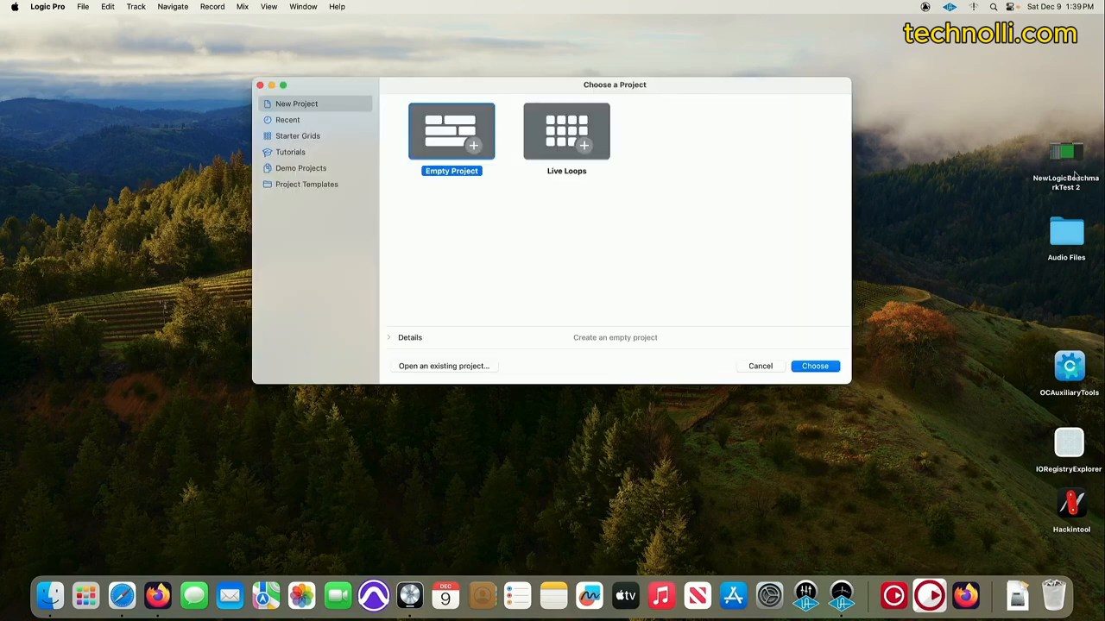
# Open the NewLogicBenchmarkTest 2 project from the desktop.
pyautogui.rightClick(1065, 164)
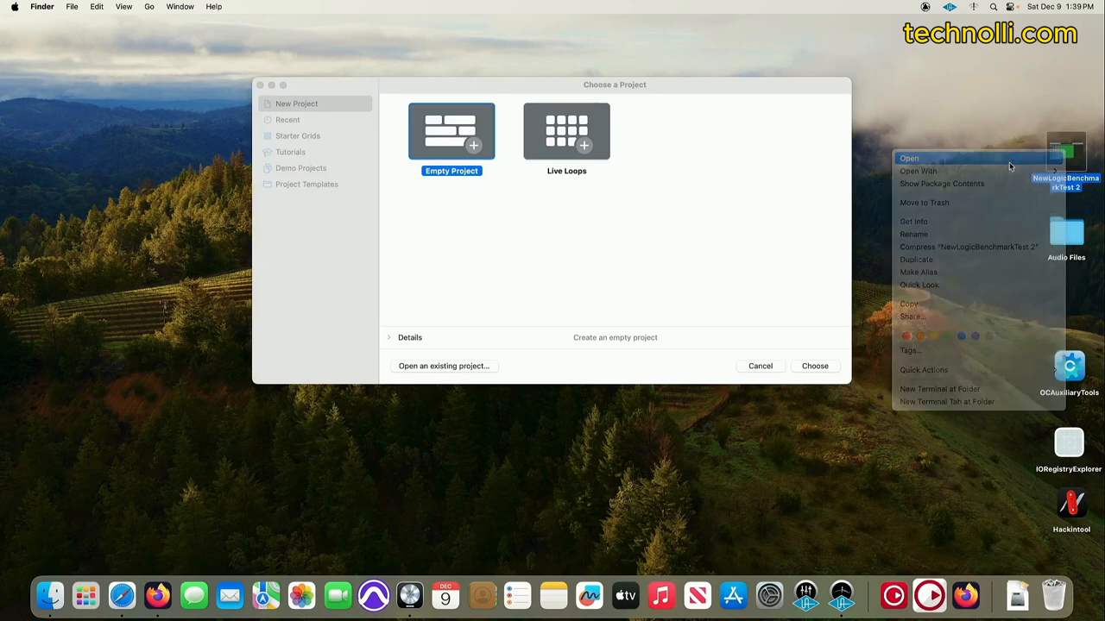
pyautogui.click(908, 158)
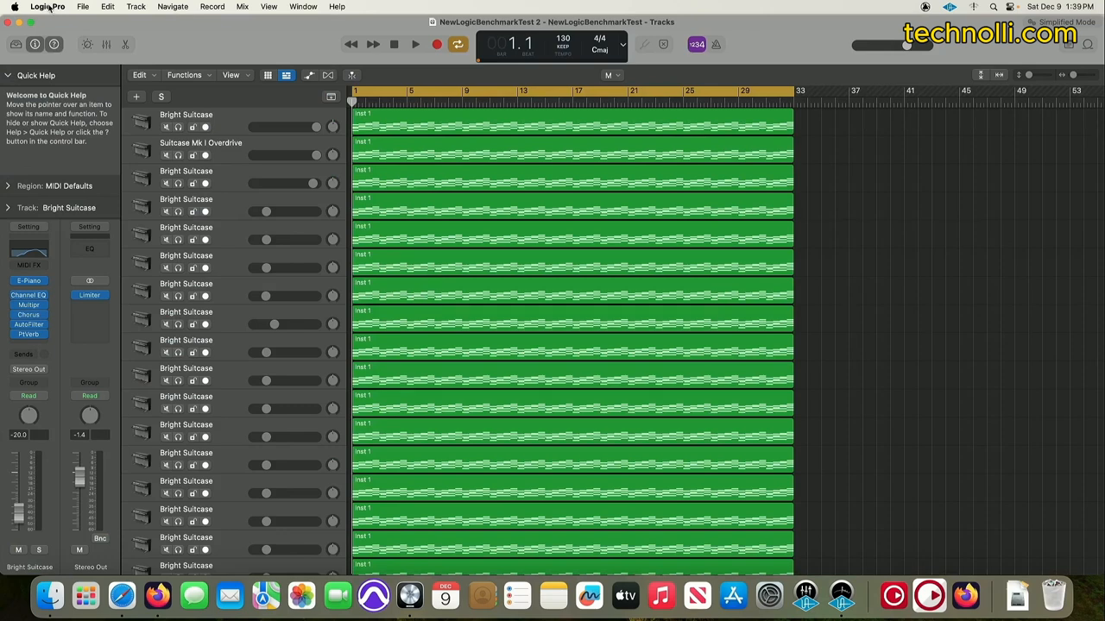
# Enable Complete Features in Settings > Advanced and close the preferences.
pyautogui.click(46, 7)
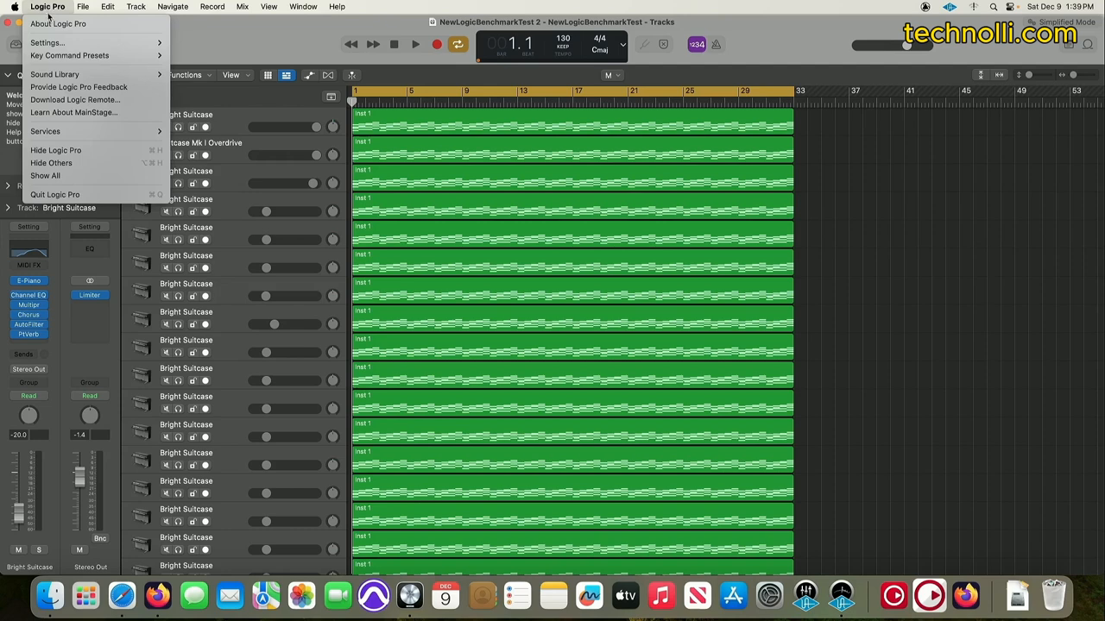
pyautogui.moveTo(46, 41)
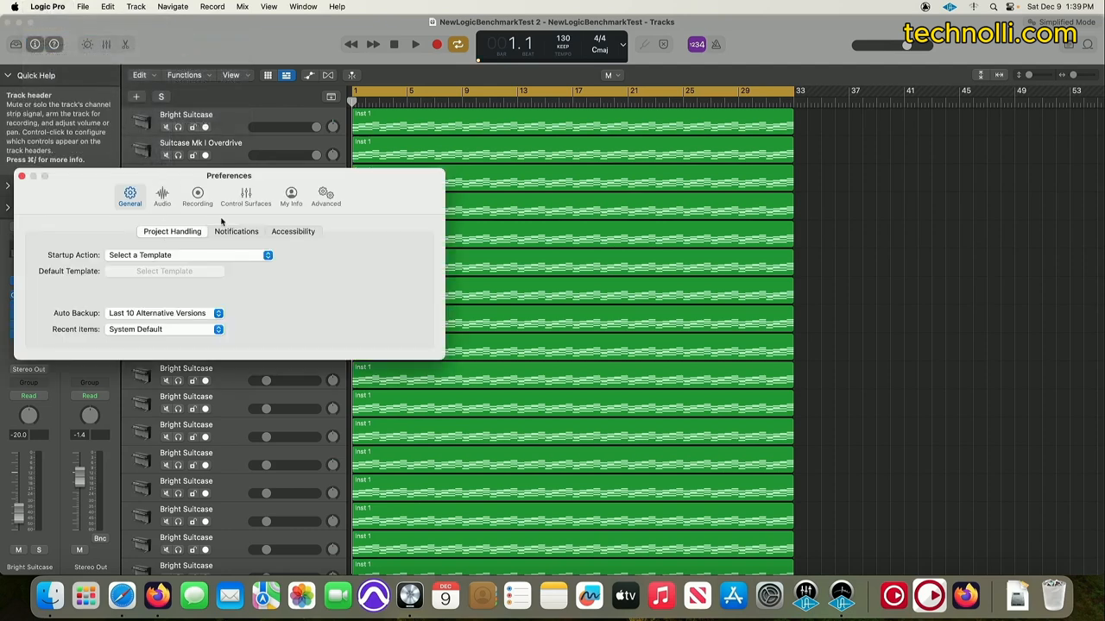
pyautogui.click(325, 195)
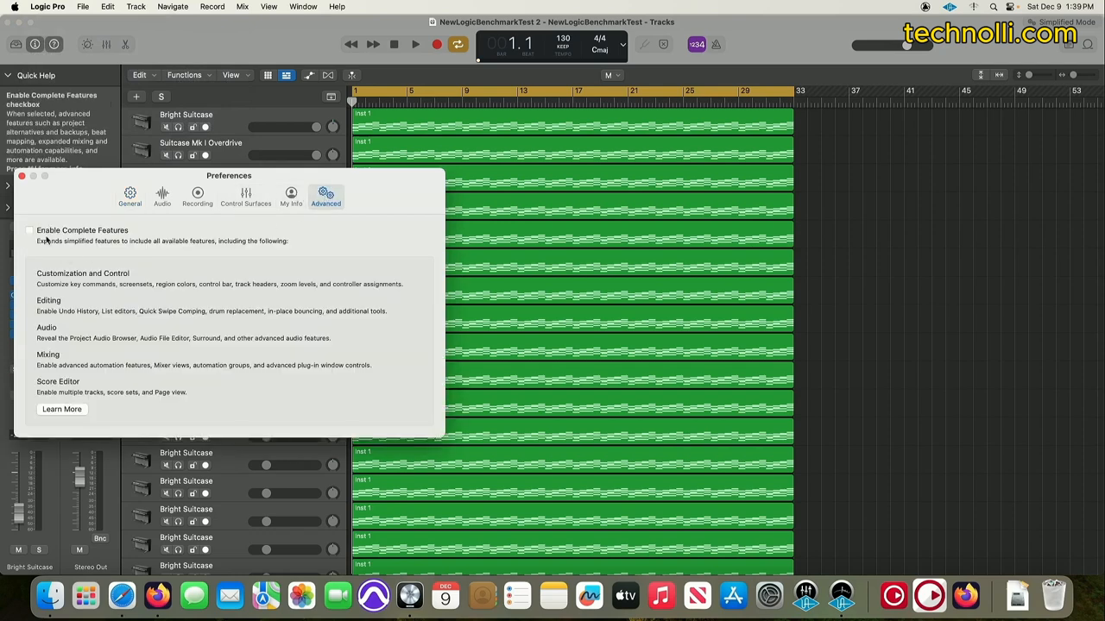
pyautogui.click(29, 230)
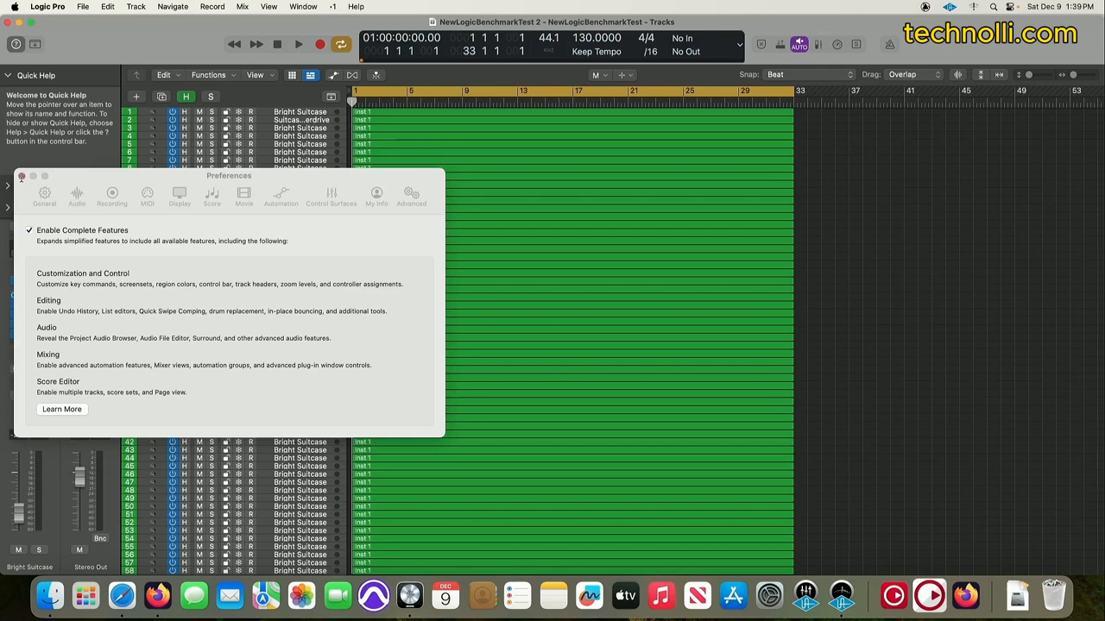
pyautogui.click(21, 176)
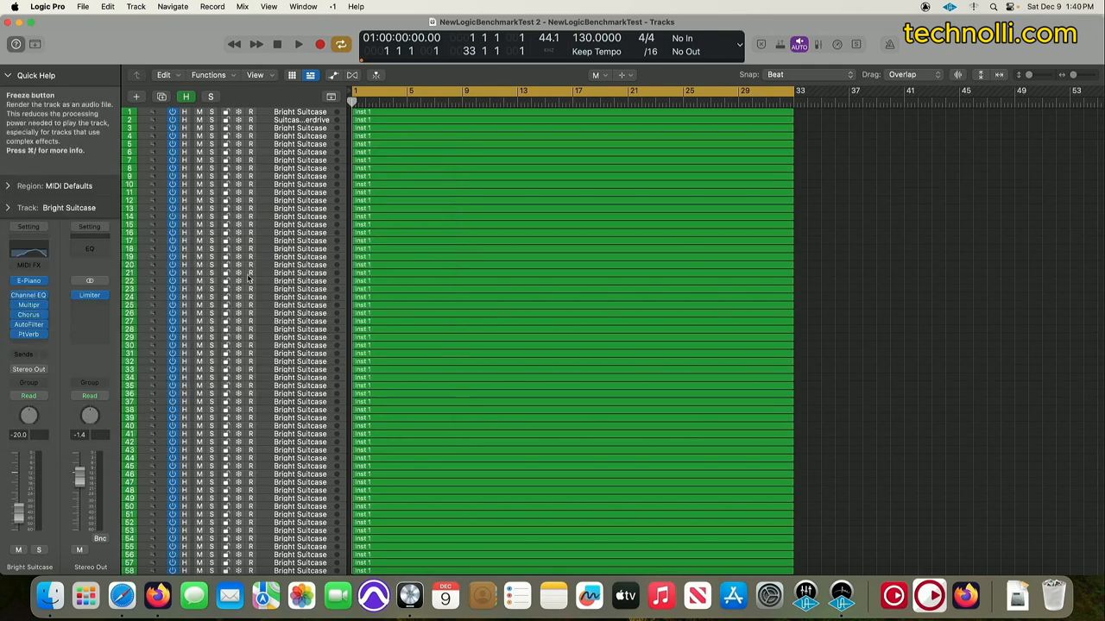
pyautogui.moveTo(766, 201)
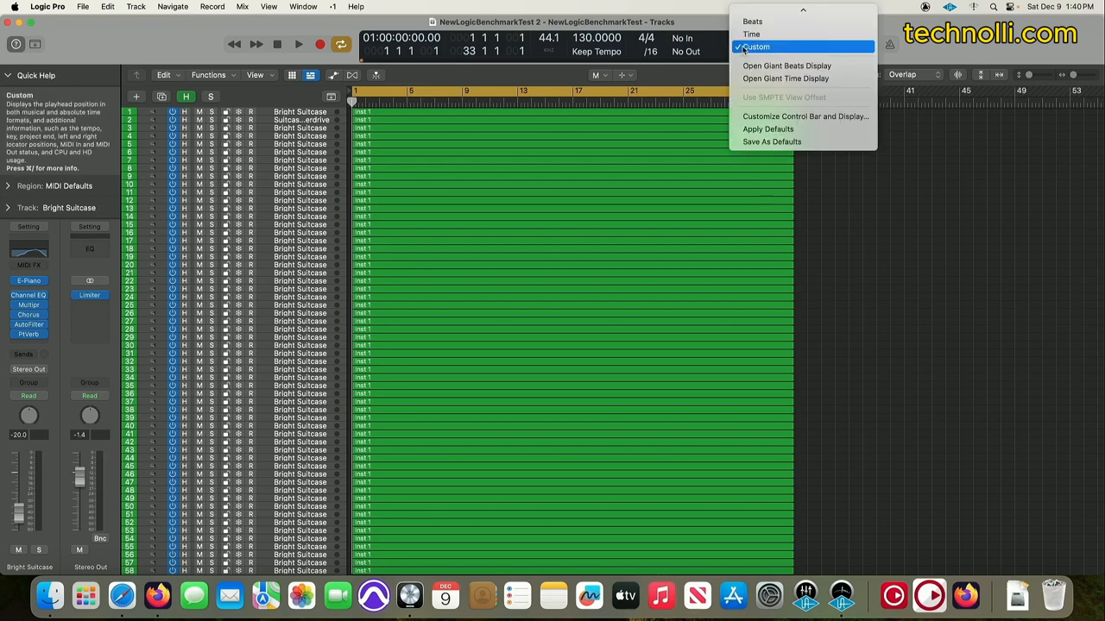
pyautogui.moveTo(803, 118)
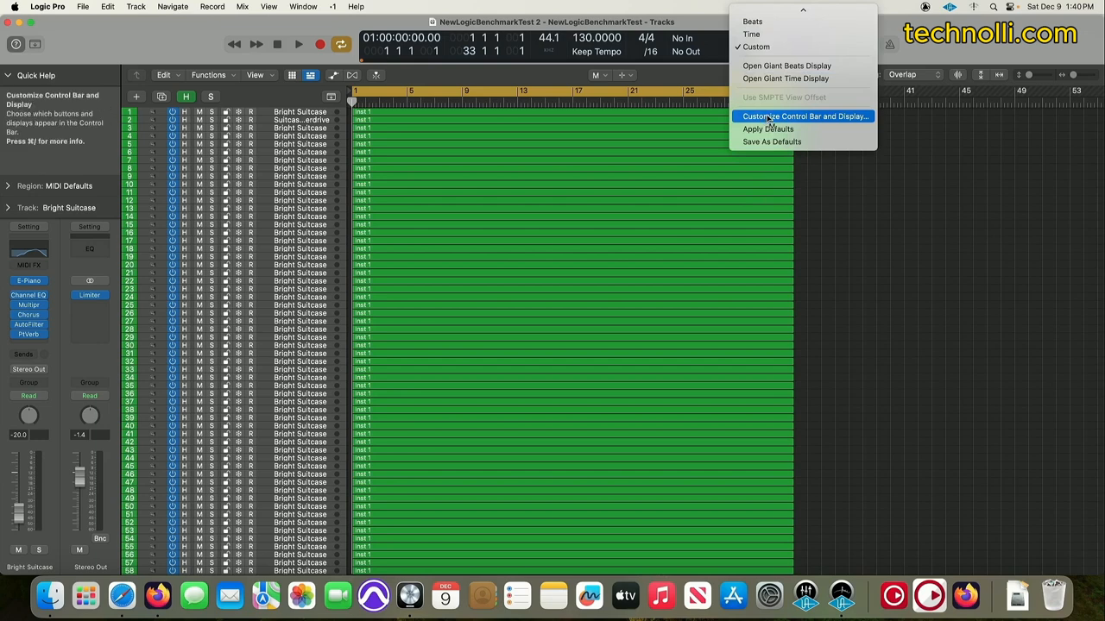
# Bring up Customize Control Bar and Display for the control bar.
pyautogui.click(804, 118)
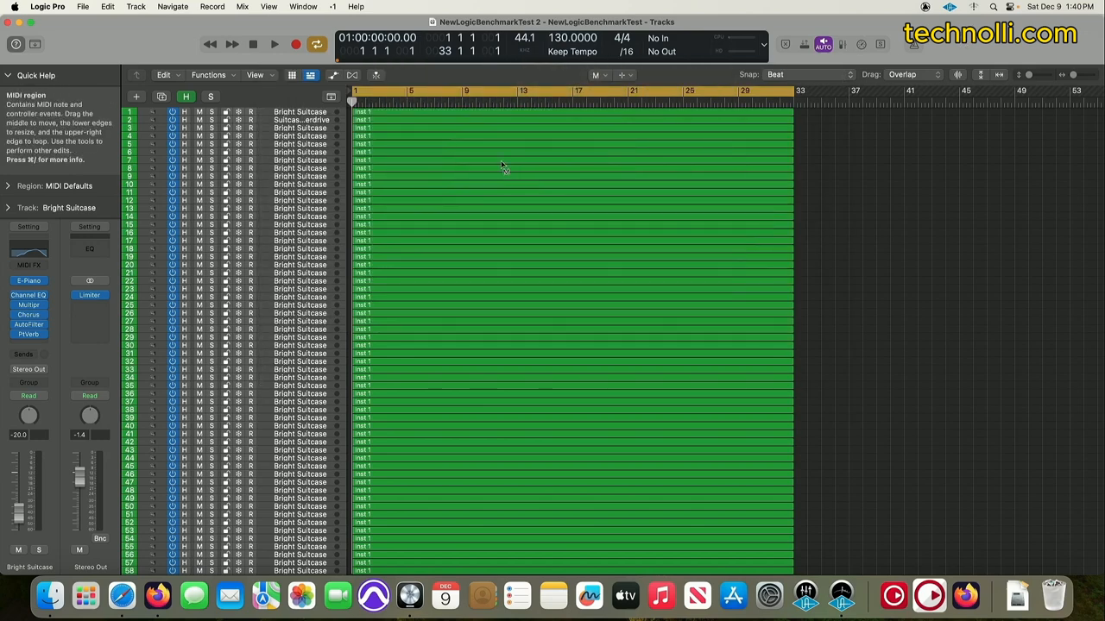
pyautogui.moveTo(482, 173)
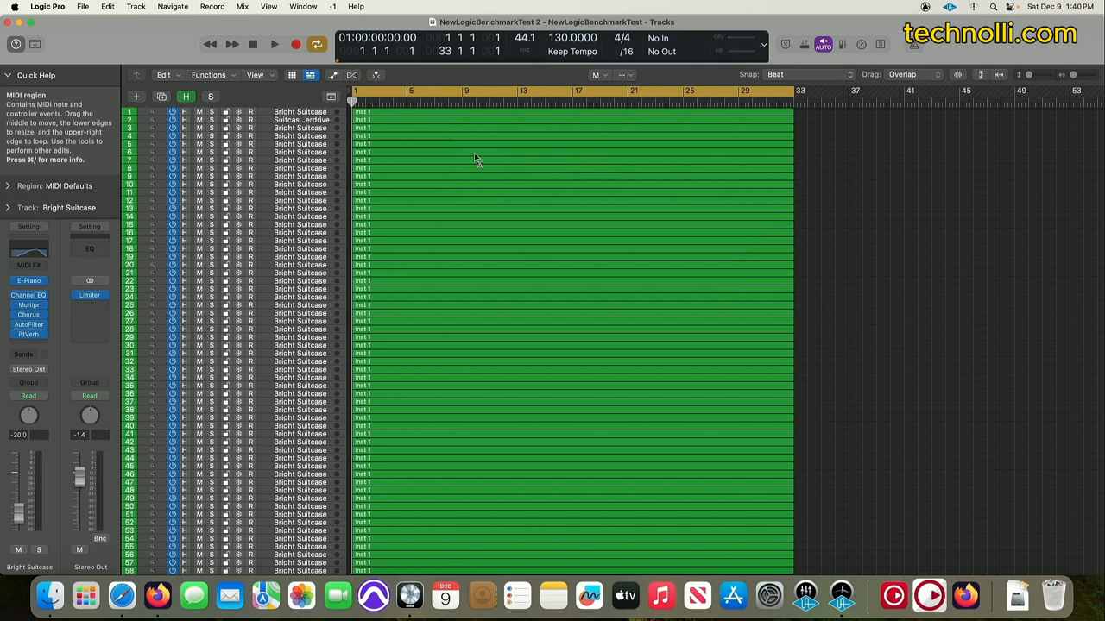
pyautogui.moveTo(516, 164)
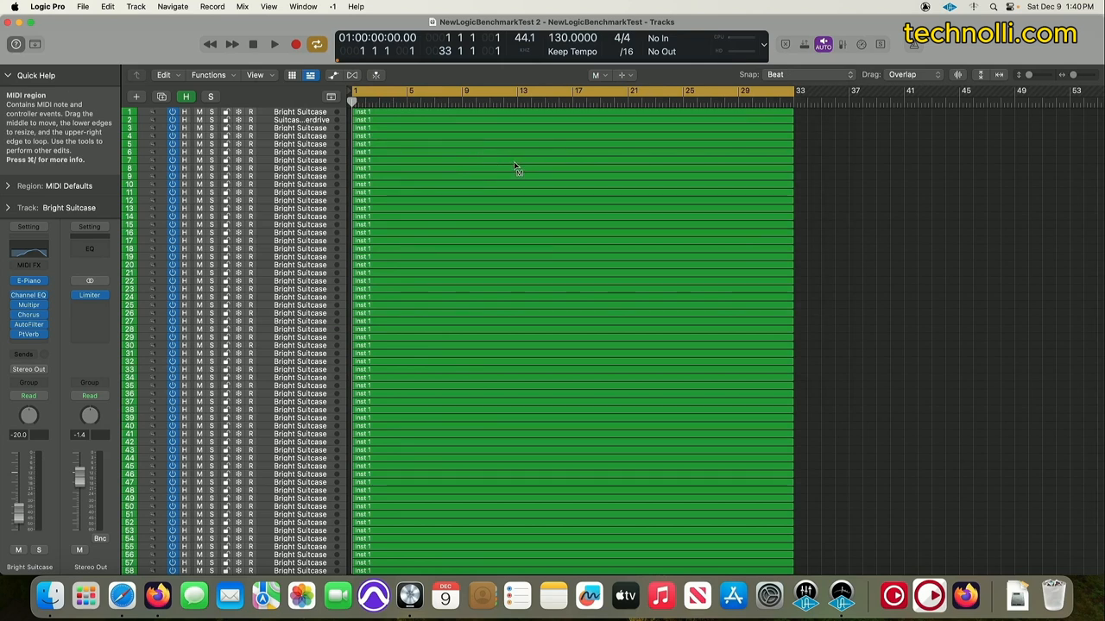
# Scroll down the track list and start playback of the benchmark project.
pyautogui.scroll(-3)
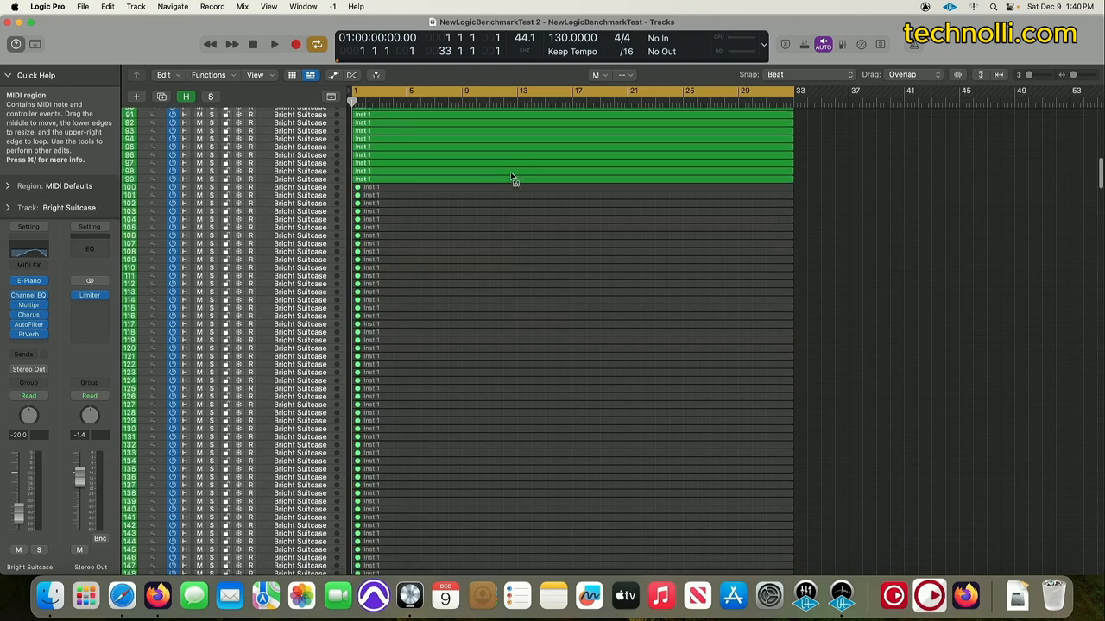
pyautogui.click(273, 45)
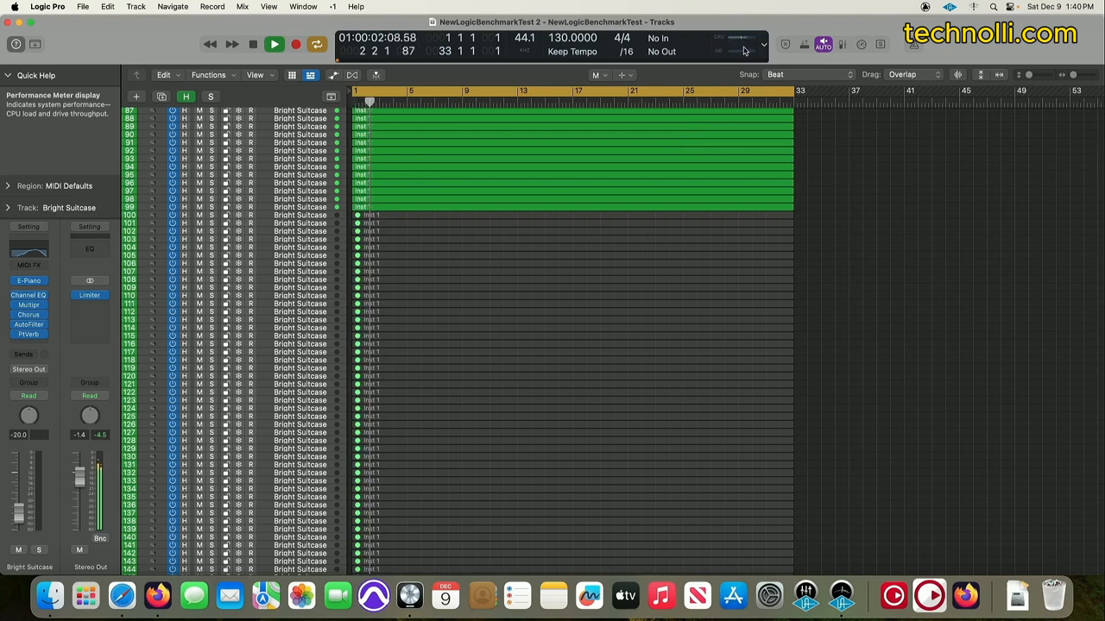
# Open the Performance Meter from the CPU meter and stop playback.
pyautogui.click(734, 45)
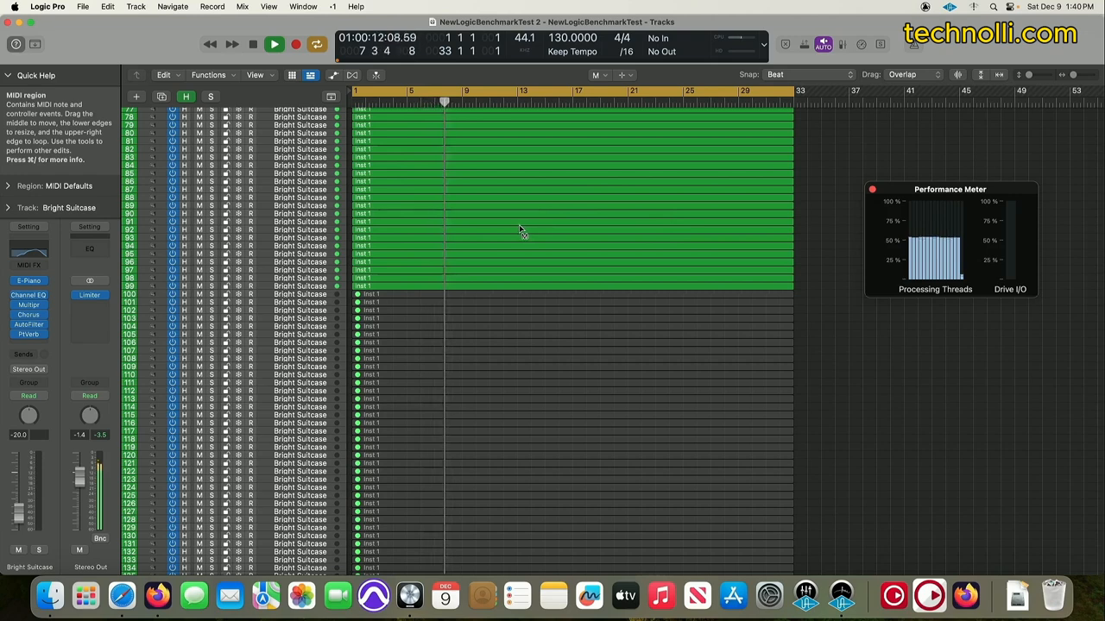
pyautogui.click(252, 44)
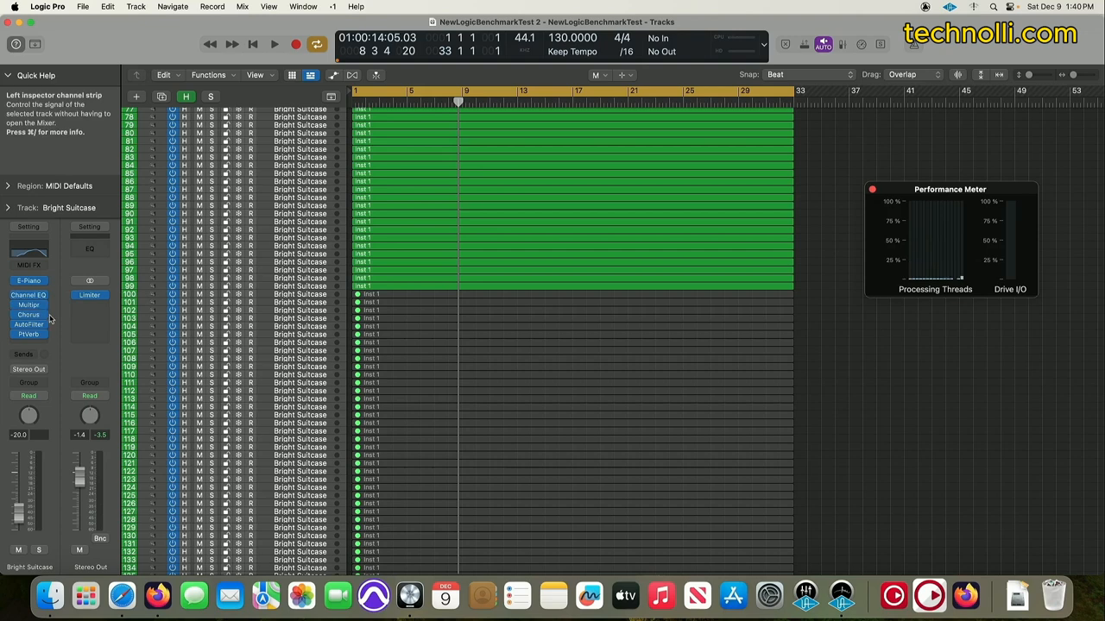
pyautogui.moveTo(48, 344)
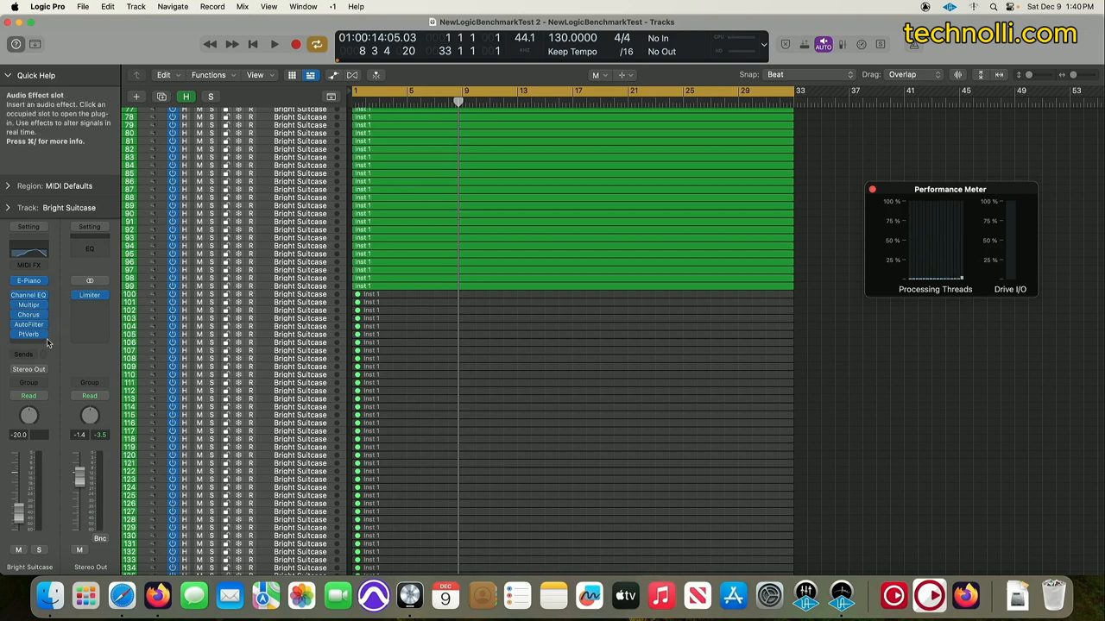
pyautogui.moveTo(466, 235)
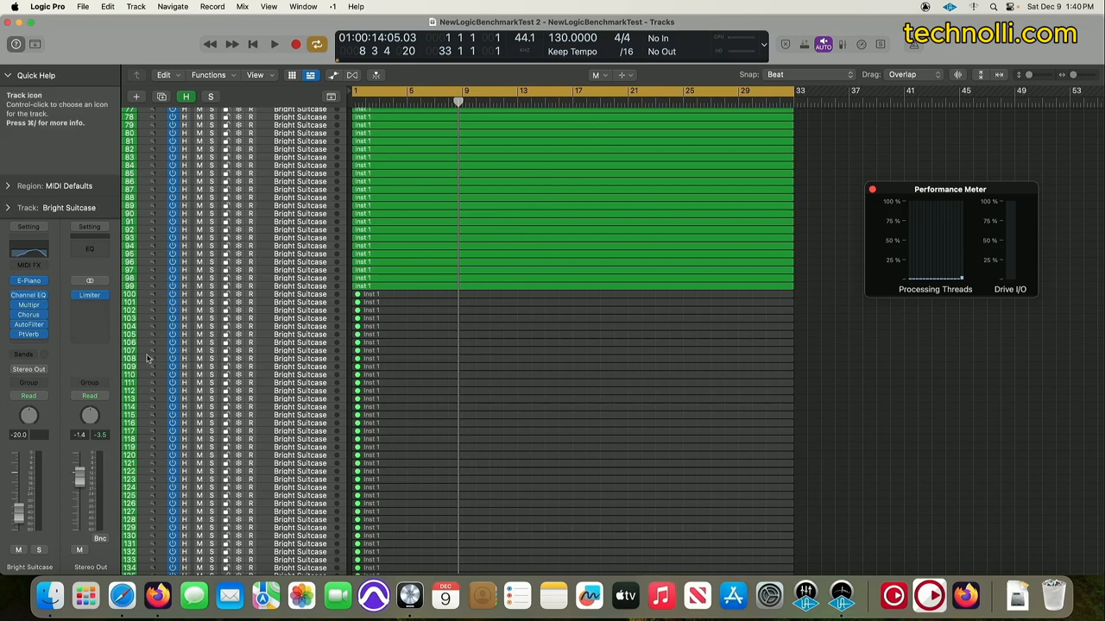
pyautogui.moveTo(90, 370)
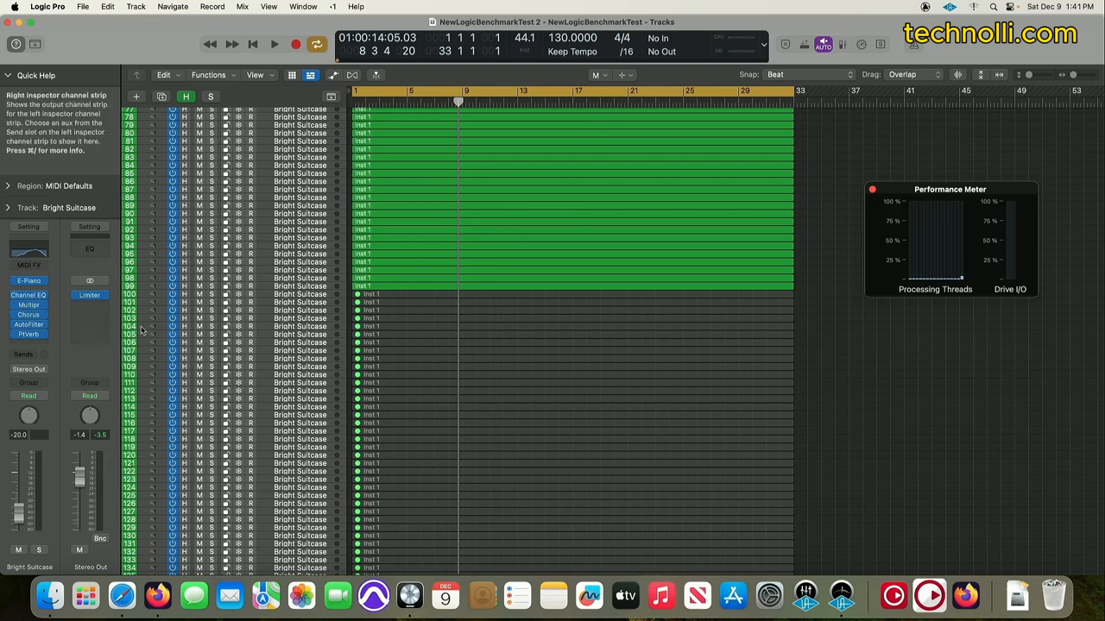
# Restart playback to watch thread load, then stop it around bar 4.
pyautogui.click(274, 45)
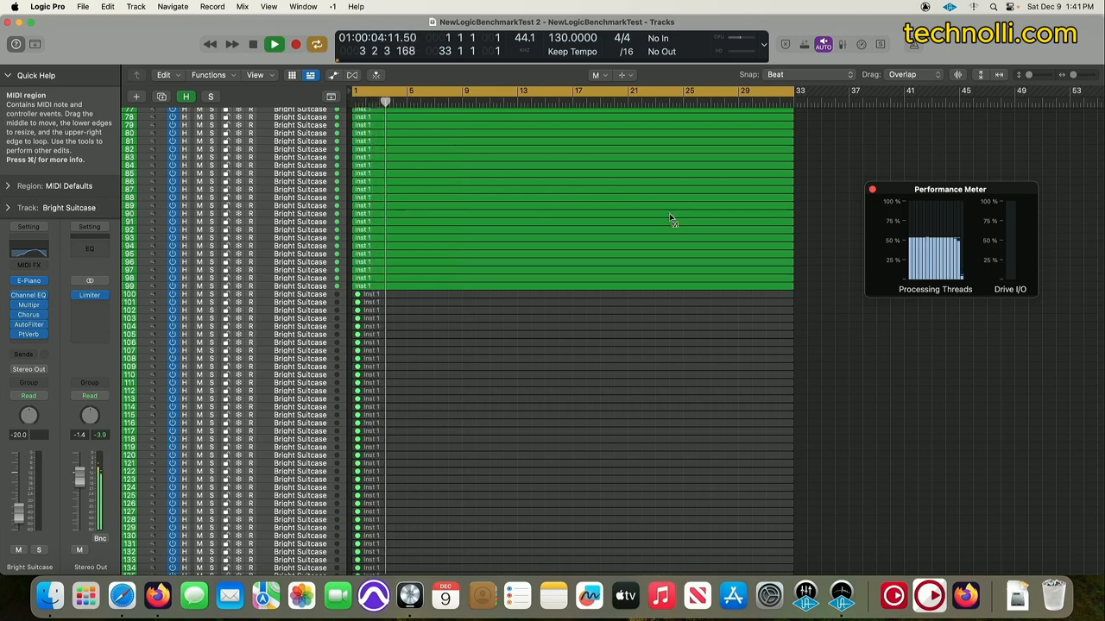
pyautogui.click(252, 45)
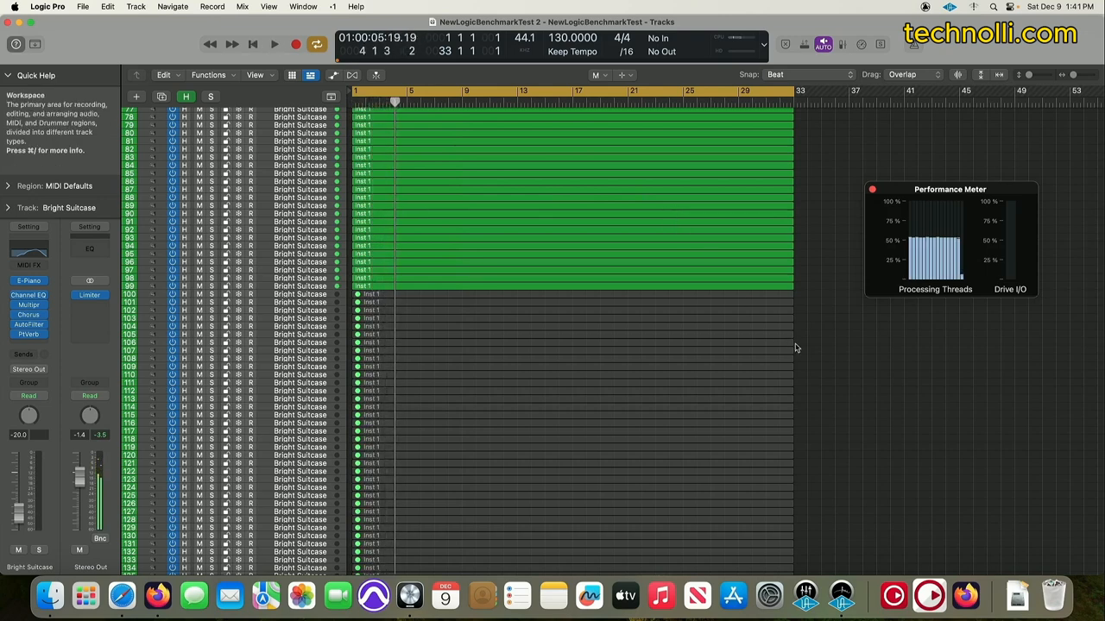
pyautogui.scroll(-3)
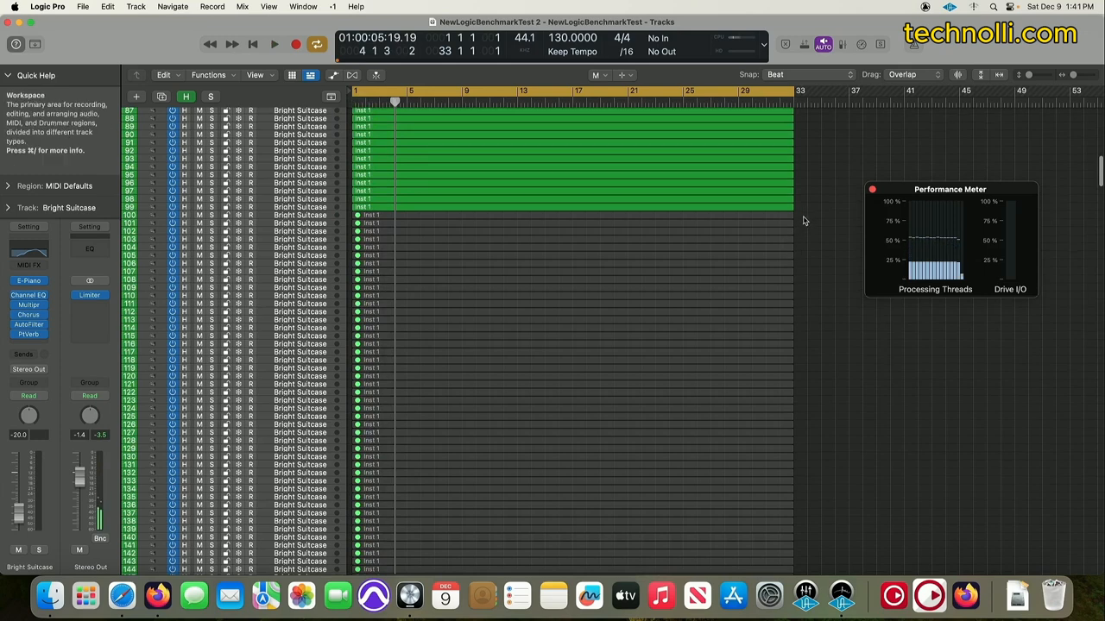
# Scroll to the unmuted Bright Suitcase regions near track 206 and play them.
pyautogui.scroll(-3)
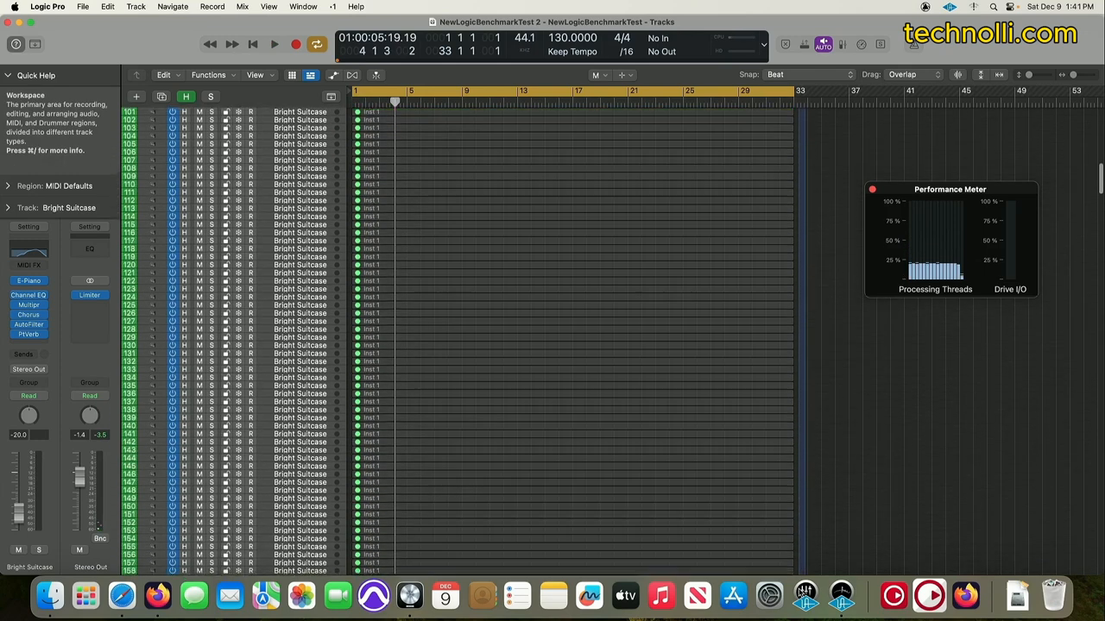
pyautogui.scroll(-3)
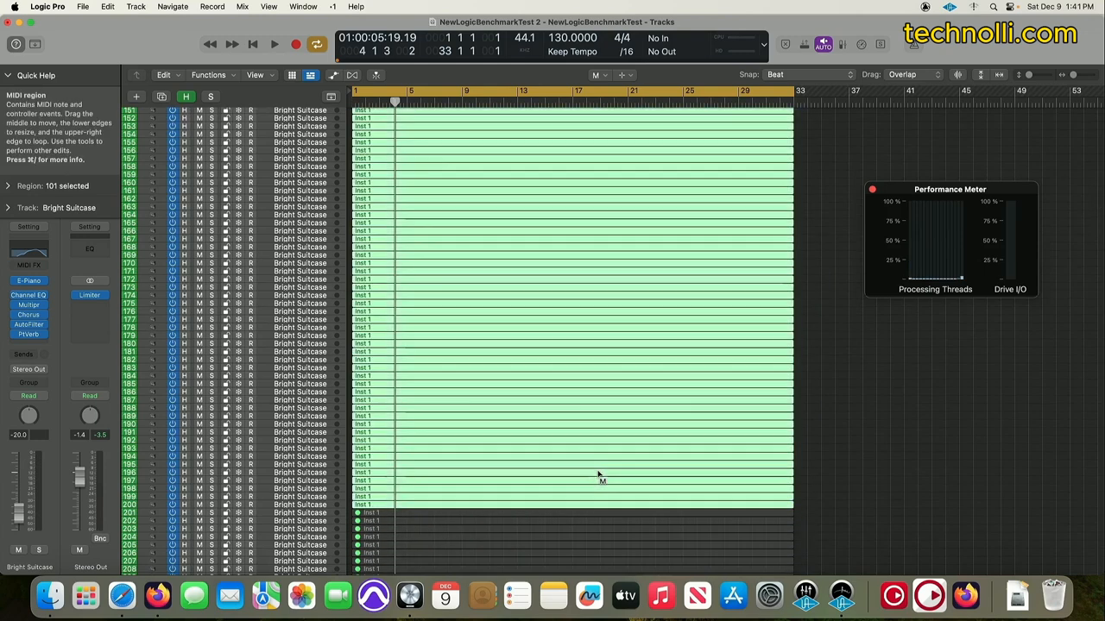
pyautogui.click(273, 45)
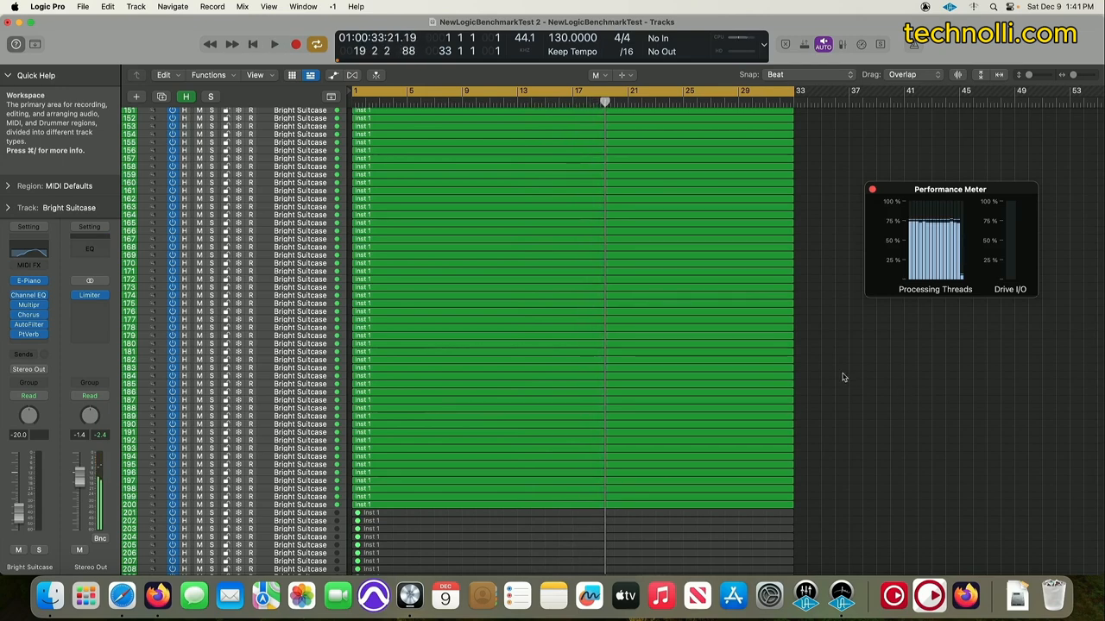
# Scroll down to the next muted regions toward track 309.
pyautogui.scroll(-3)
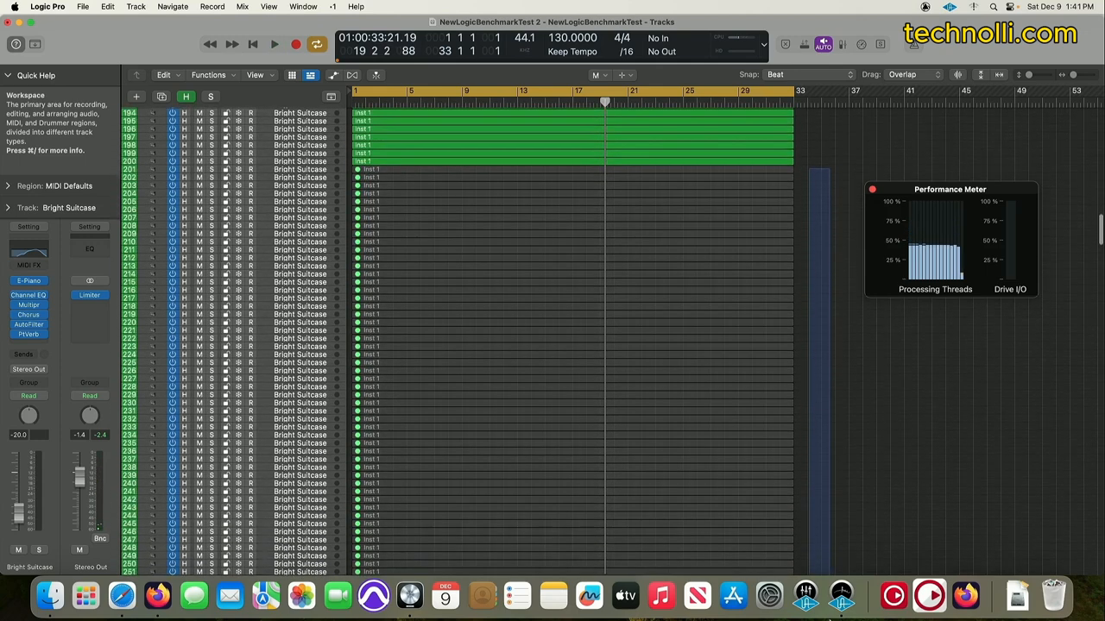
pyautogui.scroll(-3)
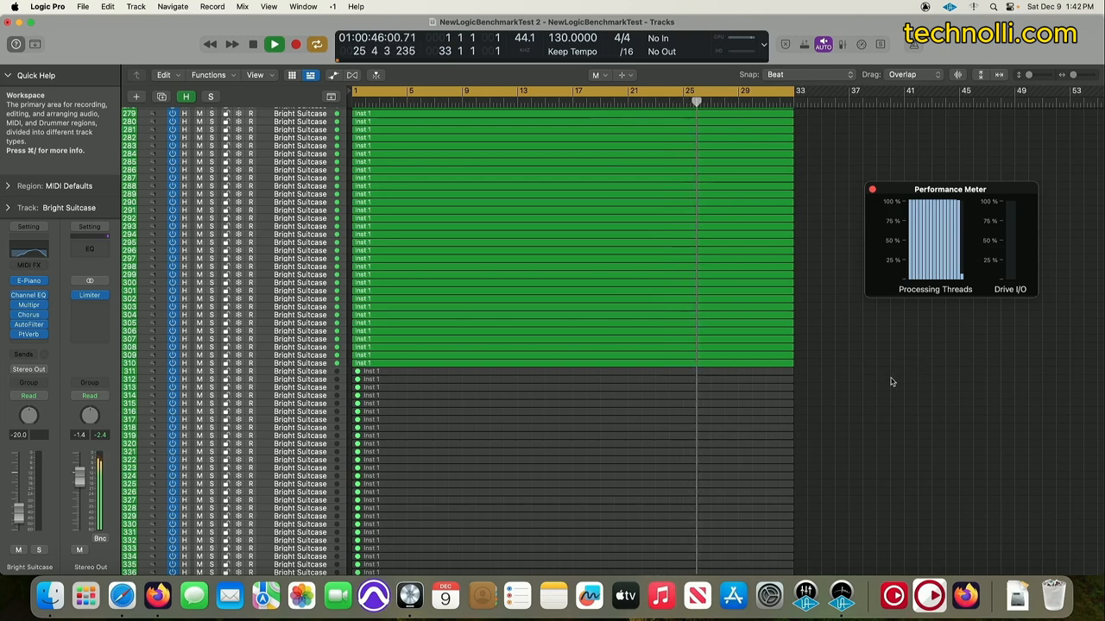
# Stop playback, then play again with regions active to about track 375.
pyautogui.click(252, 45)
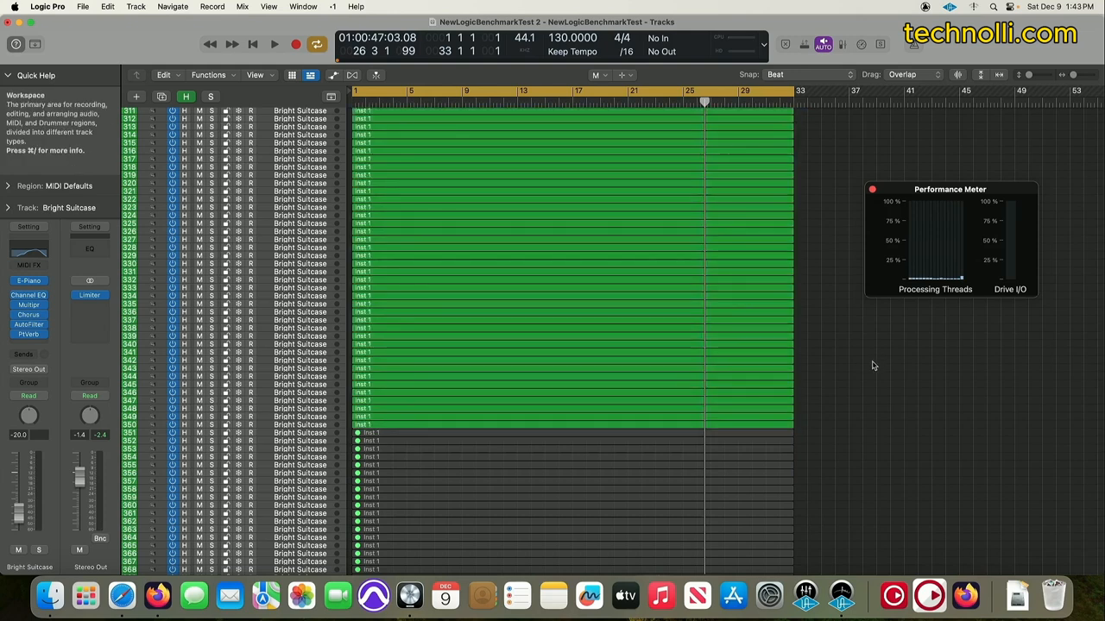
pyautogui.click(272, 45)
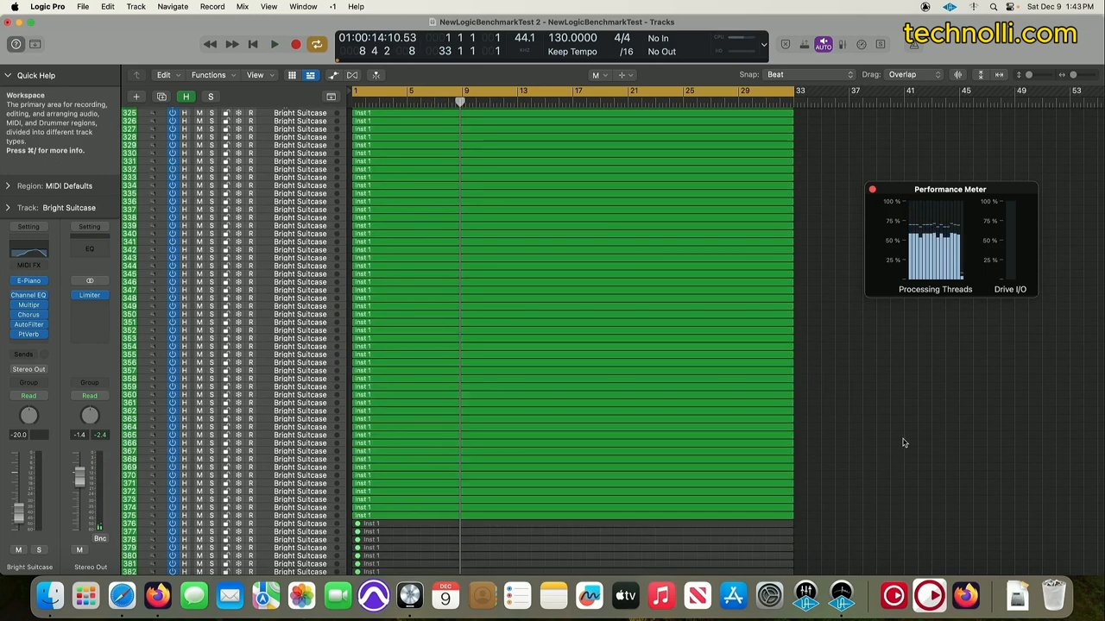
# Play the project with regions through track 402 active.
pyautogui.click(272, 45)
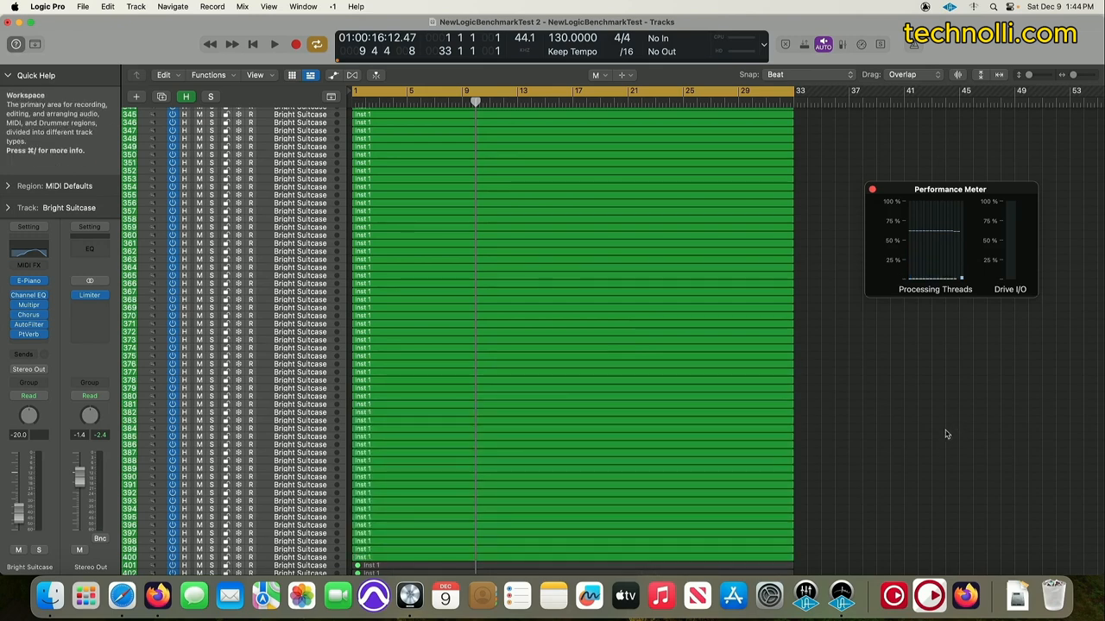
pyautogui.click(273, 45)
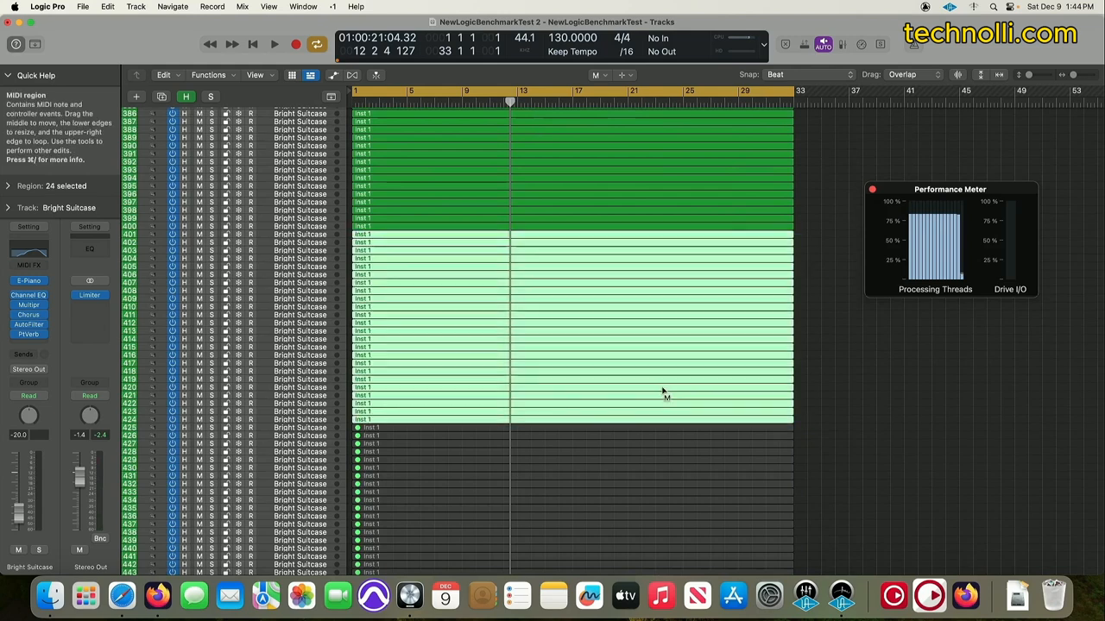
# Play the added regions, dismiss the System Overload alert, and open the Logic Pro menu.
pyautogui.click(273, 45)
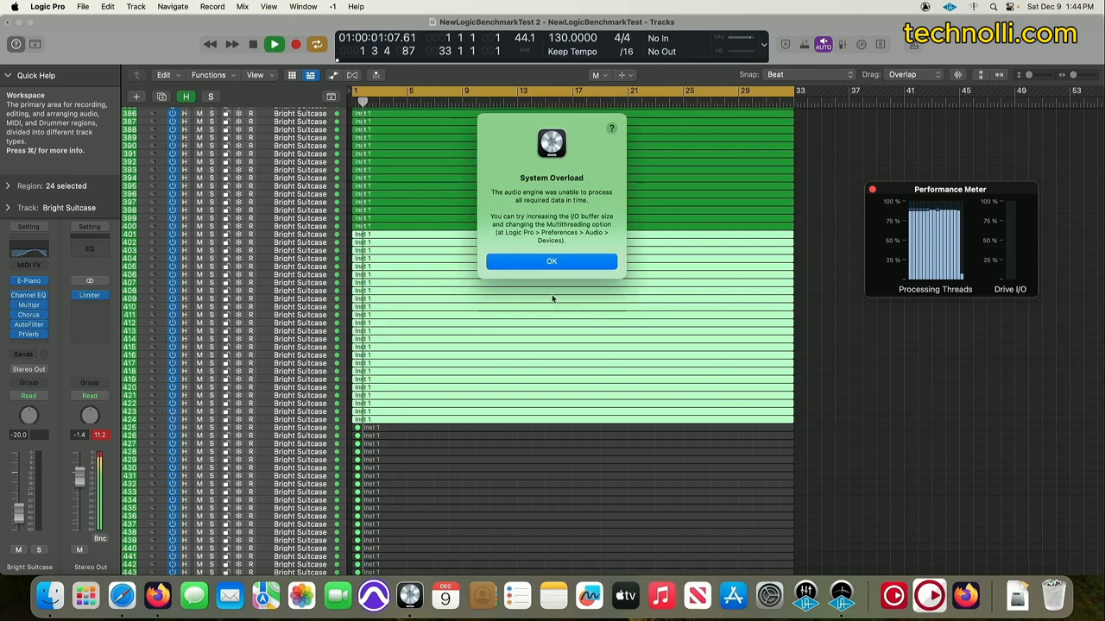
pyautogui.click(553, 263)
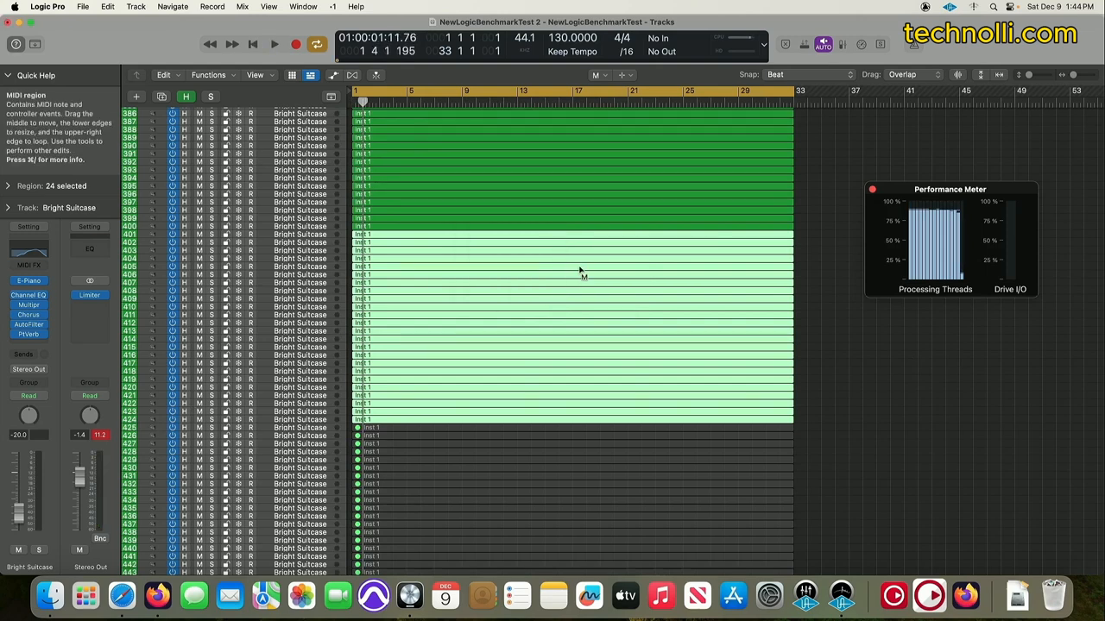
pyautogui.click(46, 7)
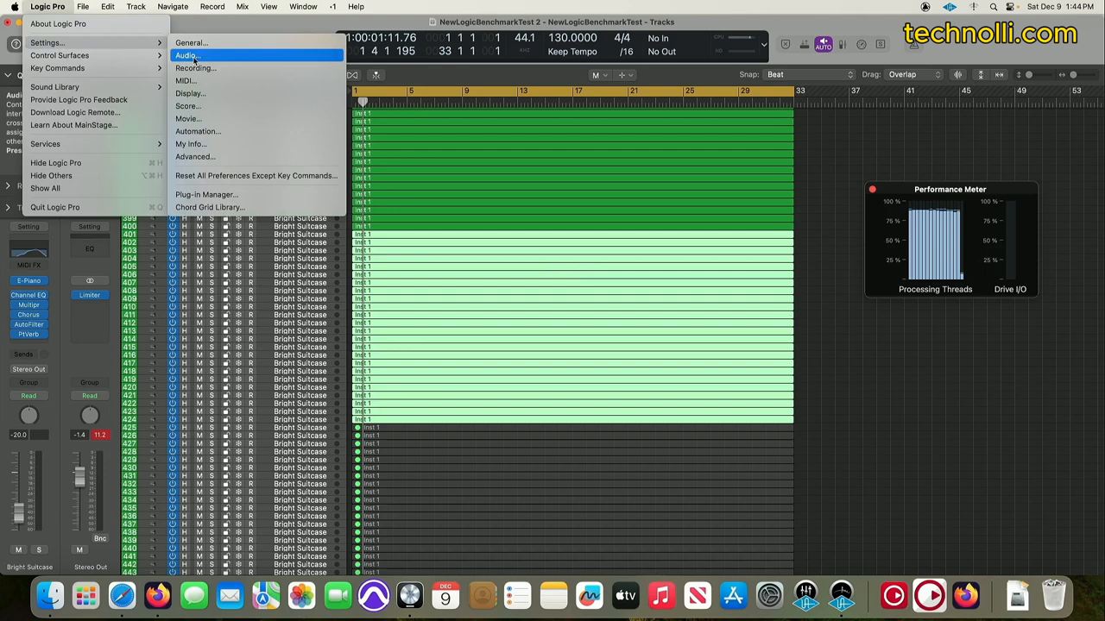
# Review the Audio device settings and close the Preferences window.
pyautogui.click(186, 56)
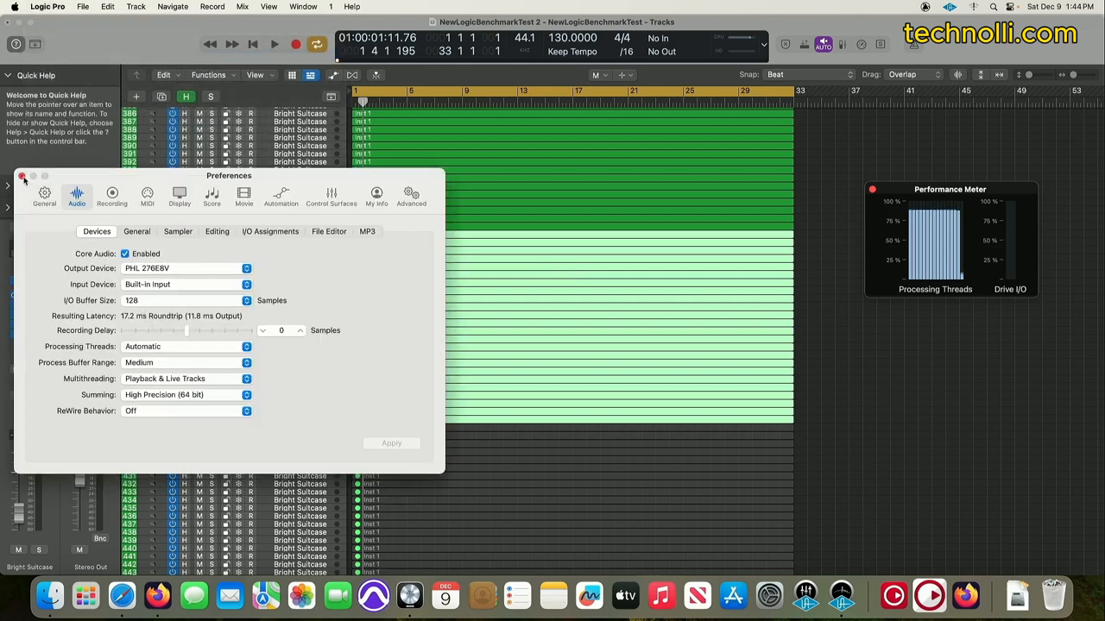
pyautogui.click(25, 176)
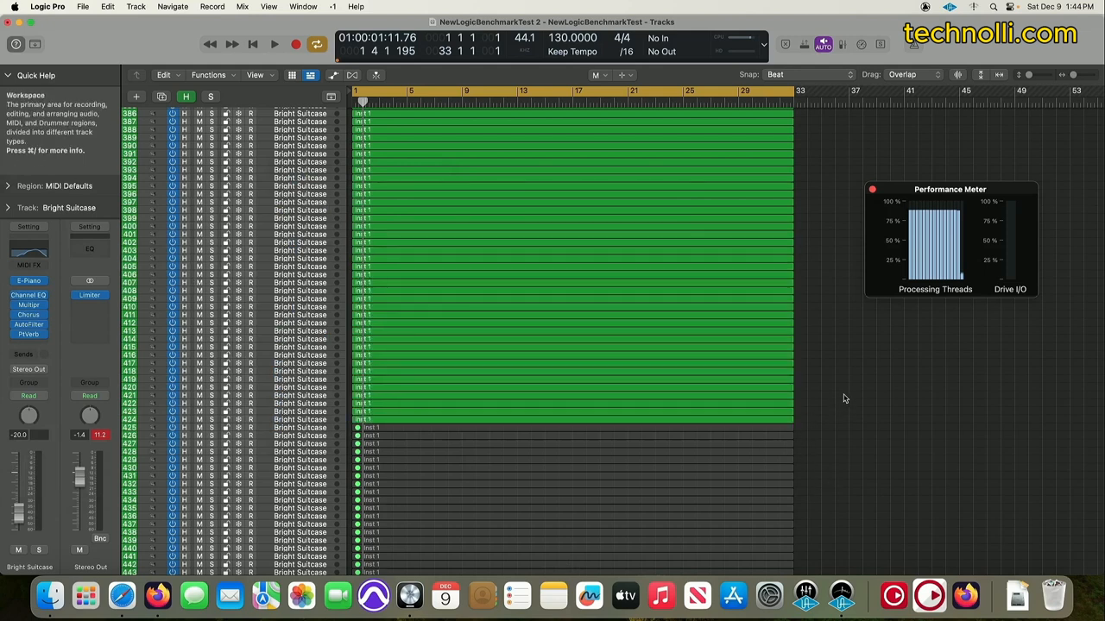
pyautogui.moveTo(821, 365)
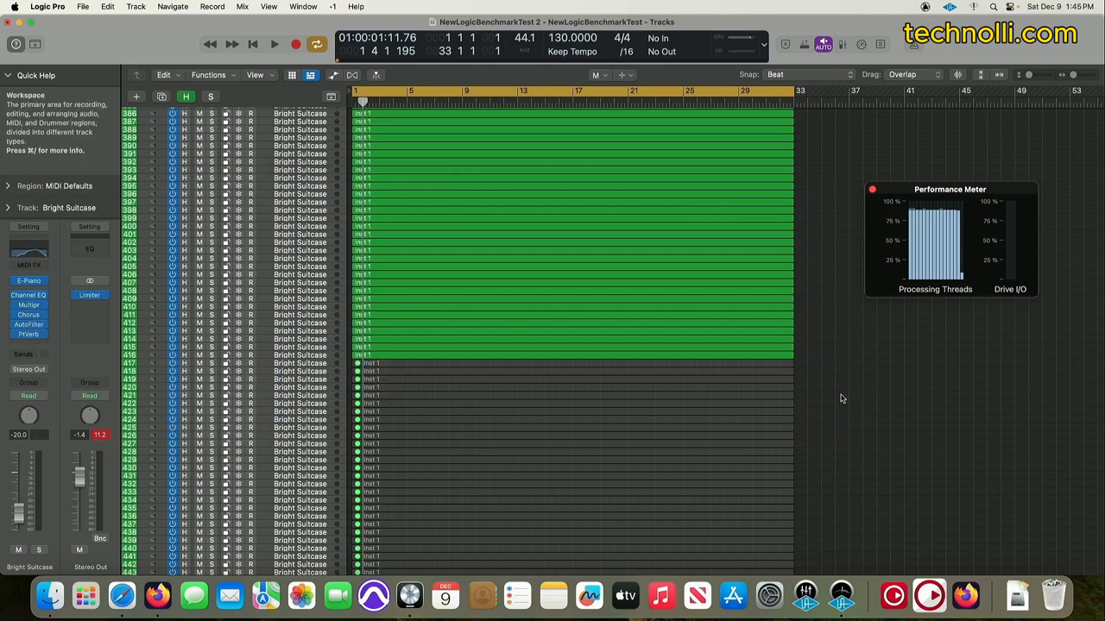
# Play the ~420-track project, dismiss two System Overload warnings, and replay the reduced project.
pyautogui.click(273, 45)
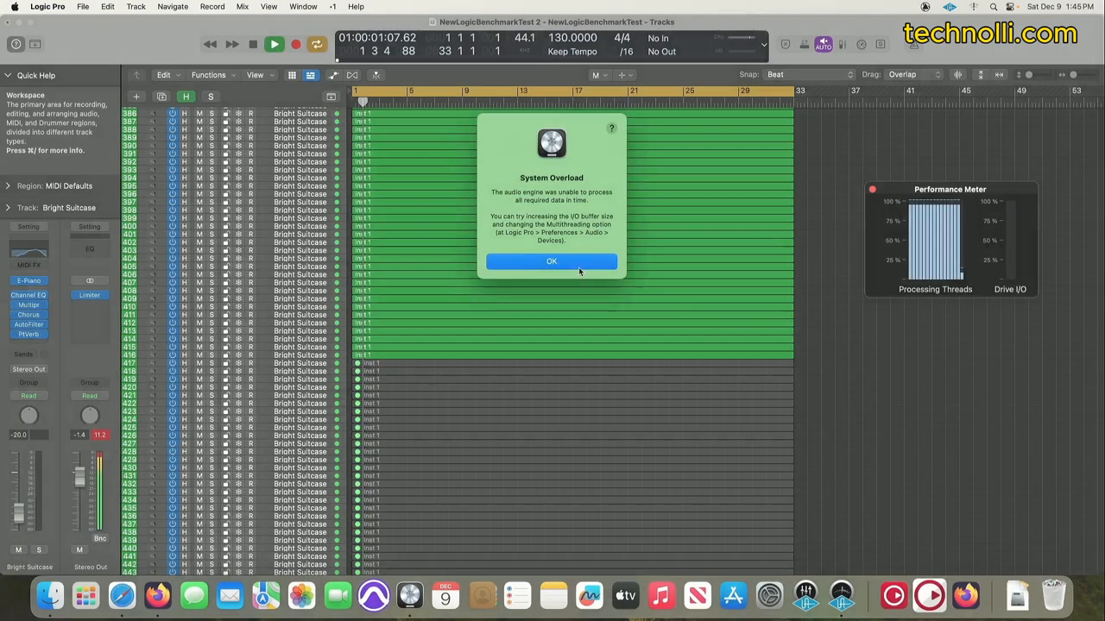
pyautogui.click(552, 262)
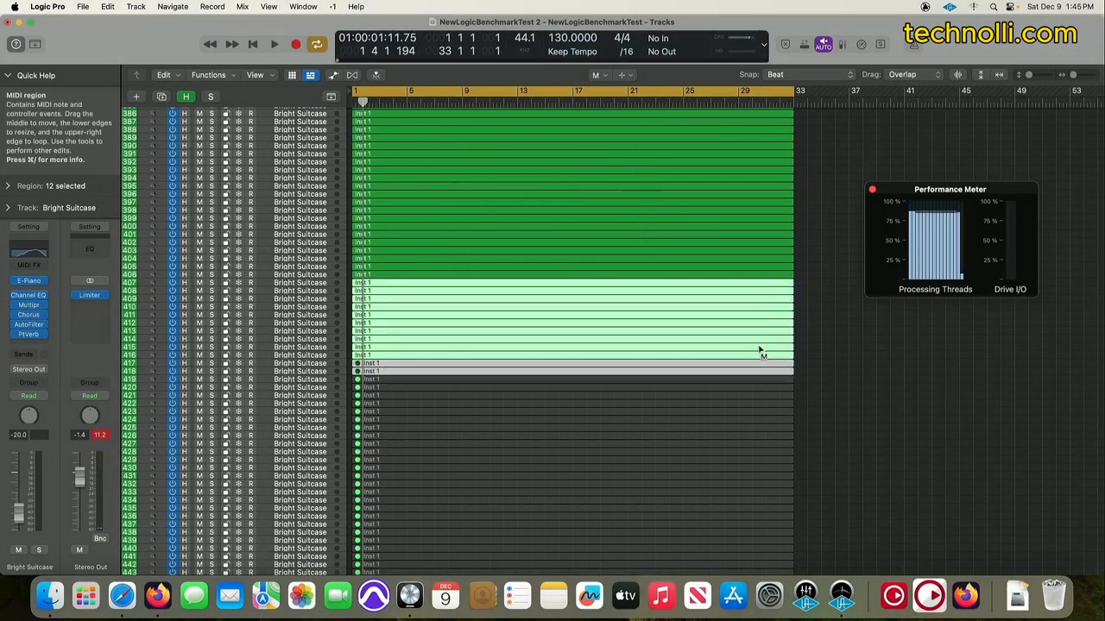
pyautogui.click(273, 44)
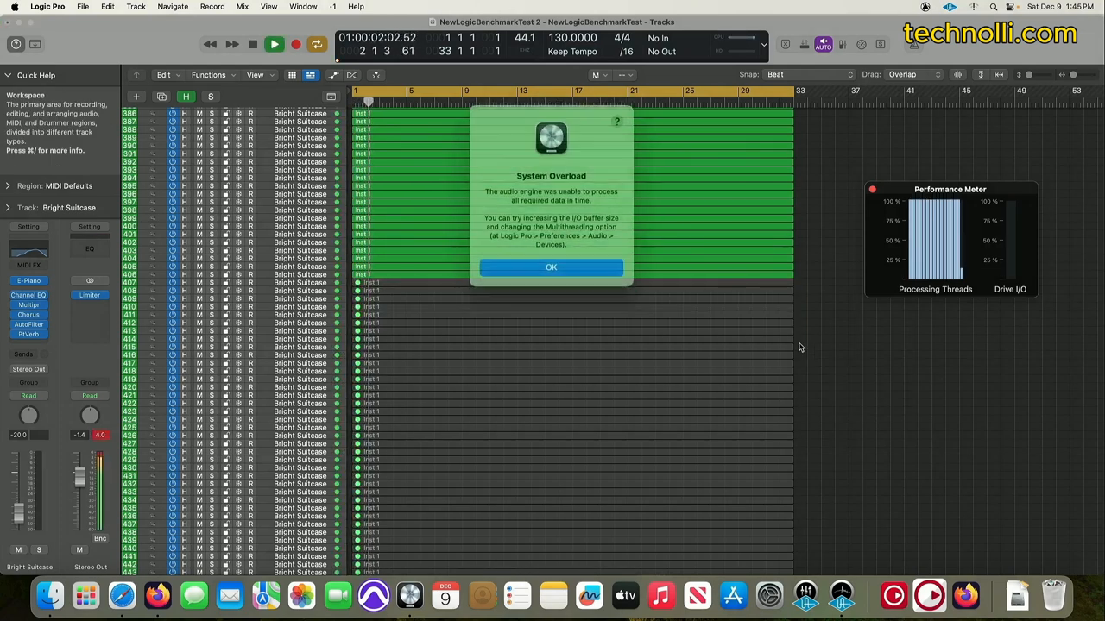
pyautogui.click(551, 266)
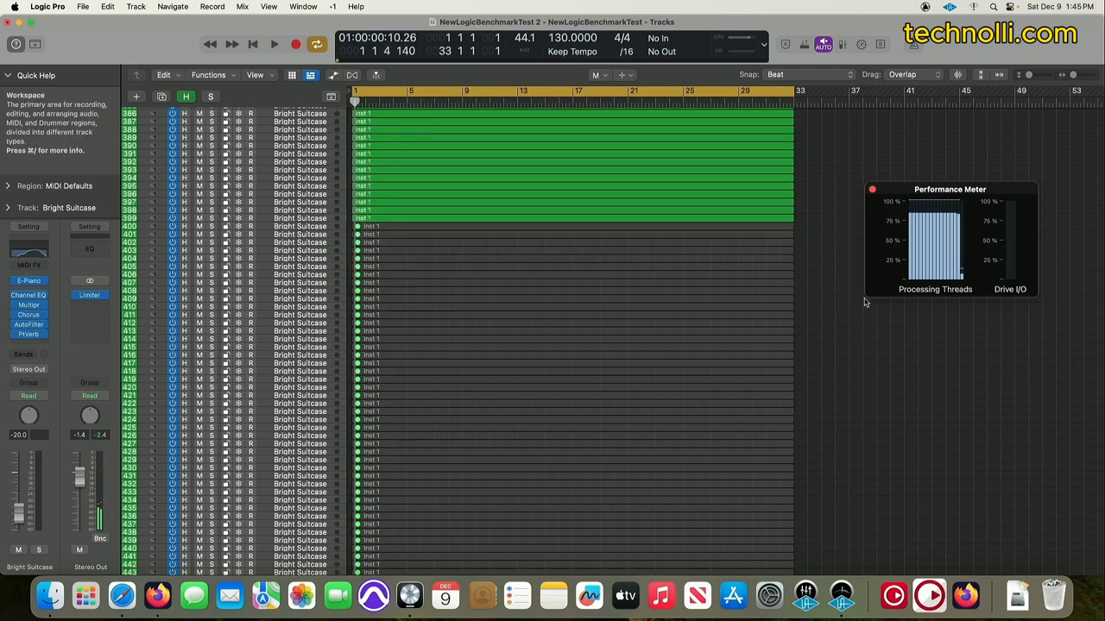
pyautogui.click(272, 44)
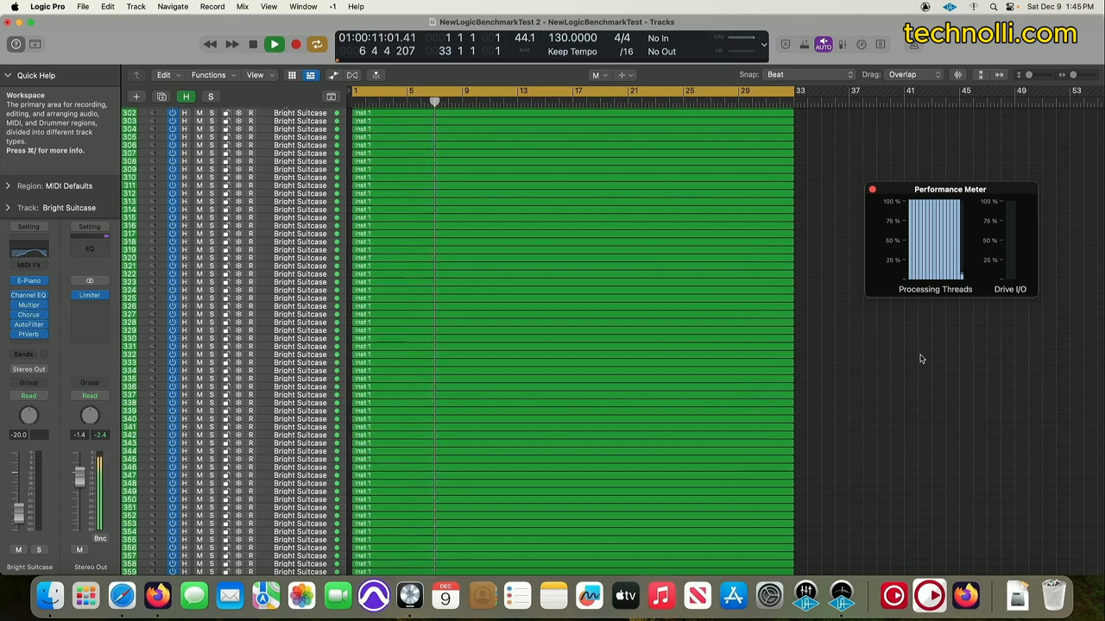
# Stop playback near bar 8 and bring up About This Mac showing the Ryzen 7 overview.
pyautogui.click(273, 45)
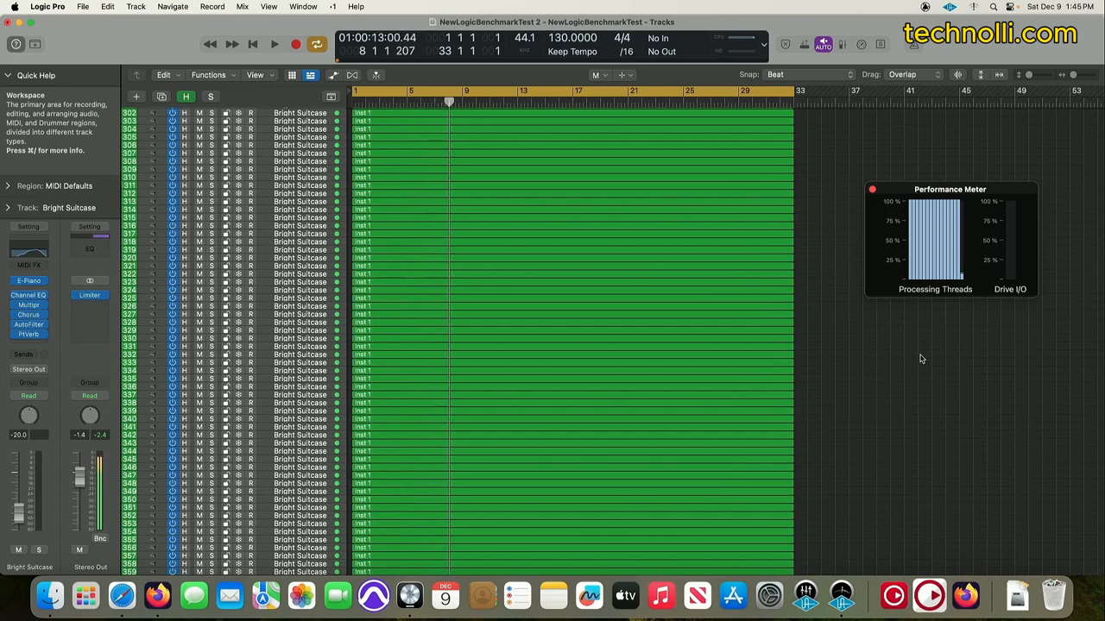
pyautogui.moveTo(383, 261)
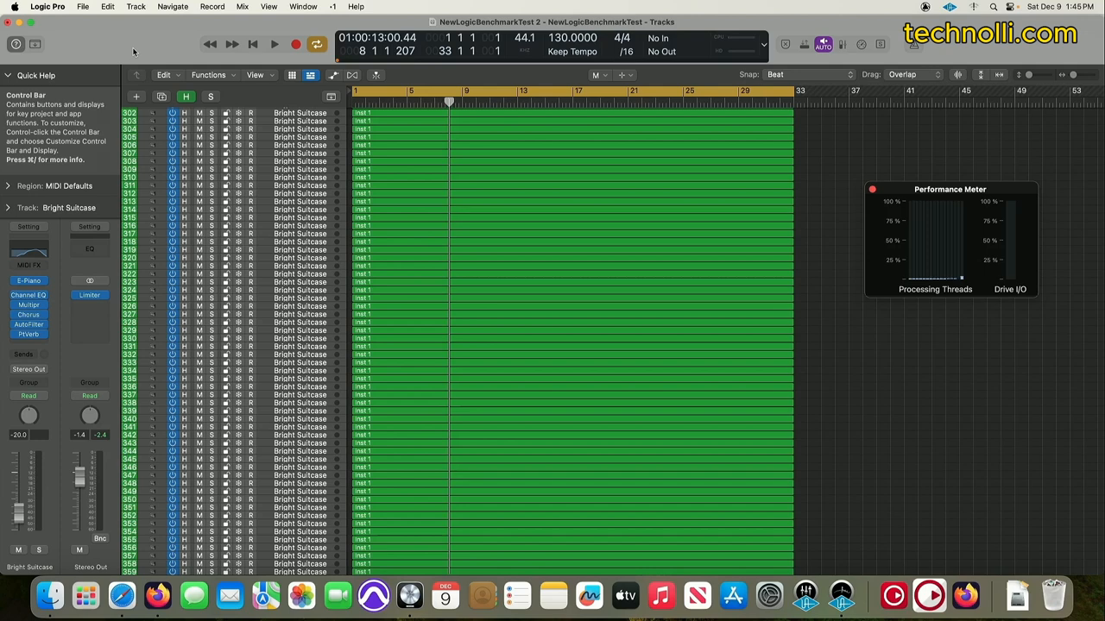
pyautogui.click(12, 7)
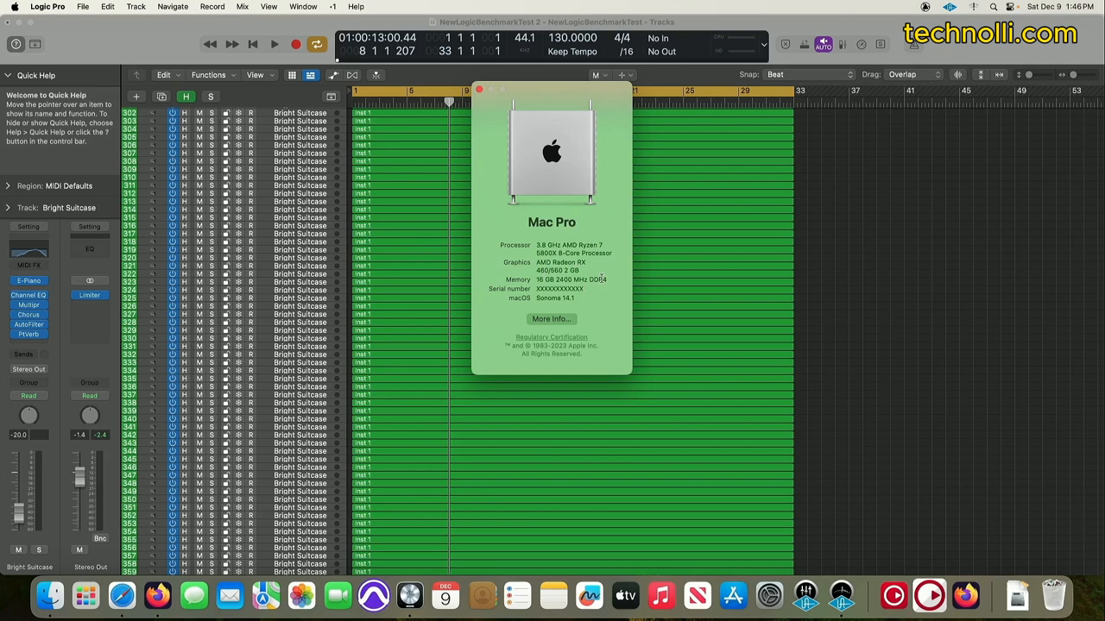
pyautogui.moveTo(585, 226)
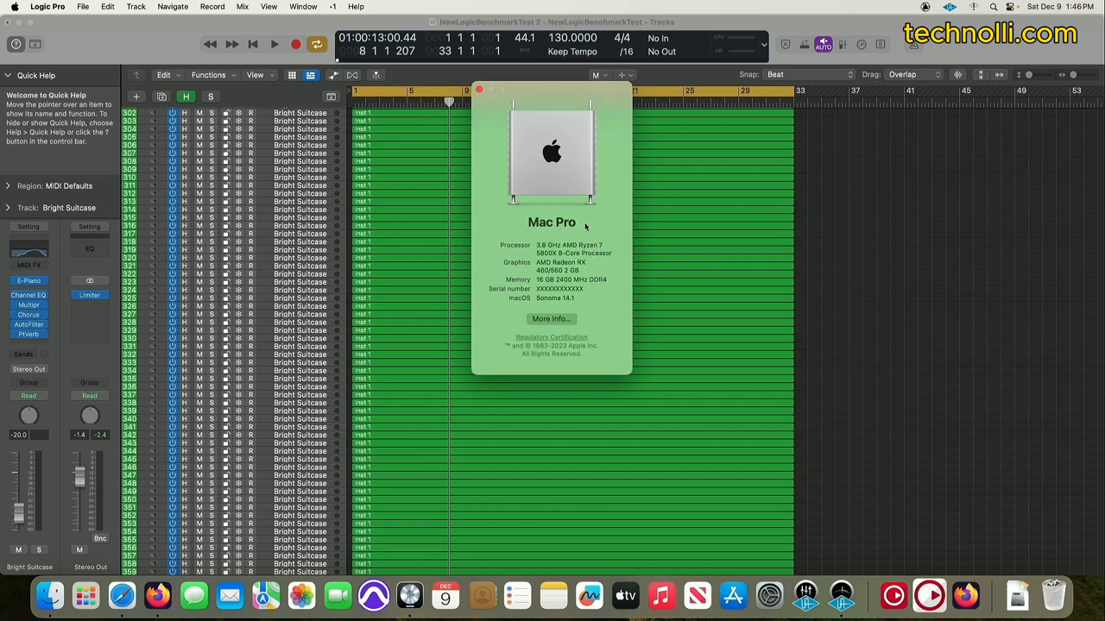
pyautogui.moveTo(611, 225)
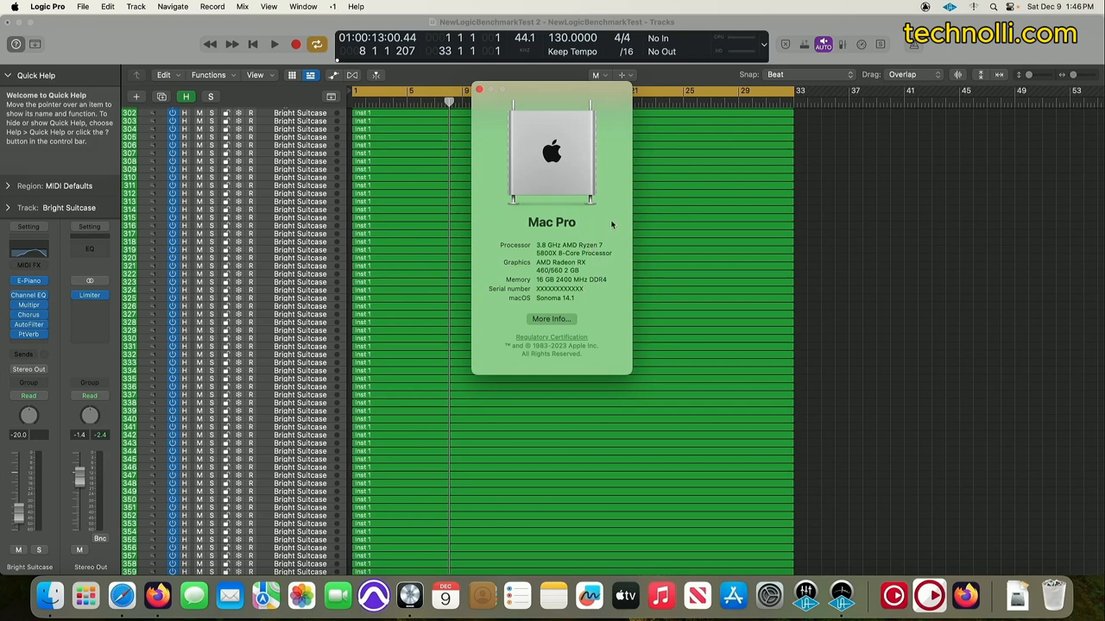
pyautogui.moveTo(606, 179)
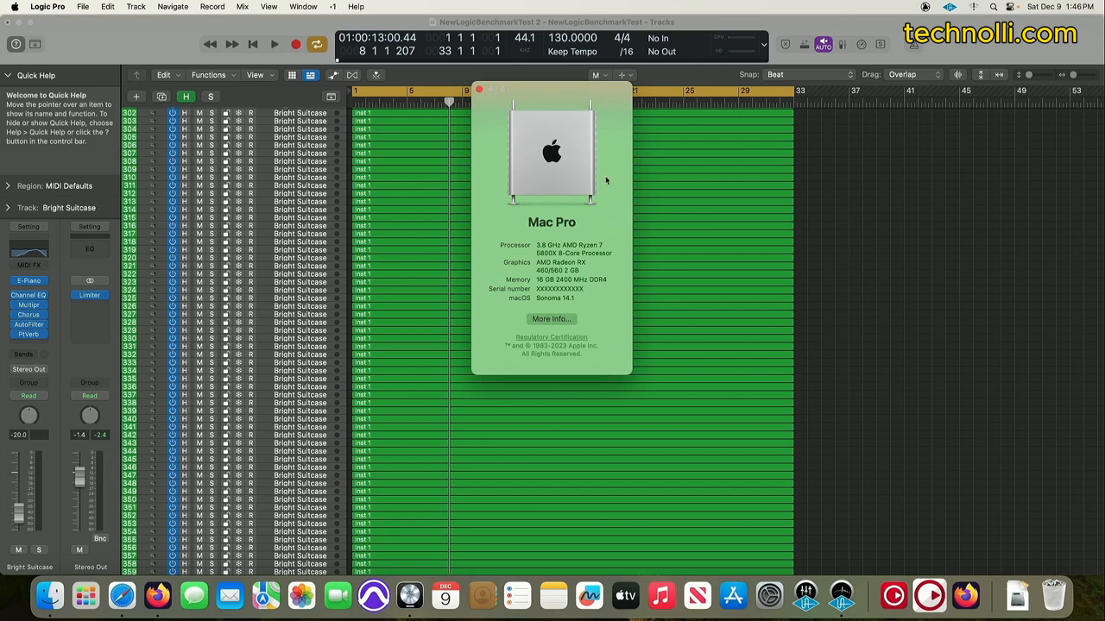
pyautogui.moveTo(587, 270)
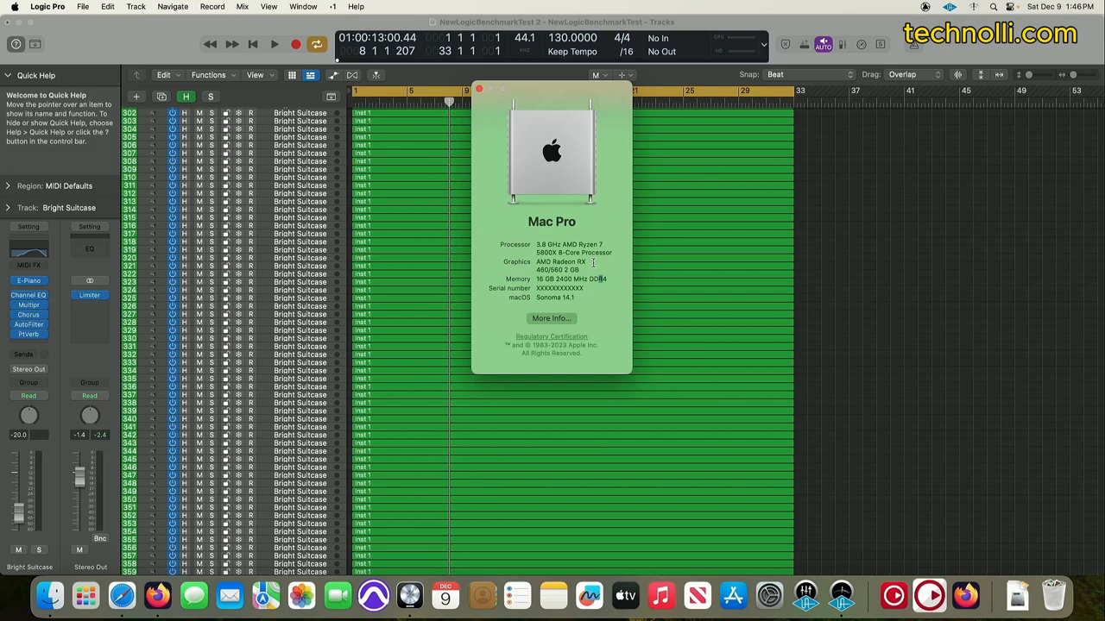
pyautogui.moveTo(591, 263)
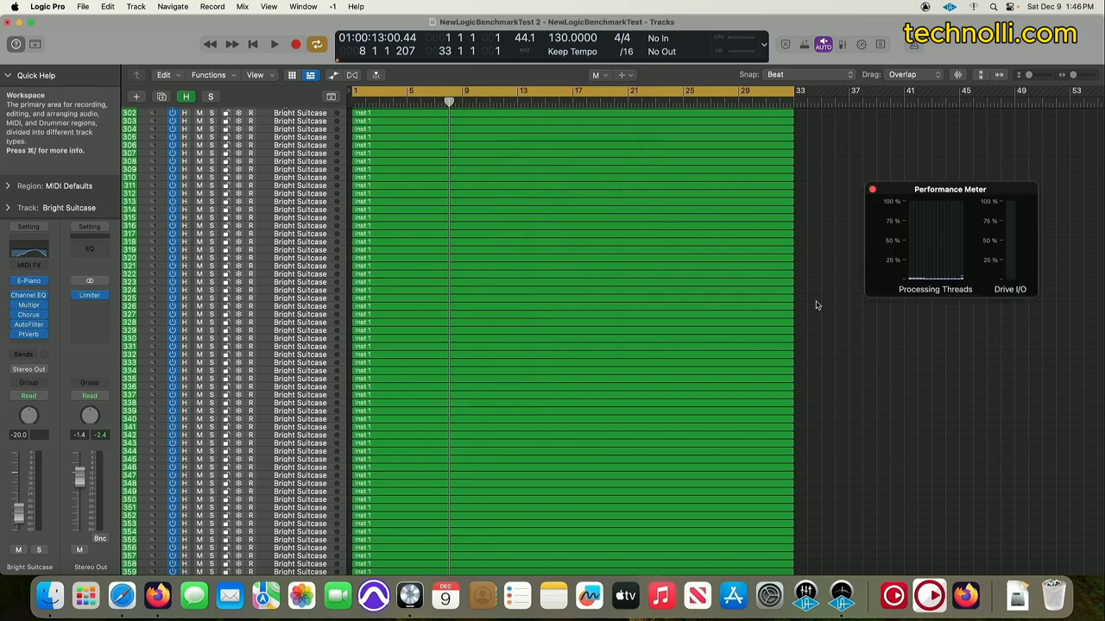
# Scroll down the Tracks area through the Bright Suitcase tracks.
pyautogui.scroll(-3)
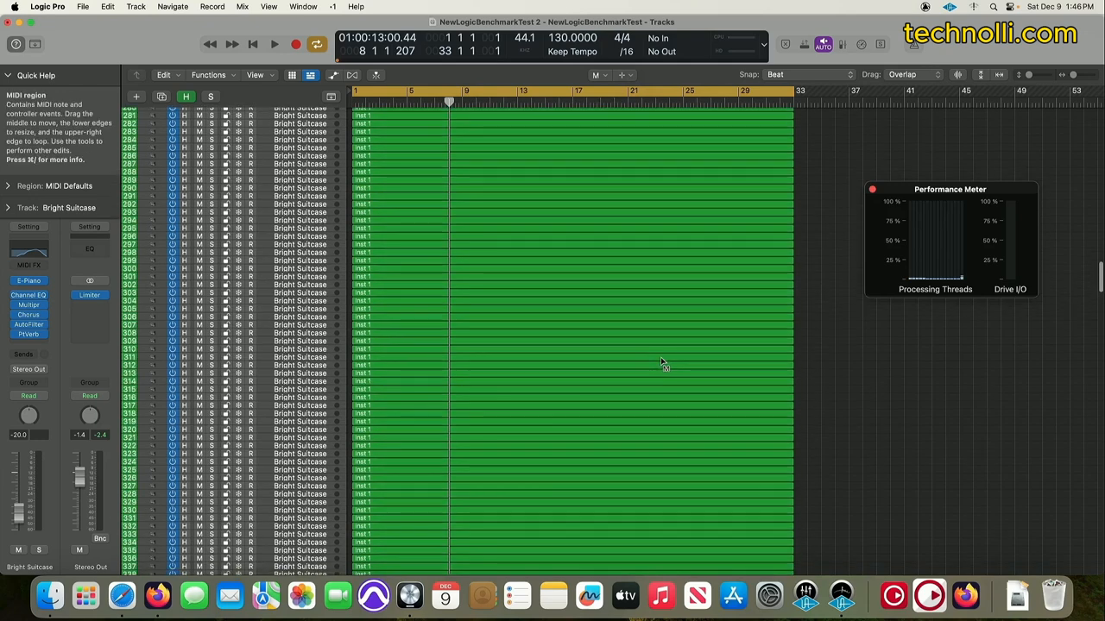